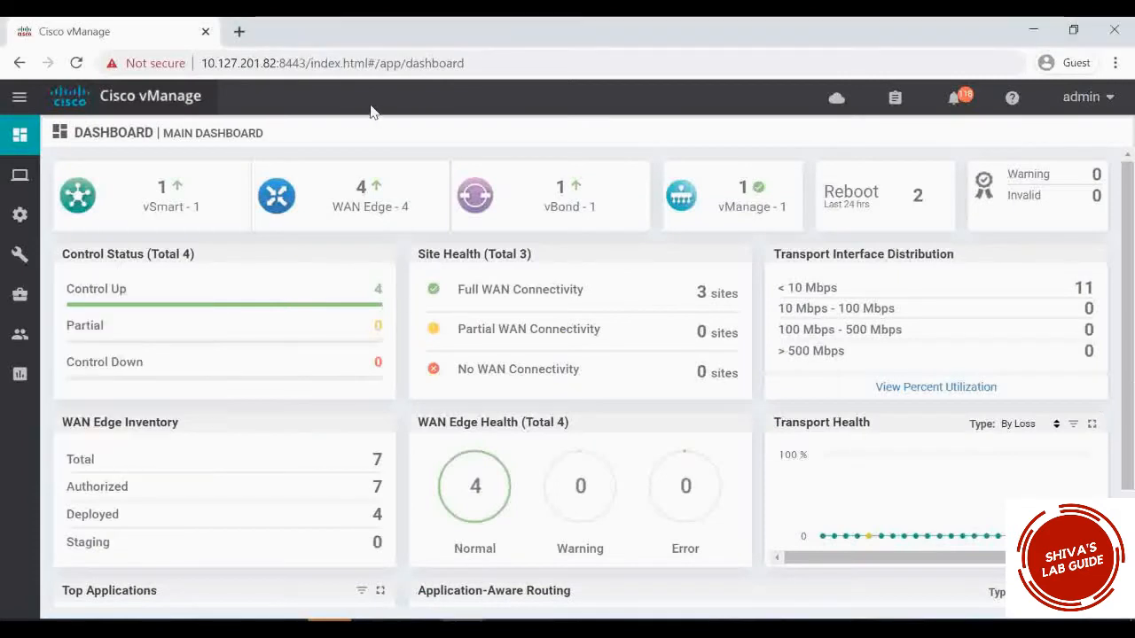
mouse_move(350, 210)
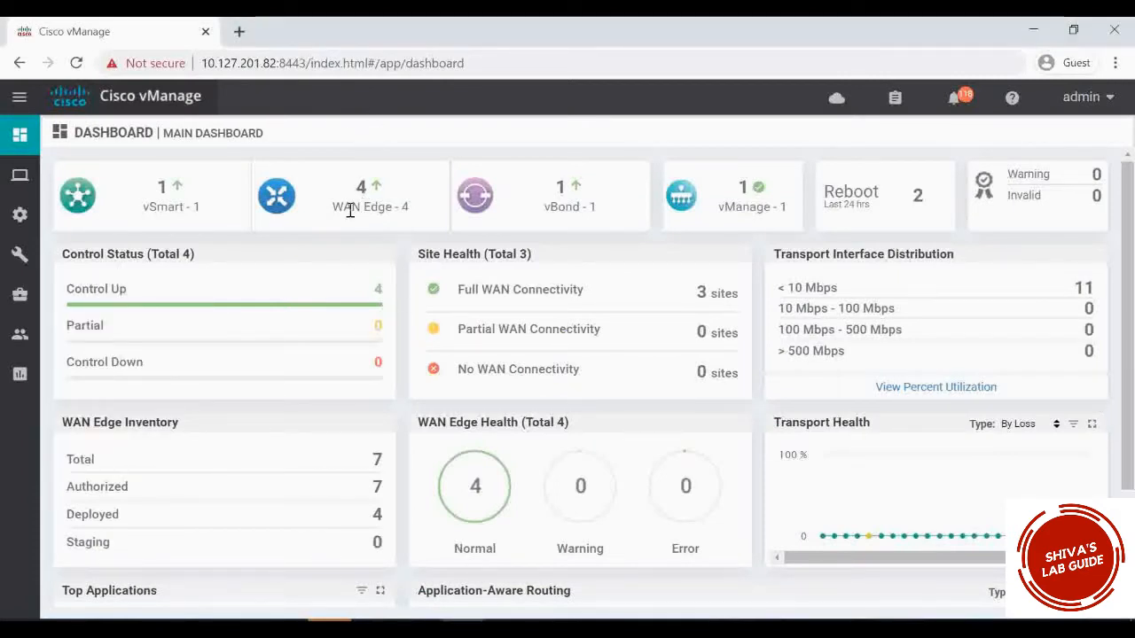
Open Configuration > Devices to view the WAN Edge List of seven devices.
click(20, 215)
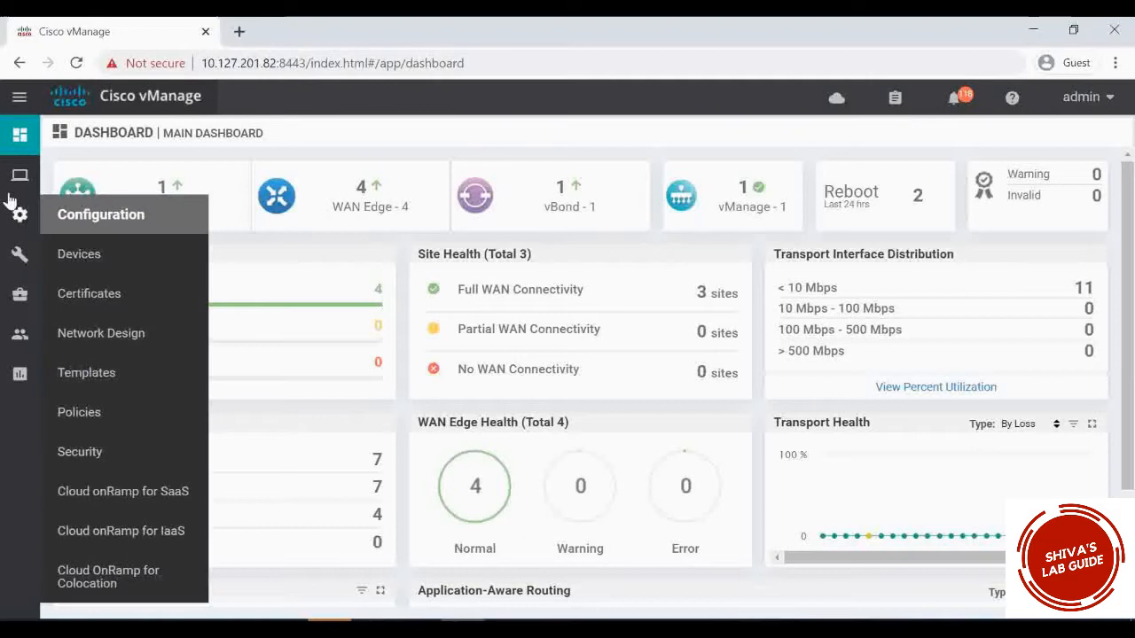
mouse_move(79, 254)
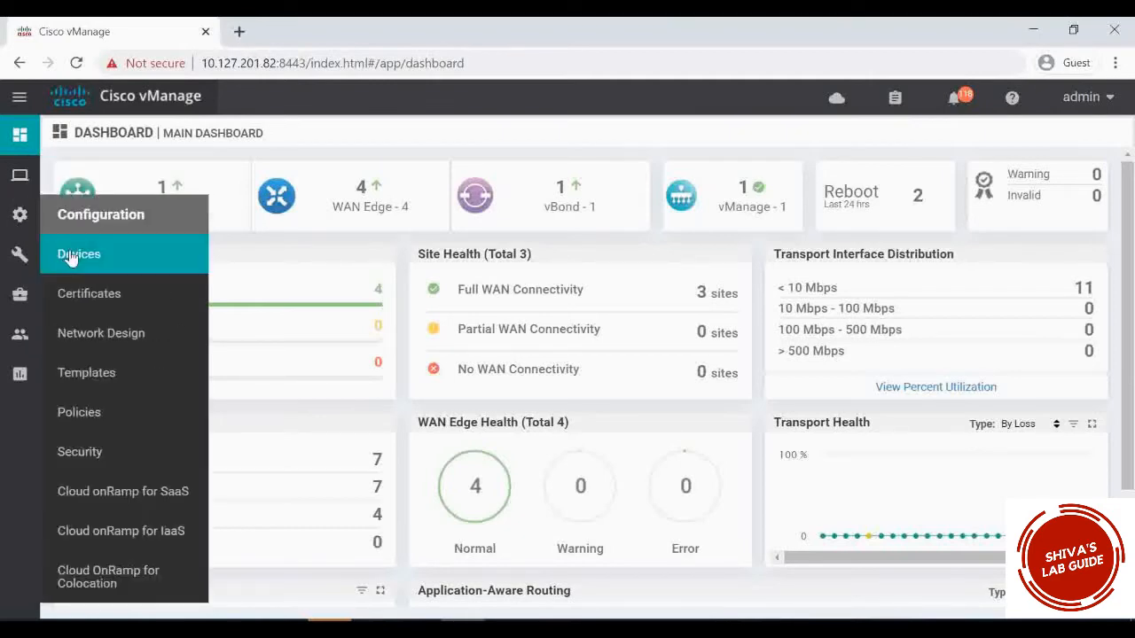
click(79, 255)
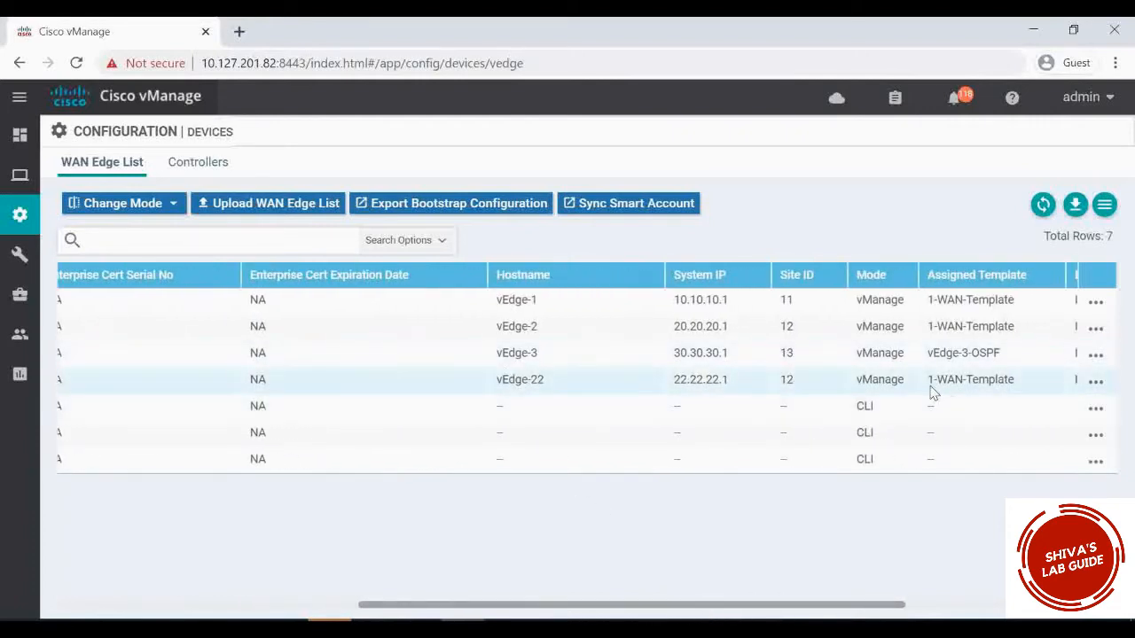
mouse_move(953, 392)
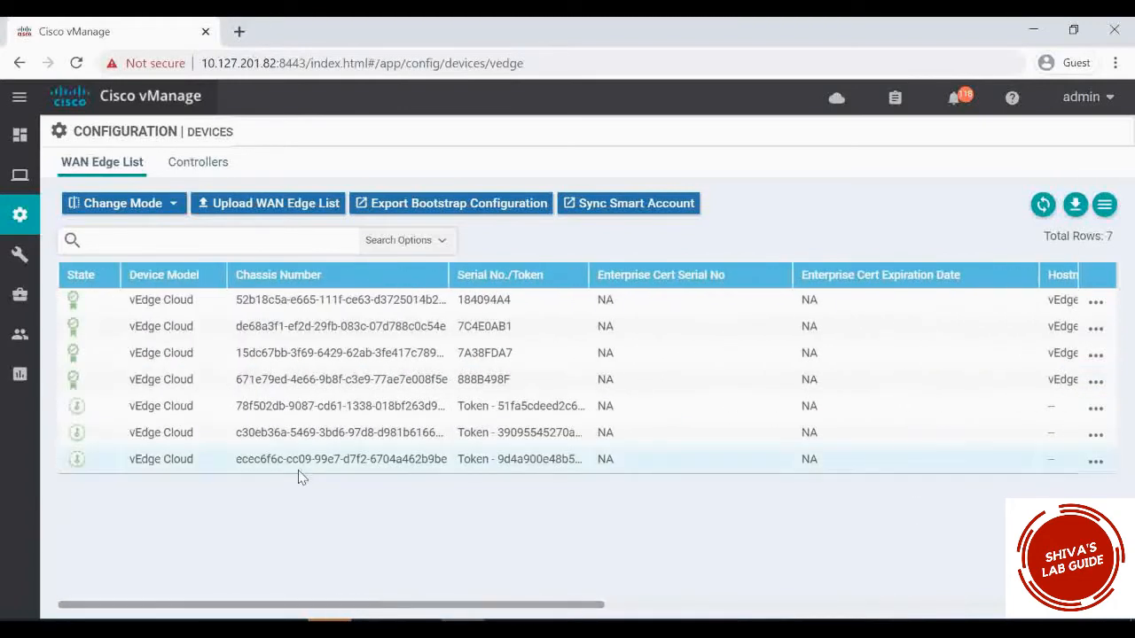
mouse_move(283, 496)
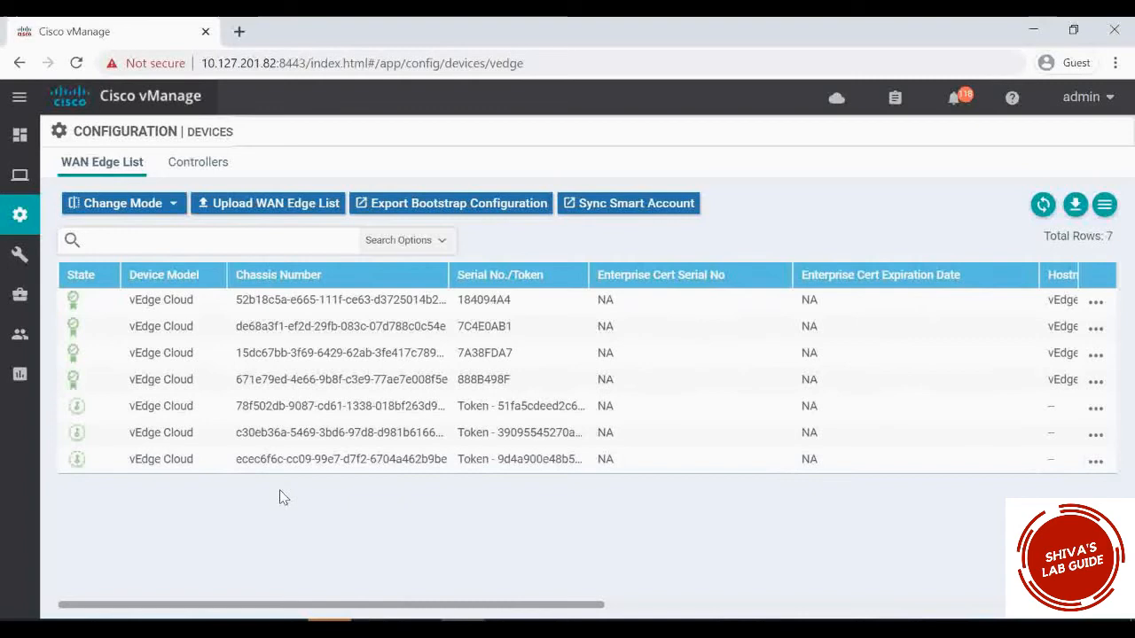
mouse_move(133, 351)
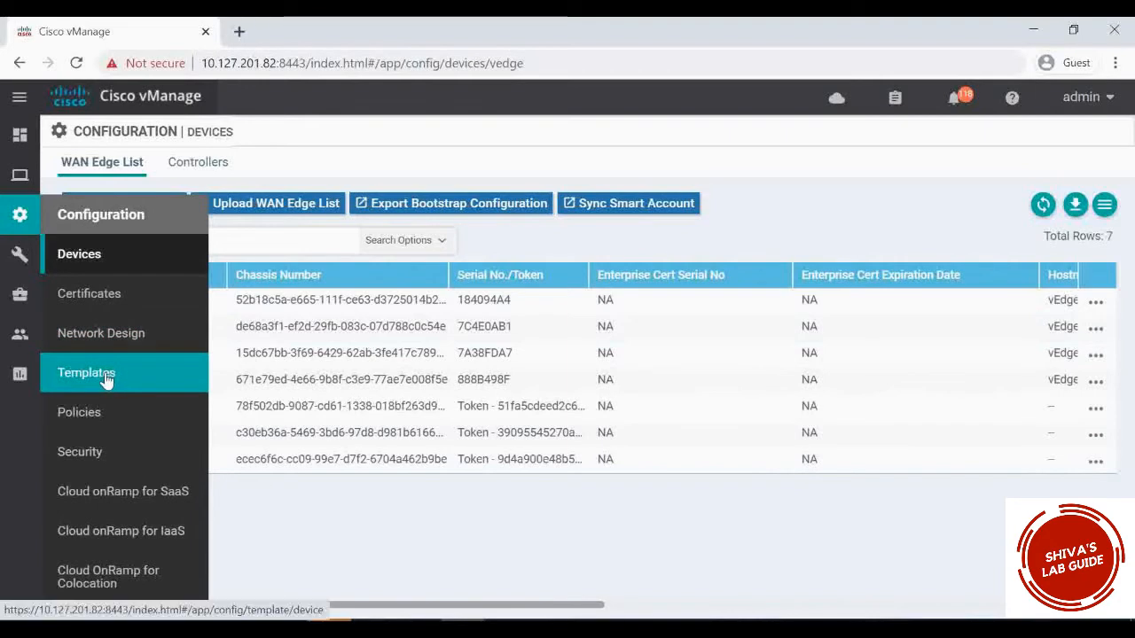
Add a new feature template with vEdge Cloud selected and browse the template types.
click(86, 373)
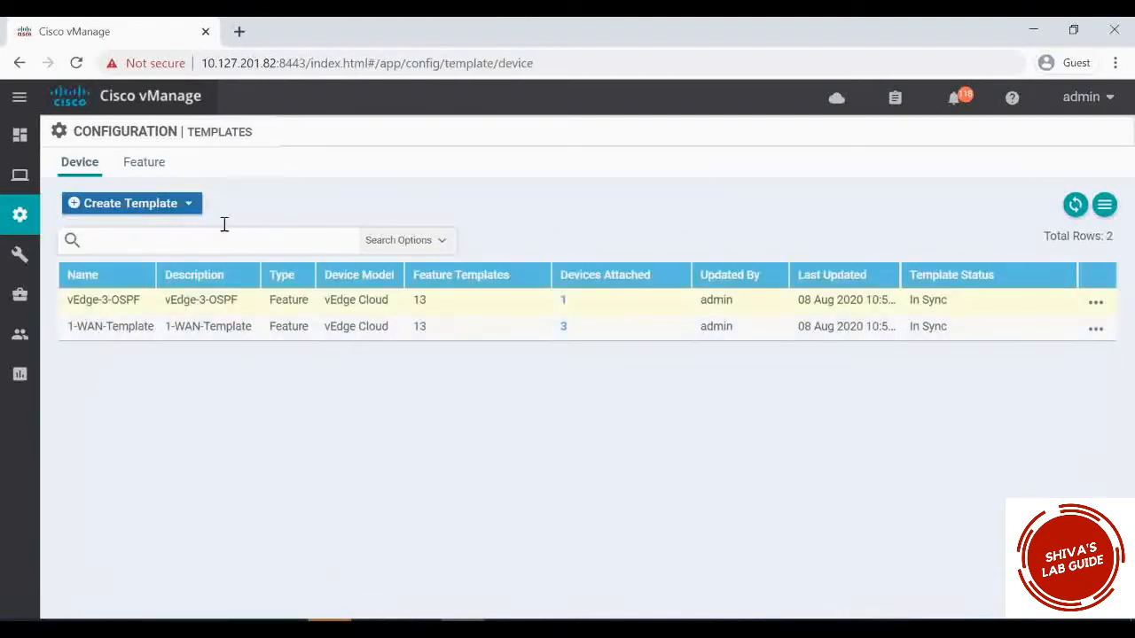
click(143, 162)
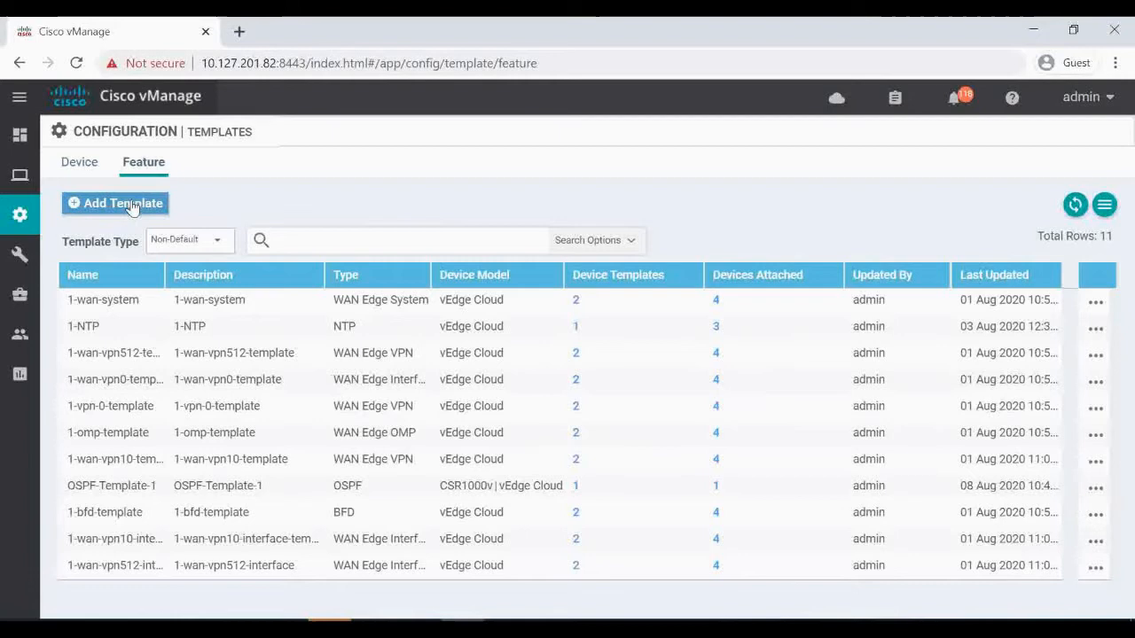
click(114, 203)
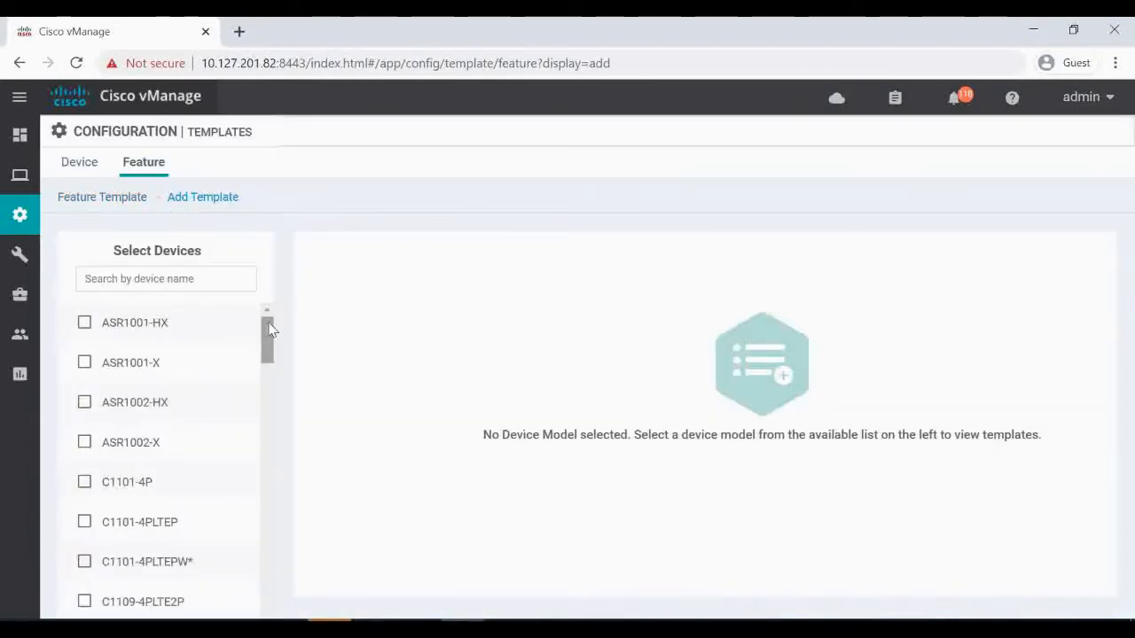
scroll(down, 3)
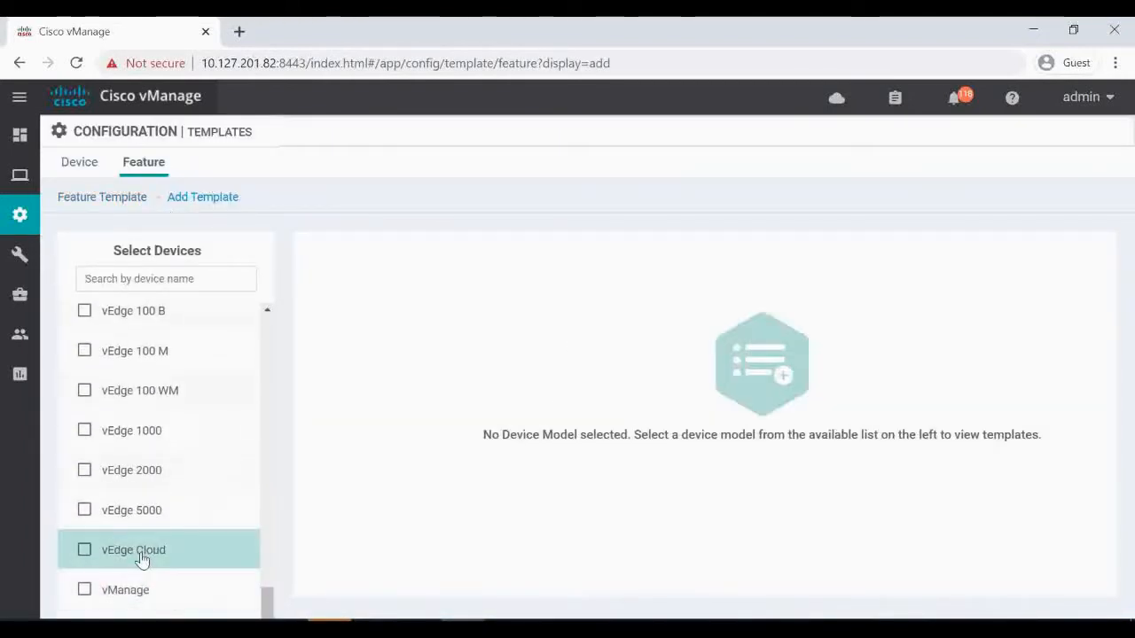
click(84, 550)
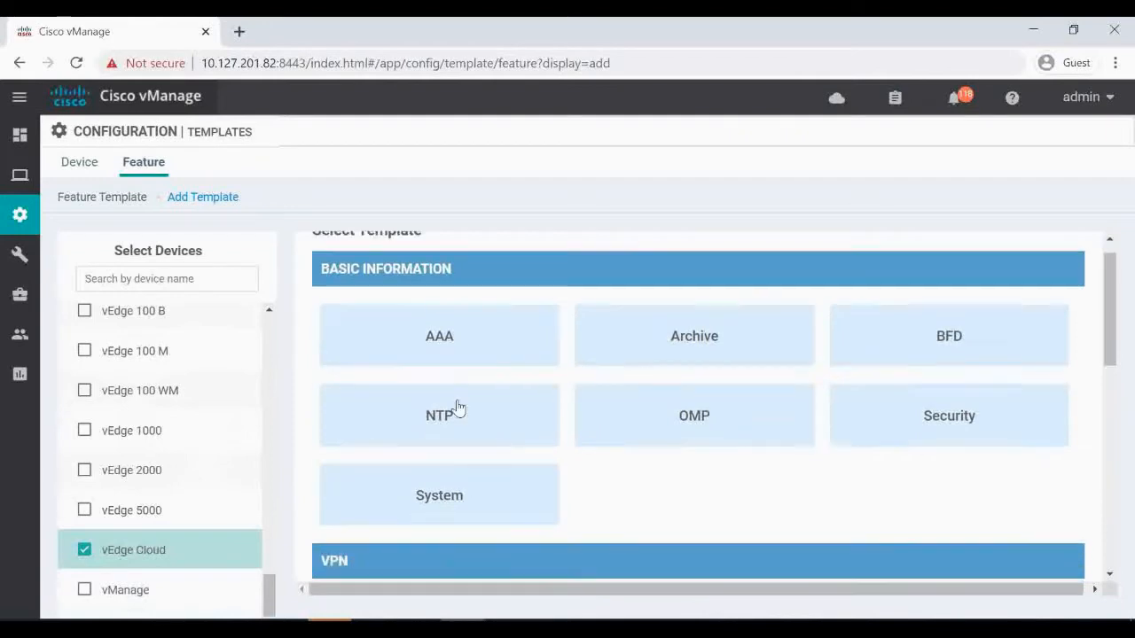
scroll(down, 3)
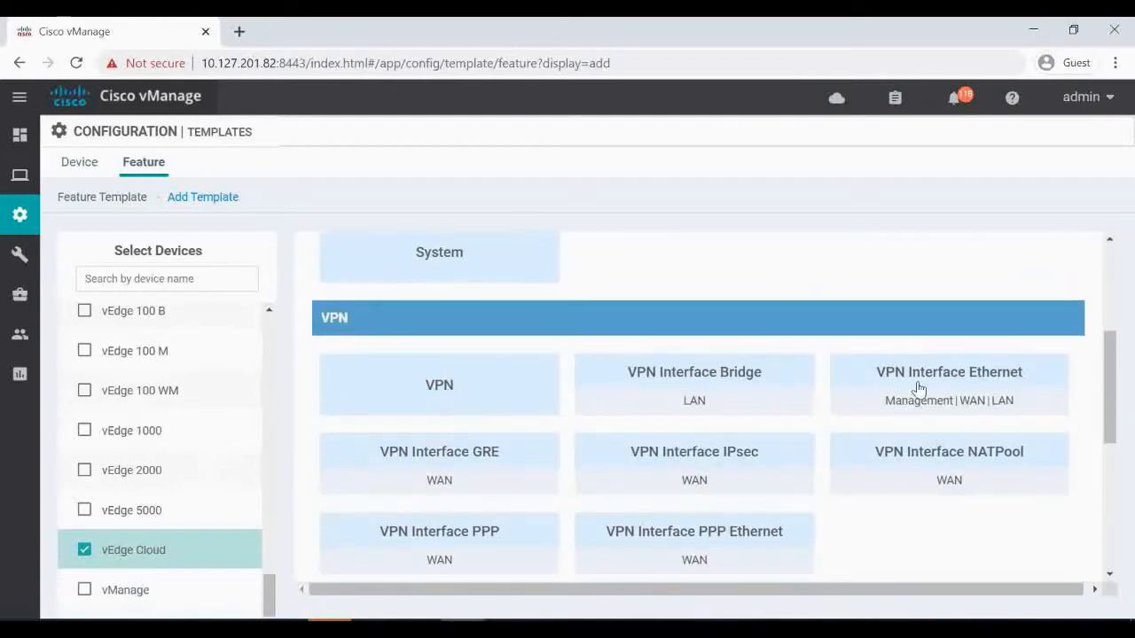
scroll(down, 3)
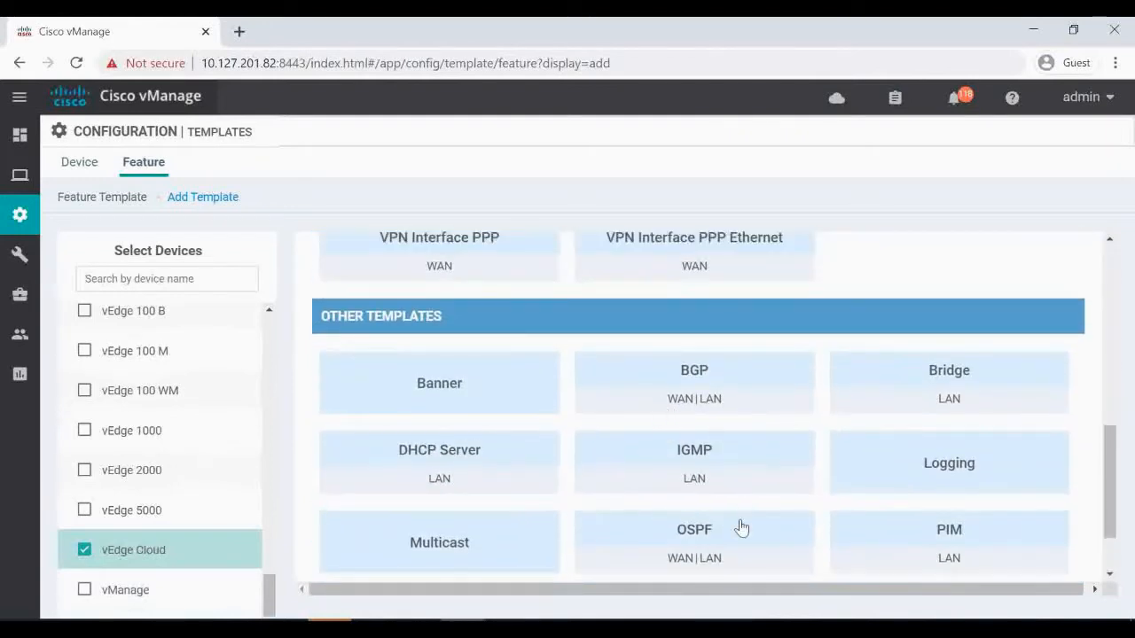
mouse_move(694, 459)
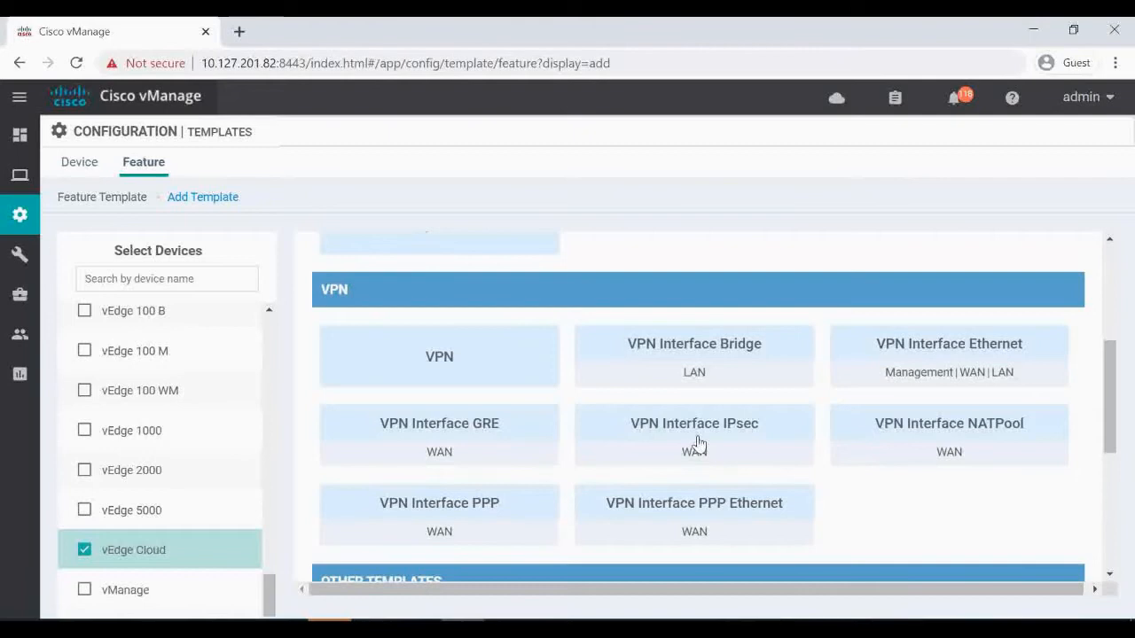
mouse_move(940, 356)
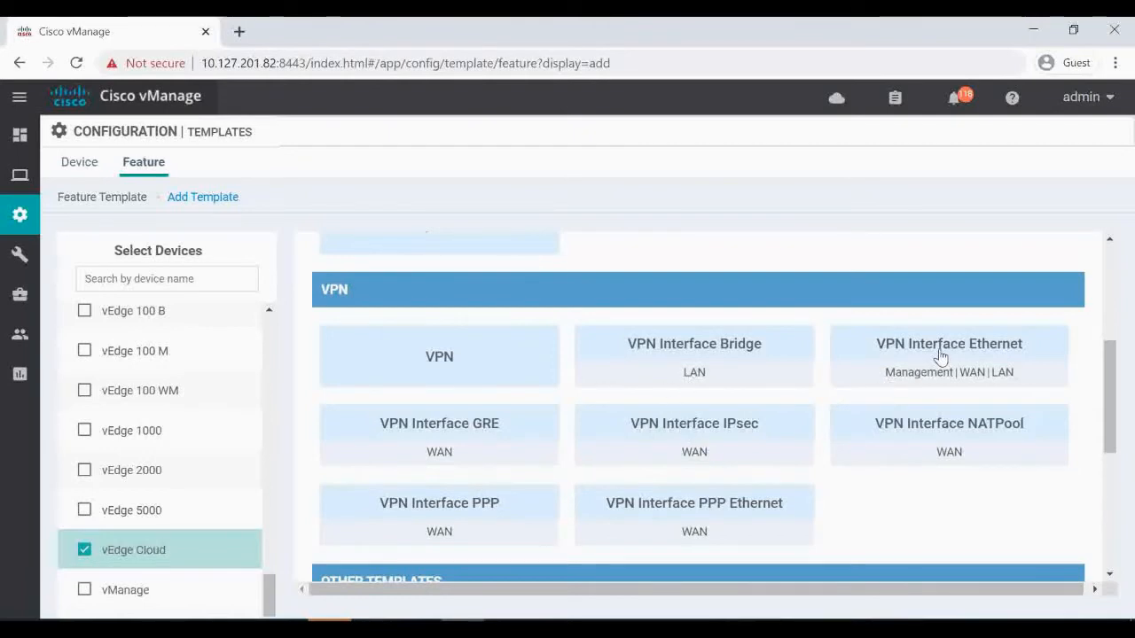
Open a VPN Interface Ethernet template for vEdge Cloud and browse its ARP and VRRP sections.
click(948, 343)
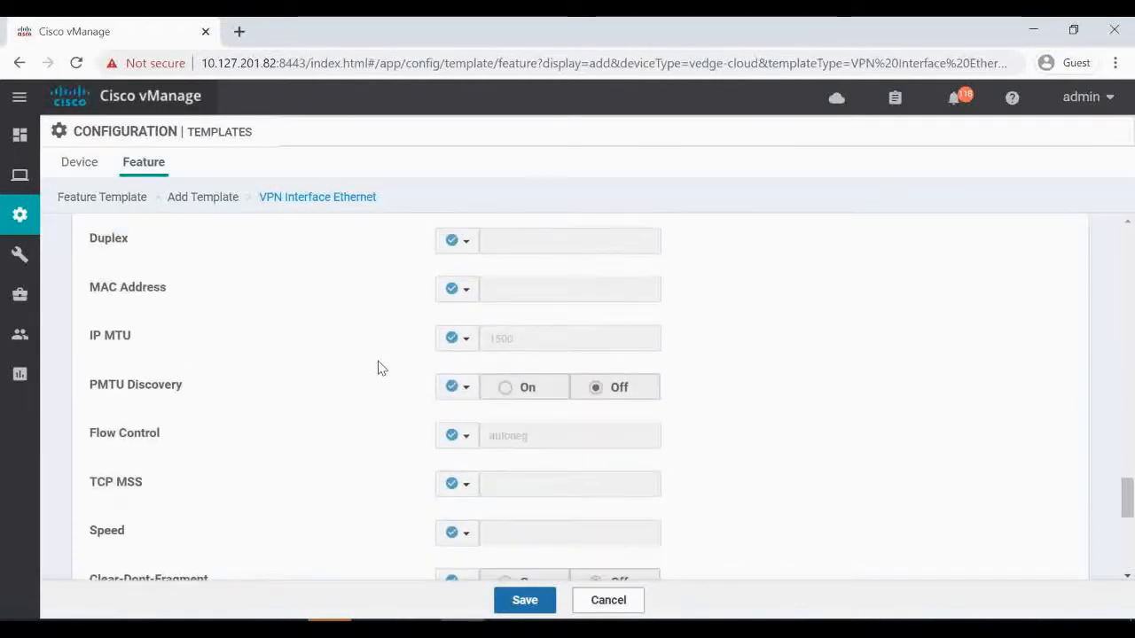
click(591, 229)
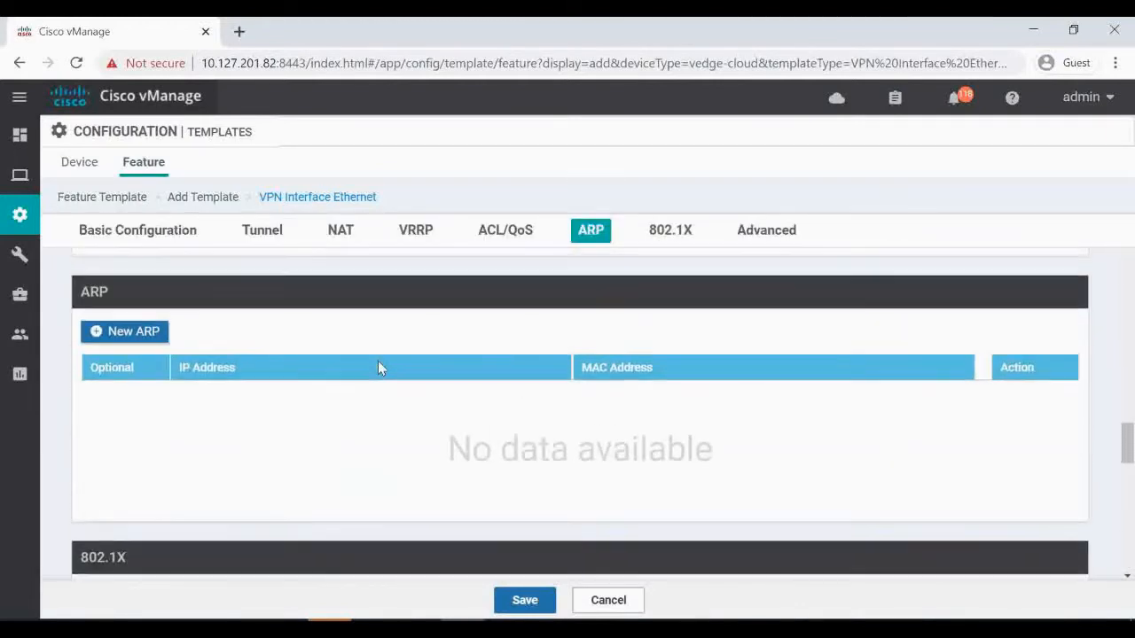
click(415, 230)
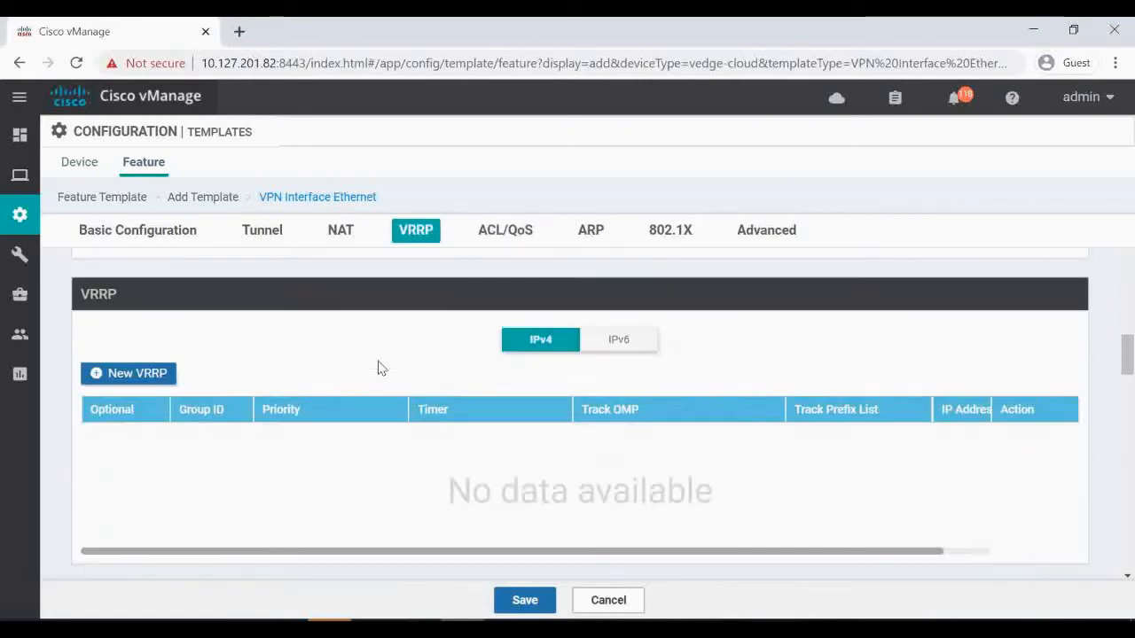
click(136, 229)
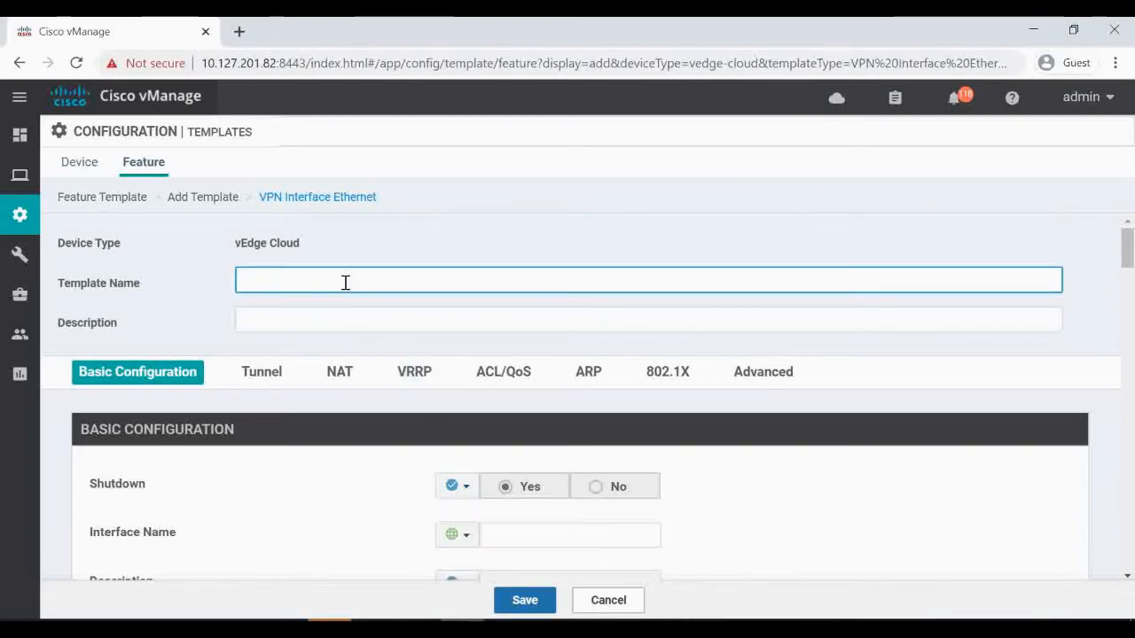
Describe the template as VPN-10-VRRP-Template, turn shutdown off, and make the interface name device-specific.
text(VPN-10-VRRP-Template)
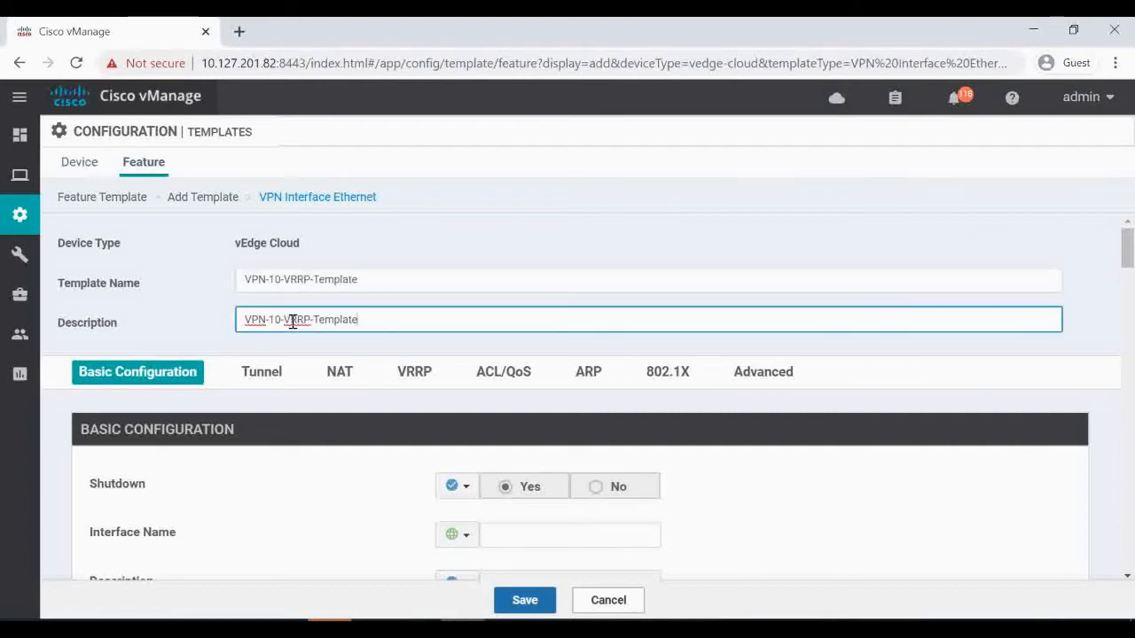
scroll(down, 3)
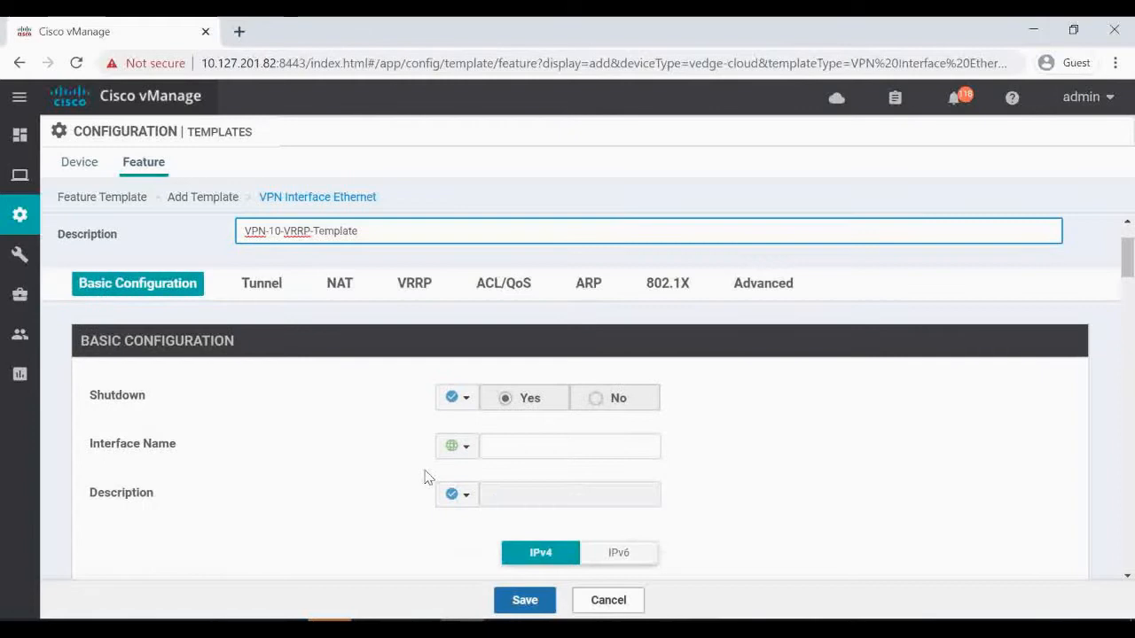
click(456, 397)
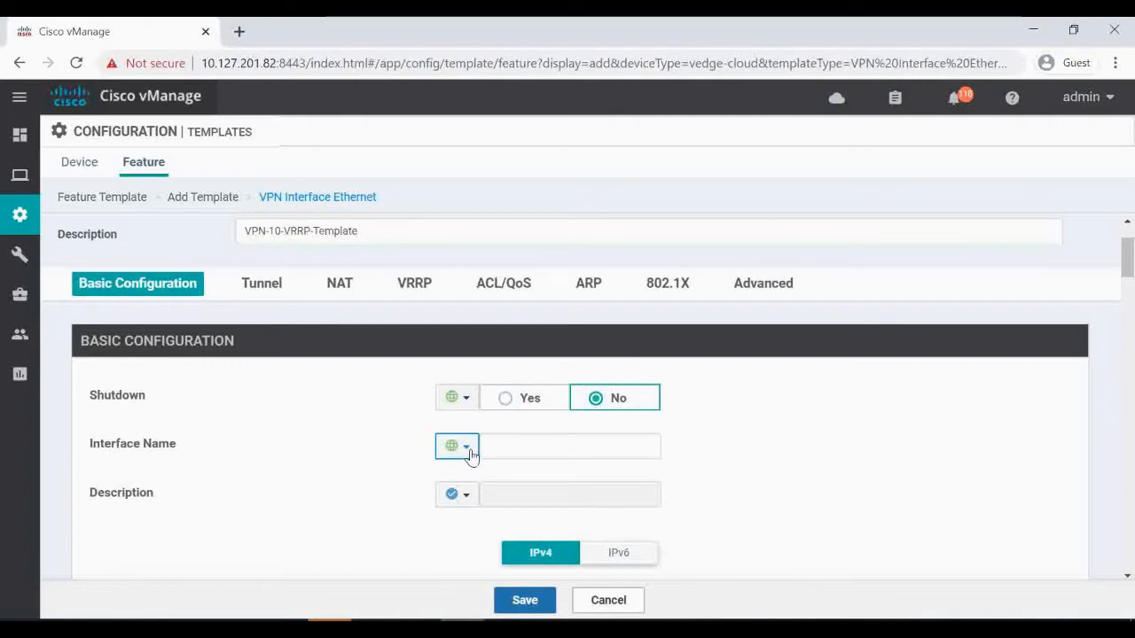
click(456, 446)
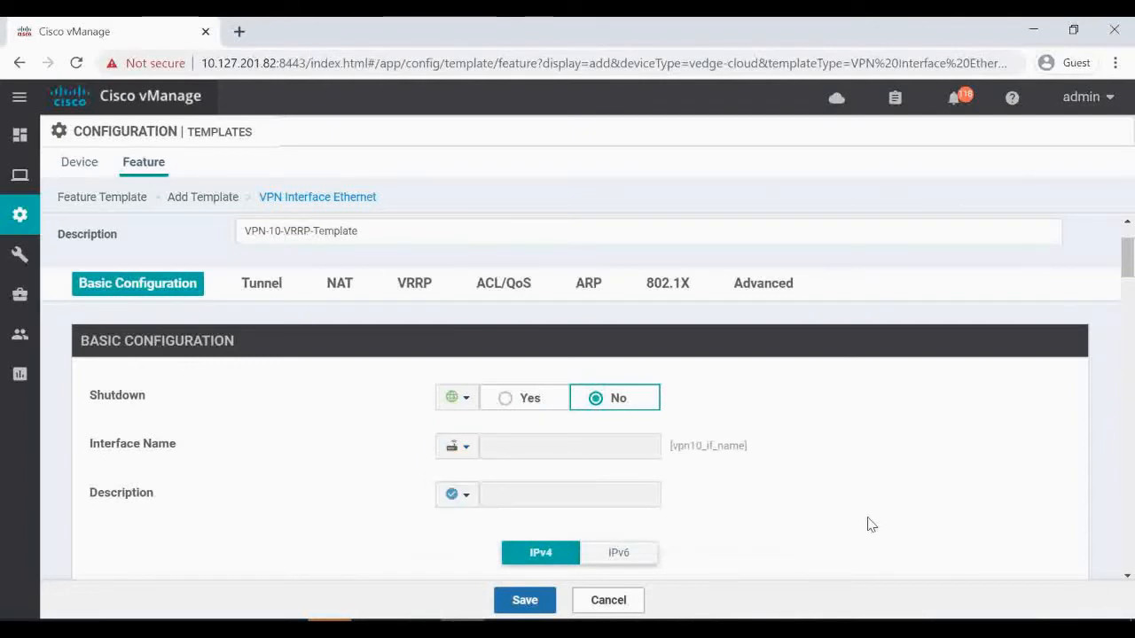
Make the static IPv4 address device-specific with key vpn10_if_ipv4_address.
scroll(down, 3)
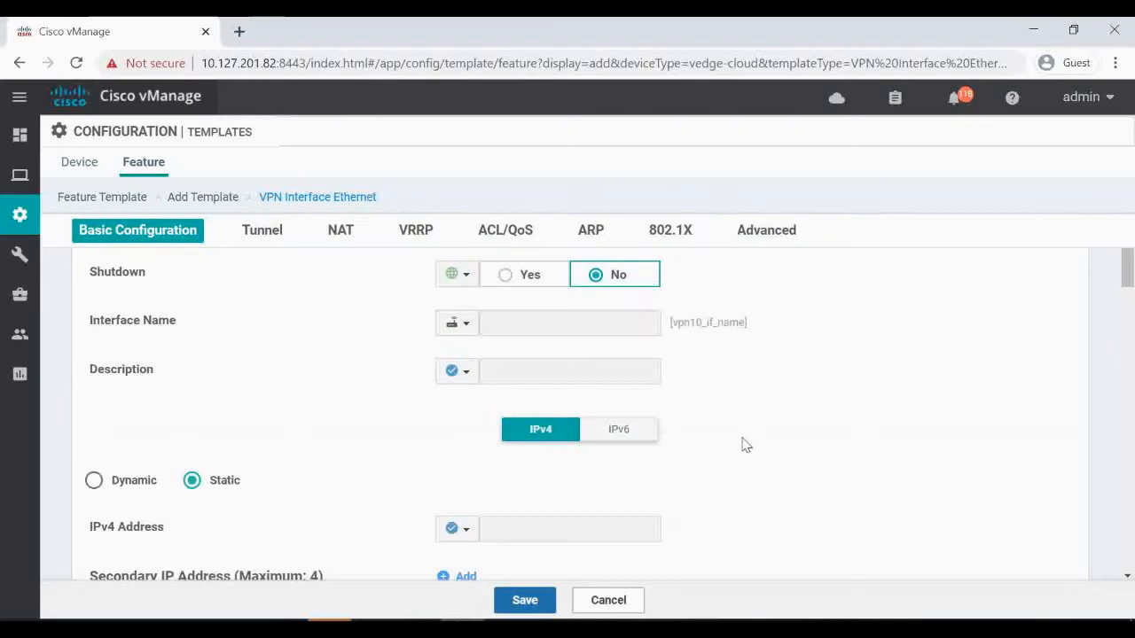
scroll(down, 3)
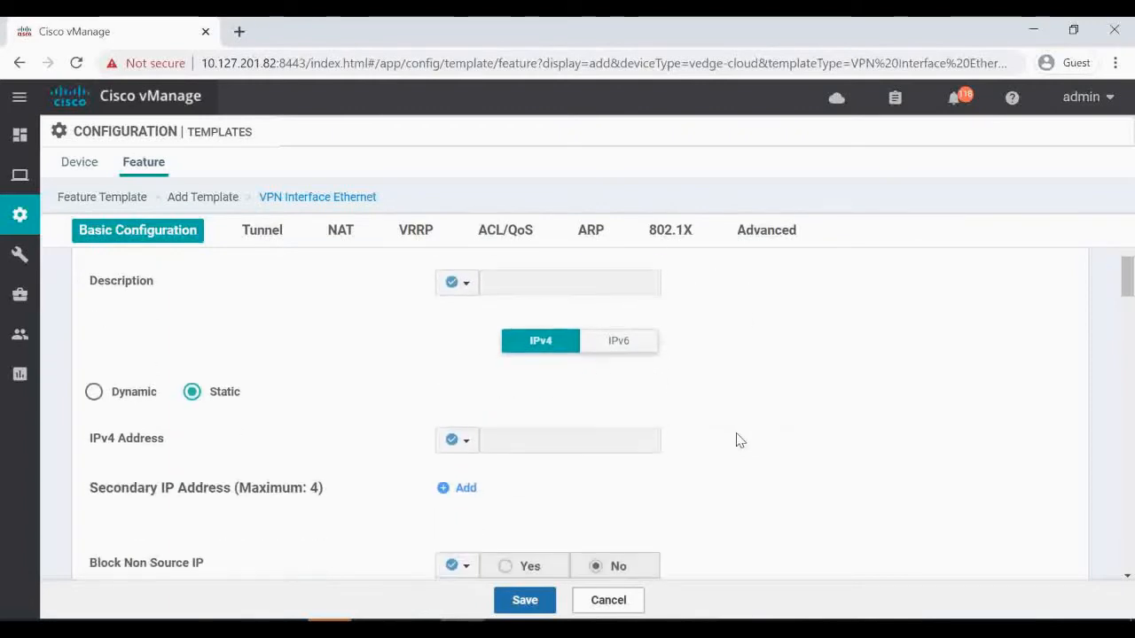
scroll(down, 3)
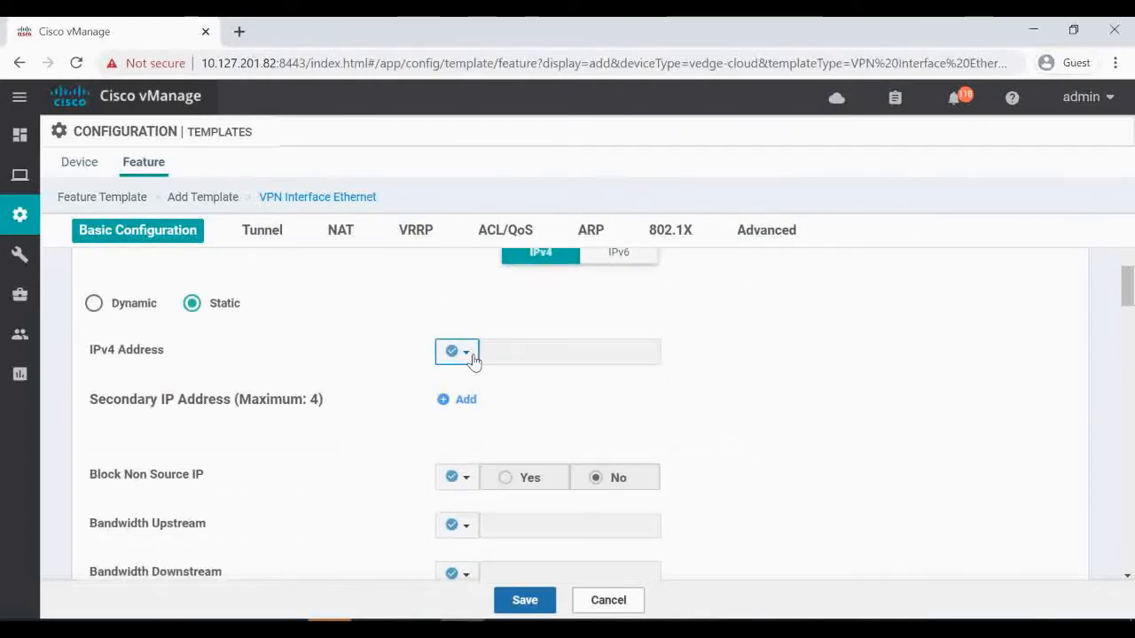
click(464, 351)
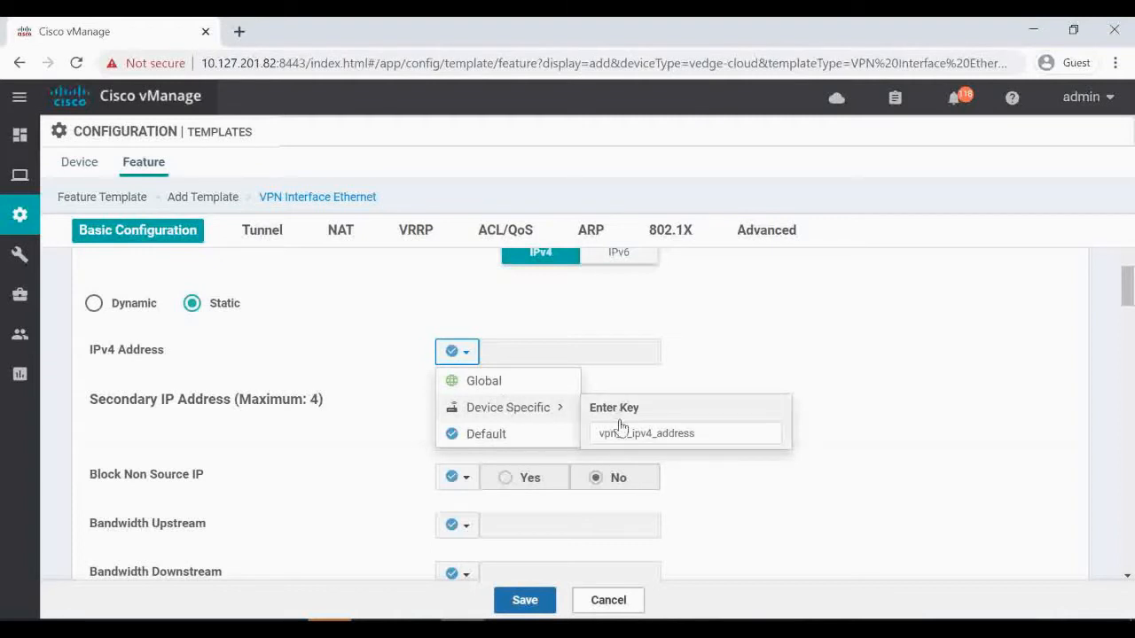
click(508, 407)
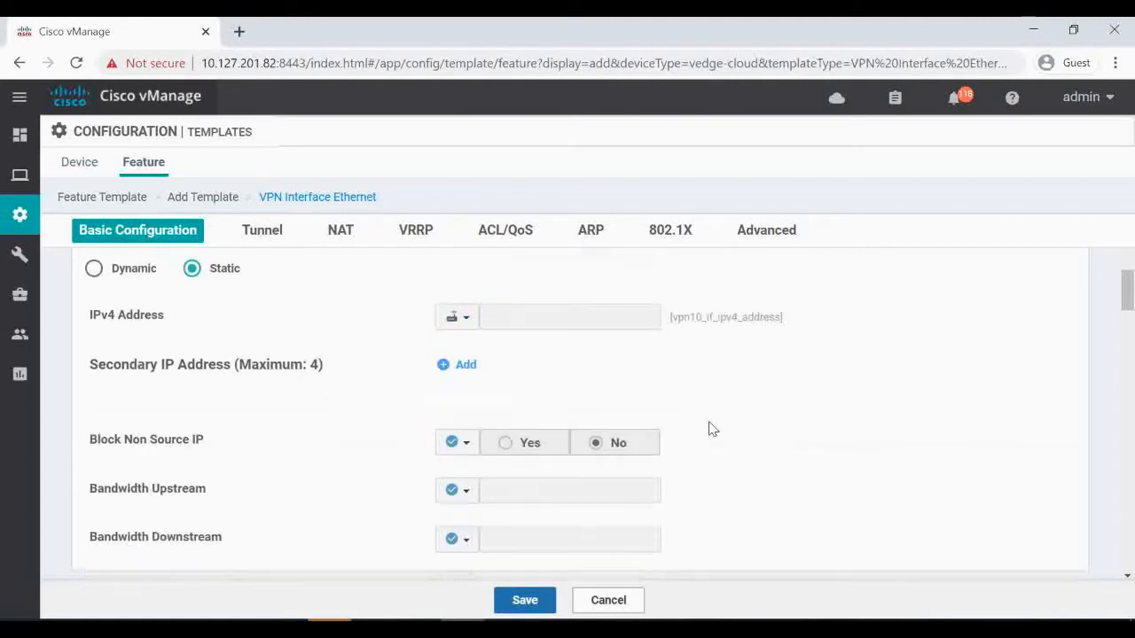
scroll(down, 3)
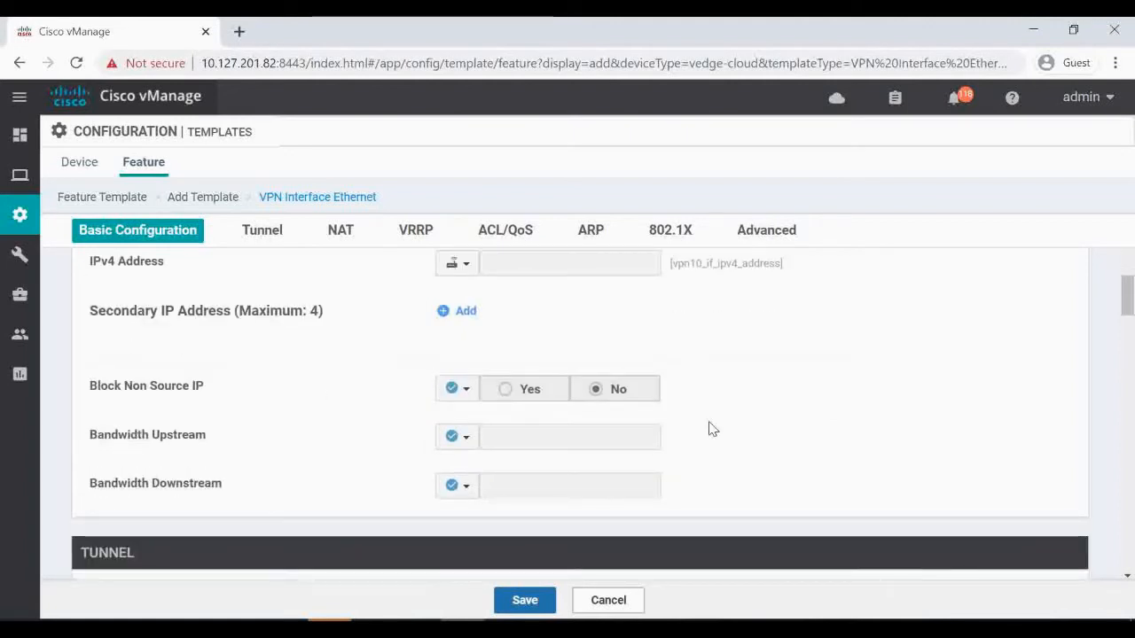
scroll(down, 3)
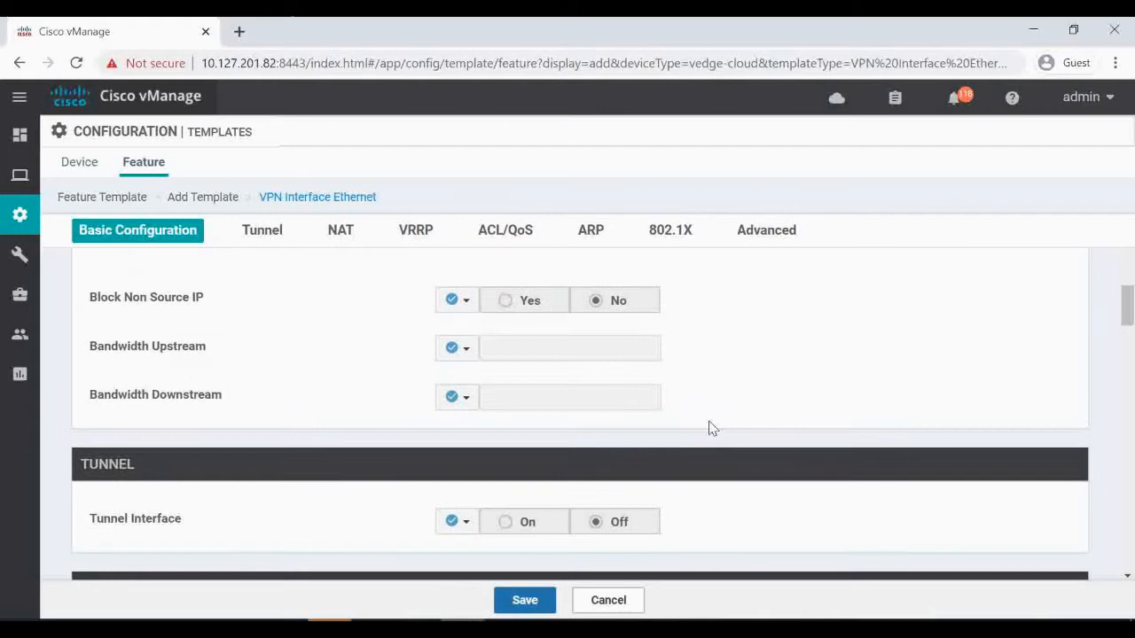
Add a VRRP entry with device-specific group ID and virtual IP address keys.
click(341, 230)
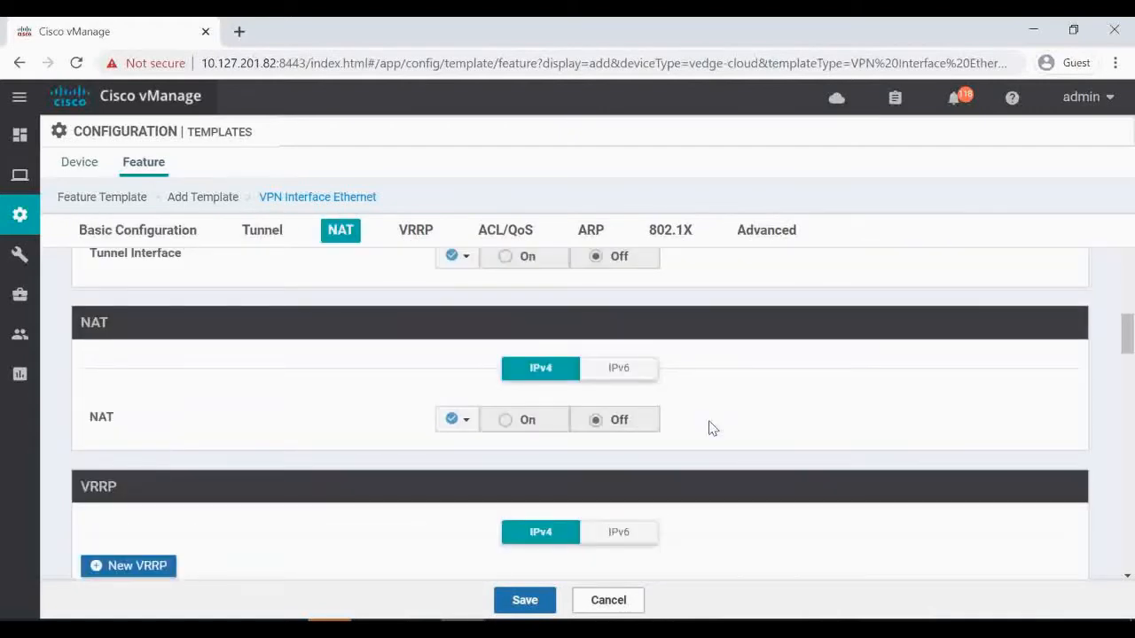
click(415, 230)
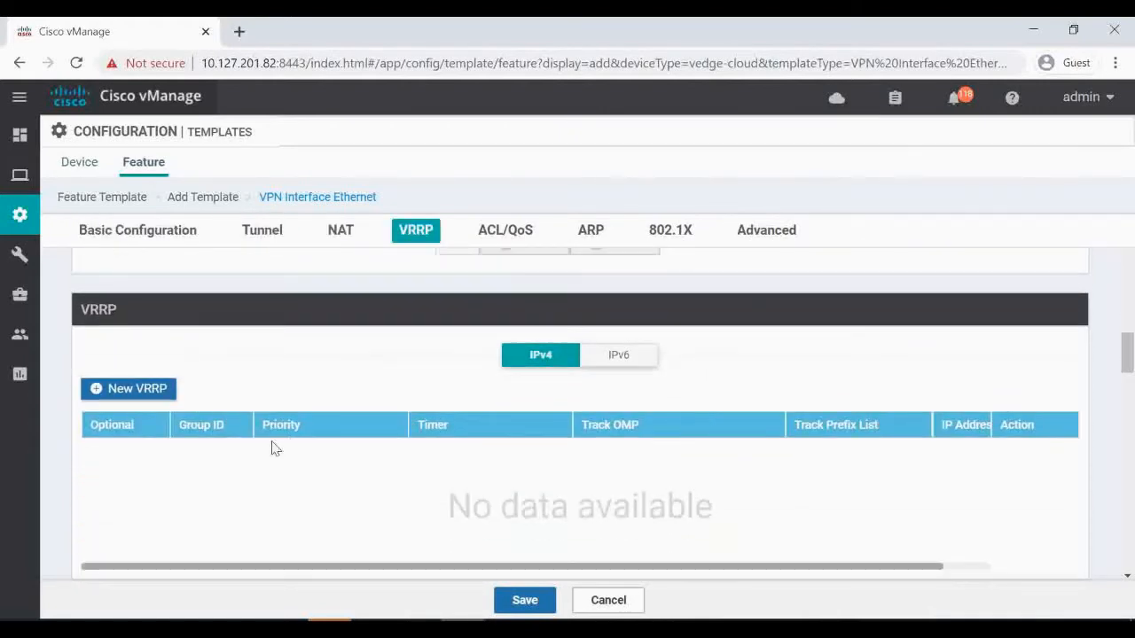
mouse_move(112, 328)
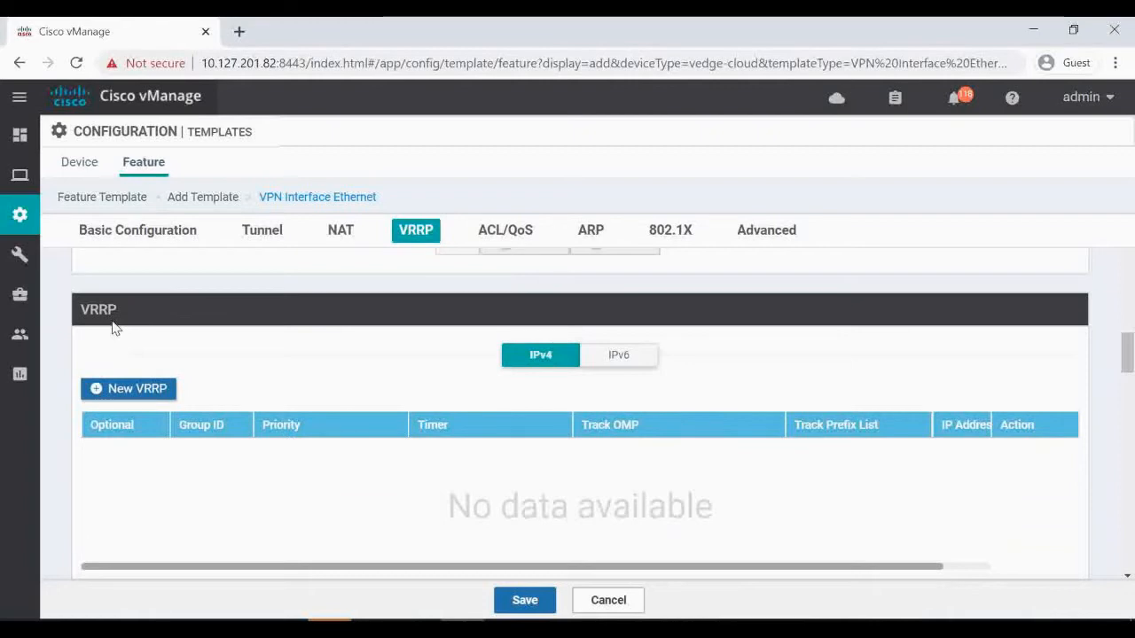
click(128, 388)
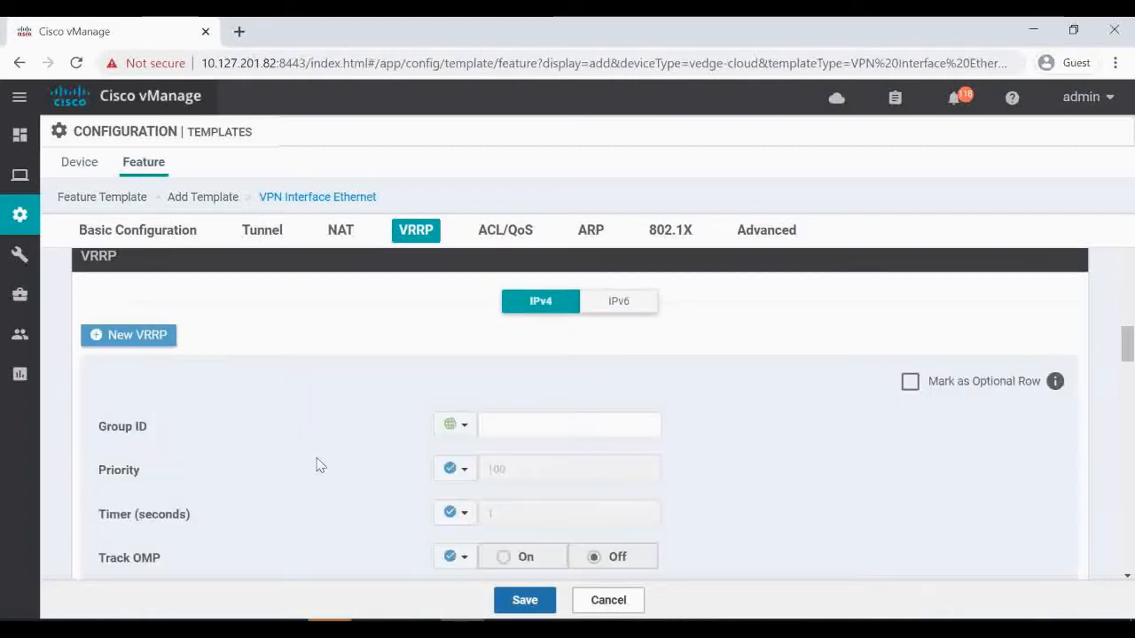
click(453, 335)
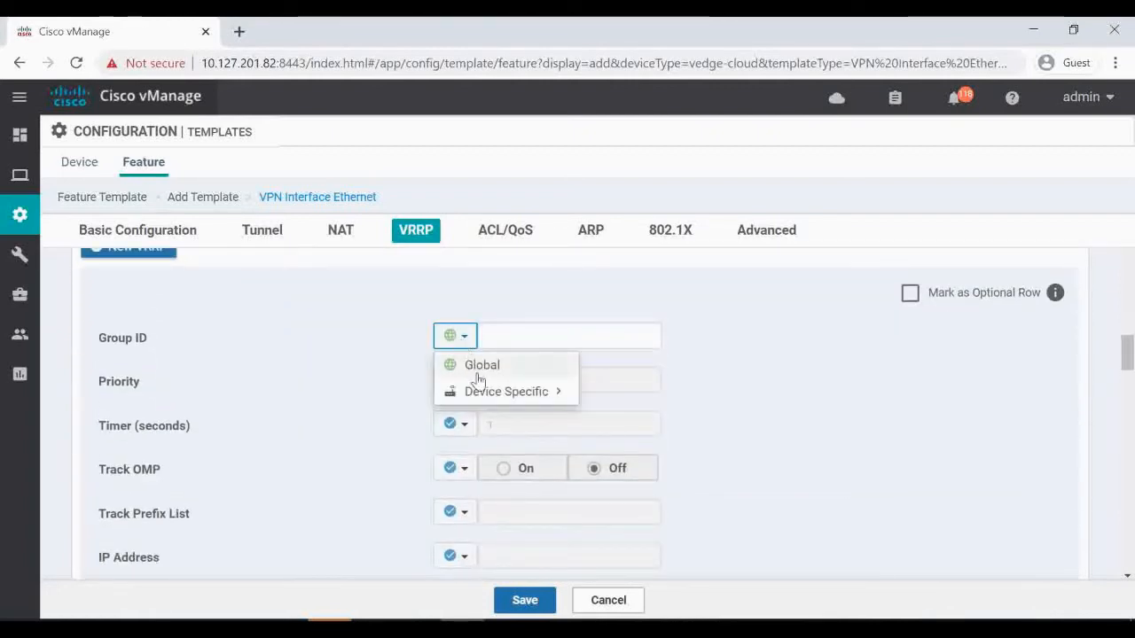
mouse_move(505, 391)
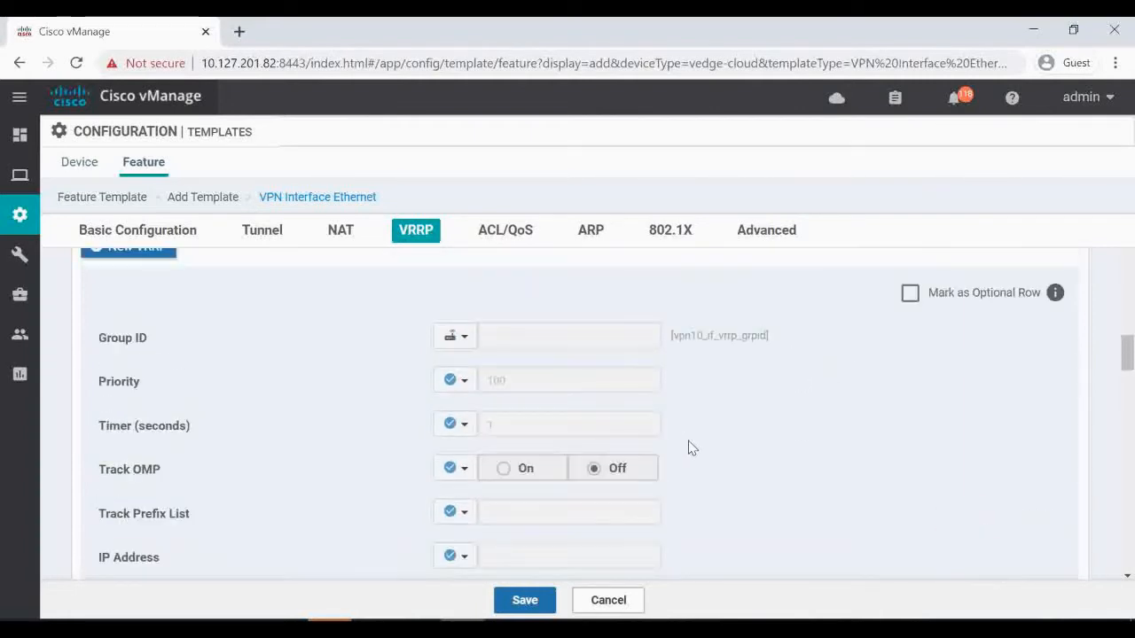
scroll(down, 3)
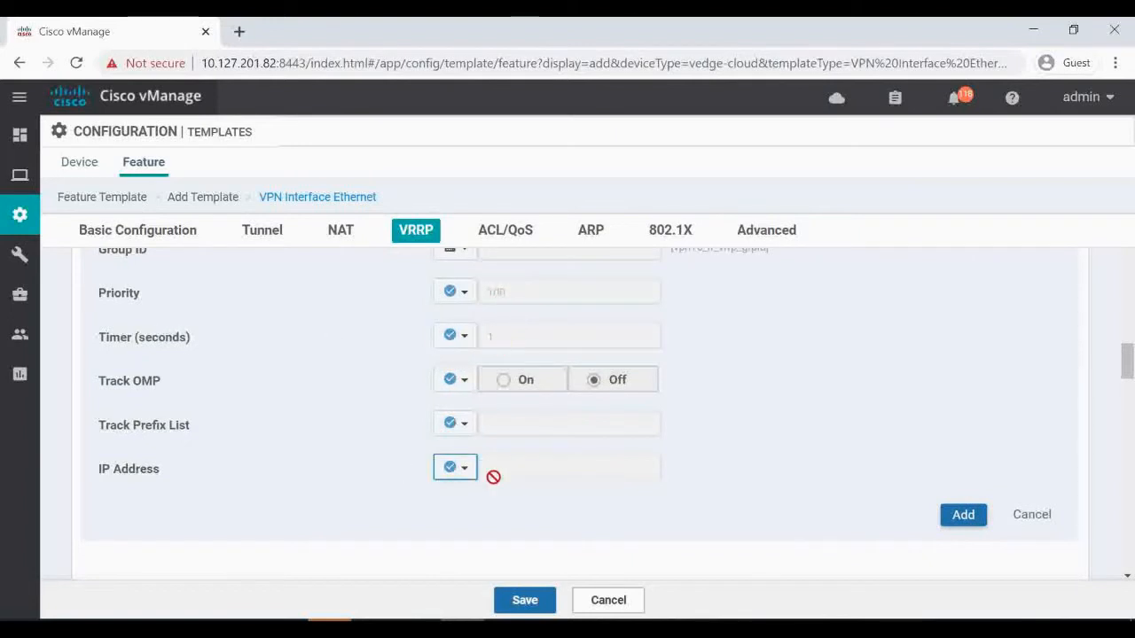
click(455, 467)
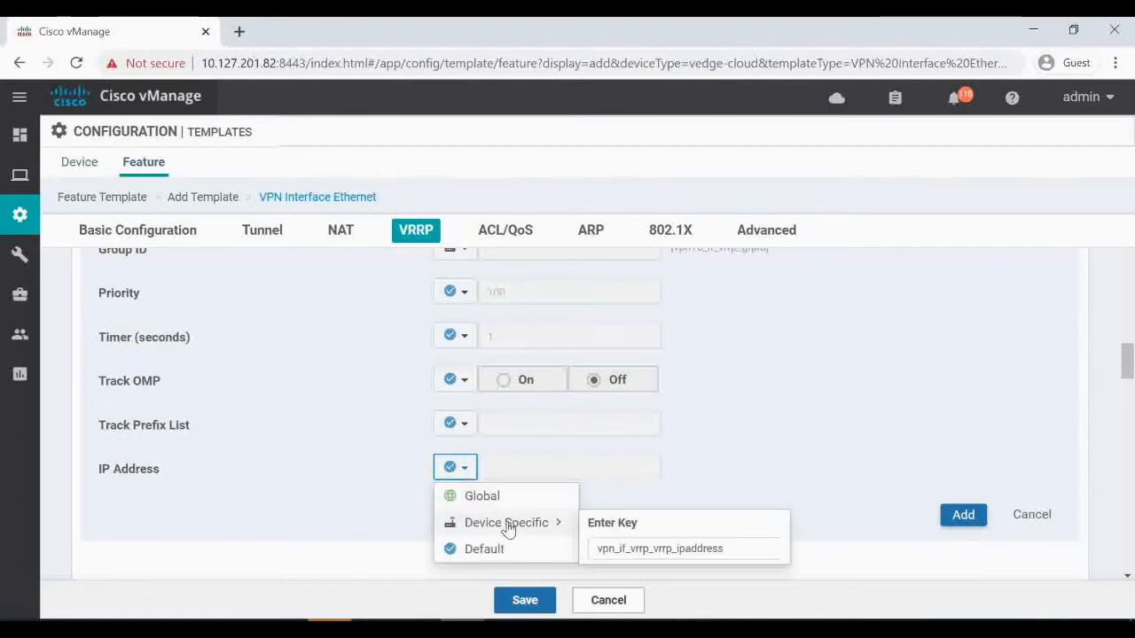
click(683, 548)
text(10-vip)
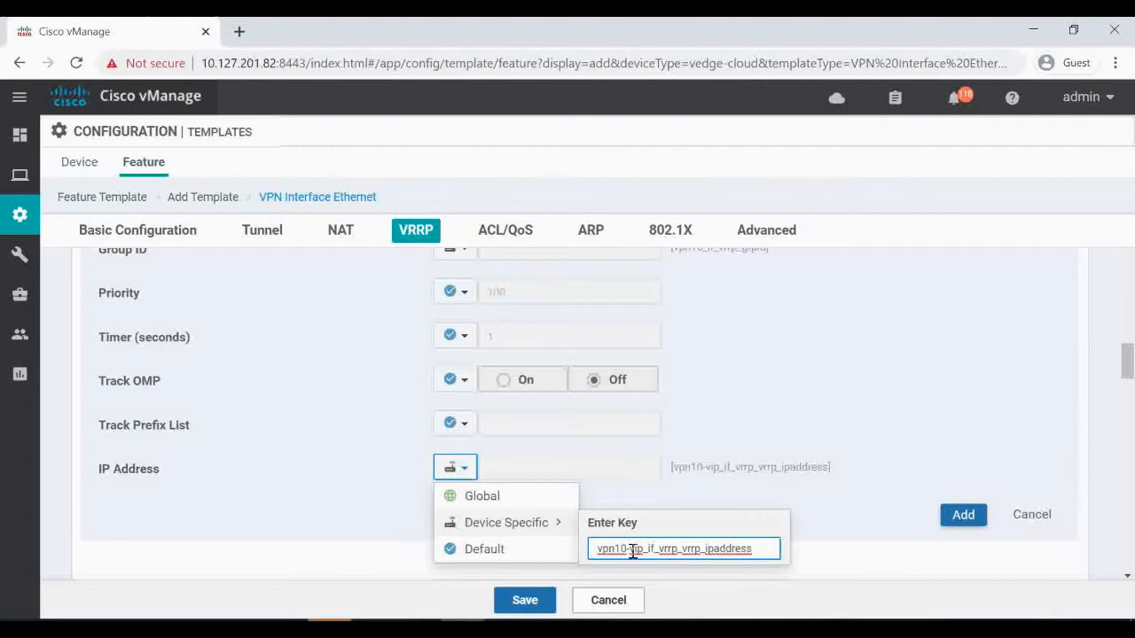
click(904, 528)
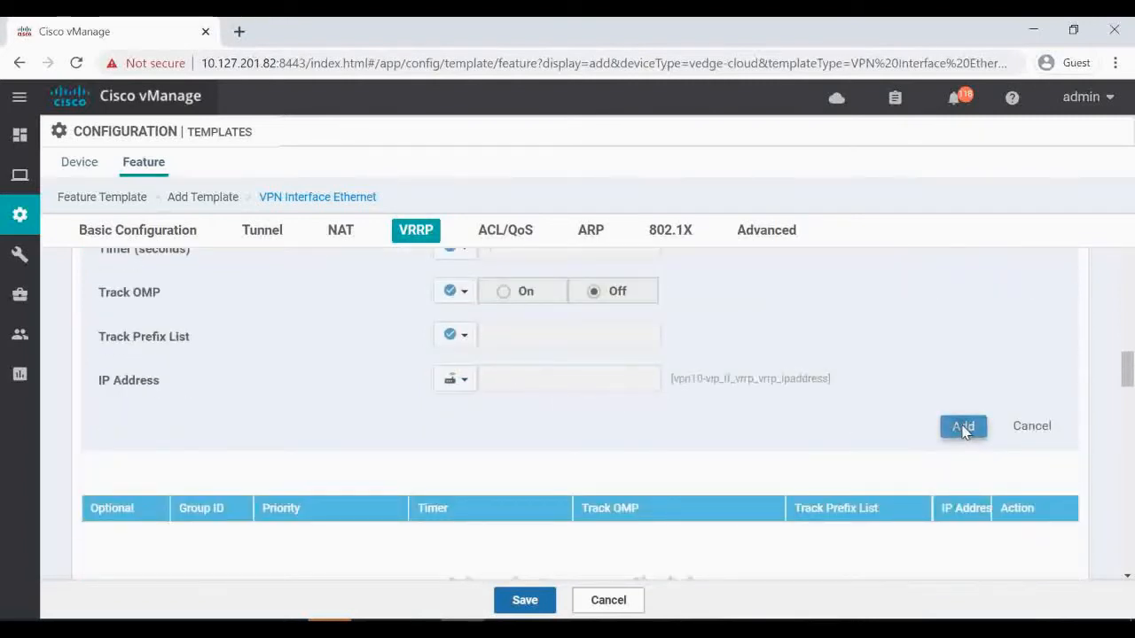
click(504, 230)
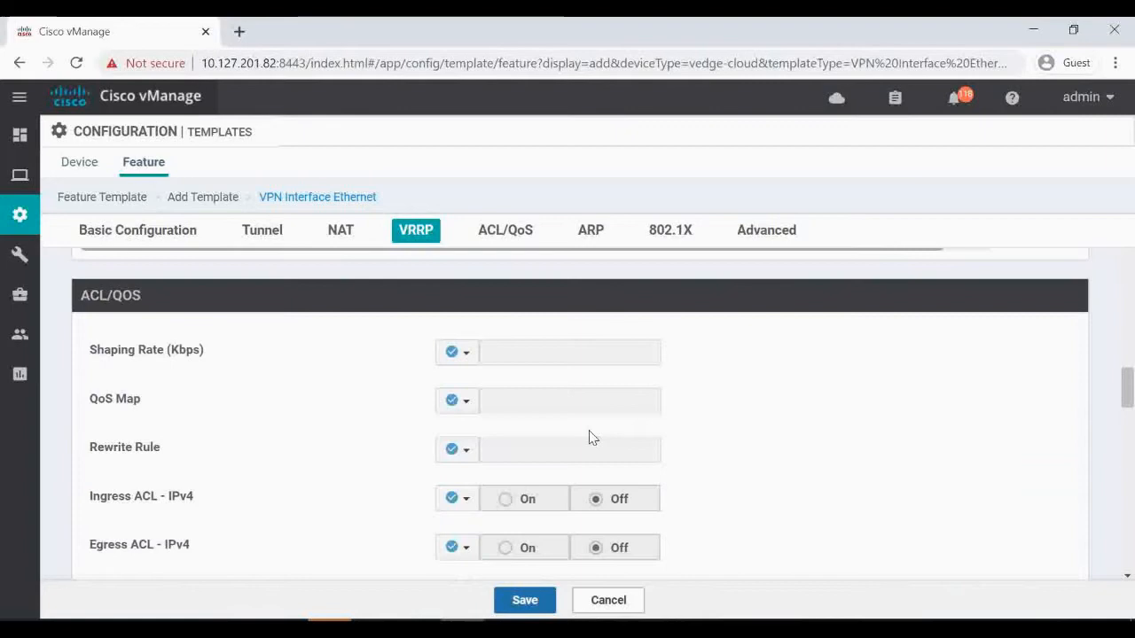
Review the ACL/QoS and Advanced settings, then save the interface template.
click(504, 229)
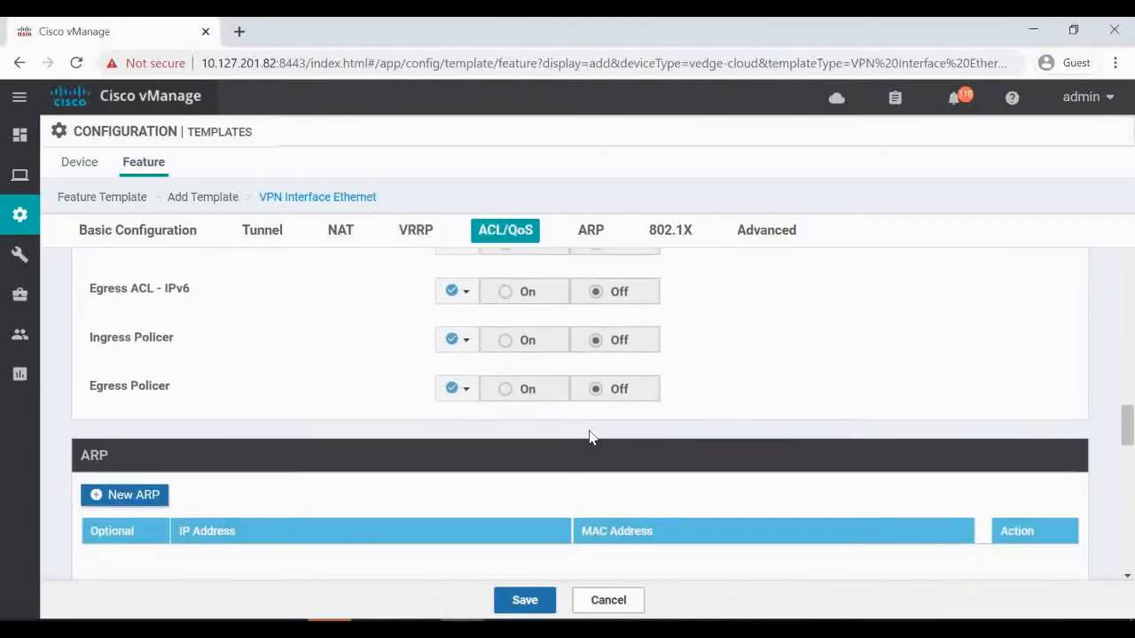
click(766, 229)
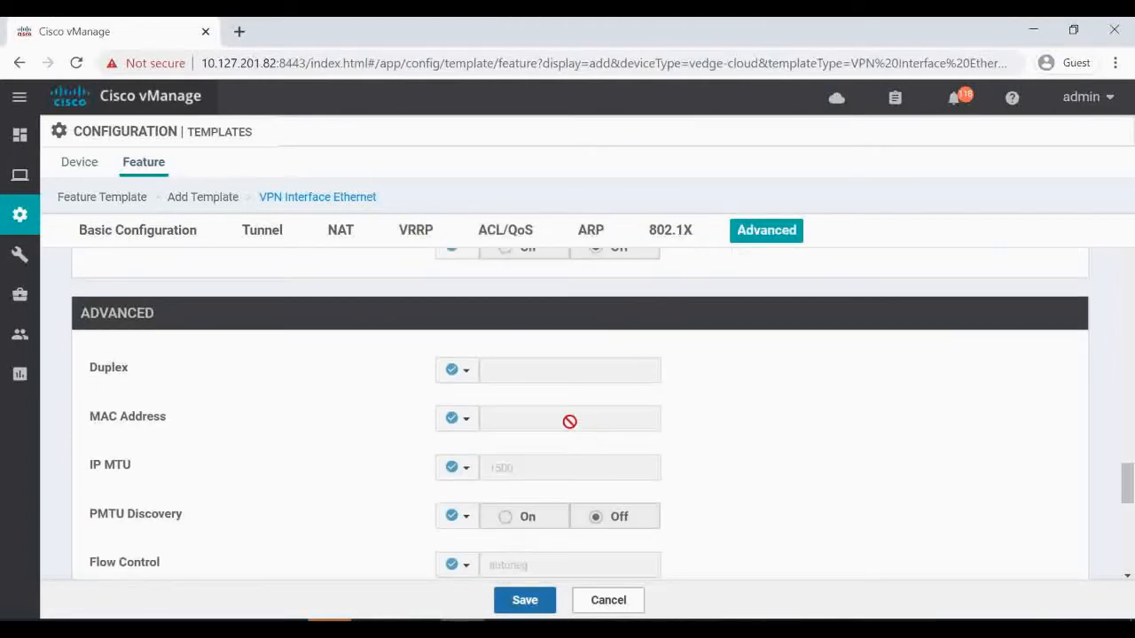
click(568, 370)
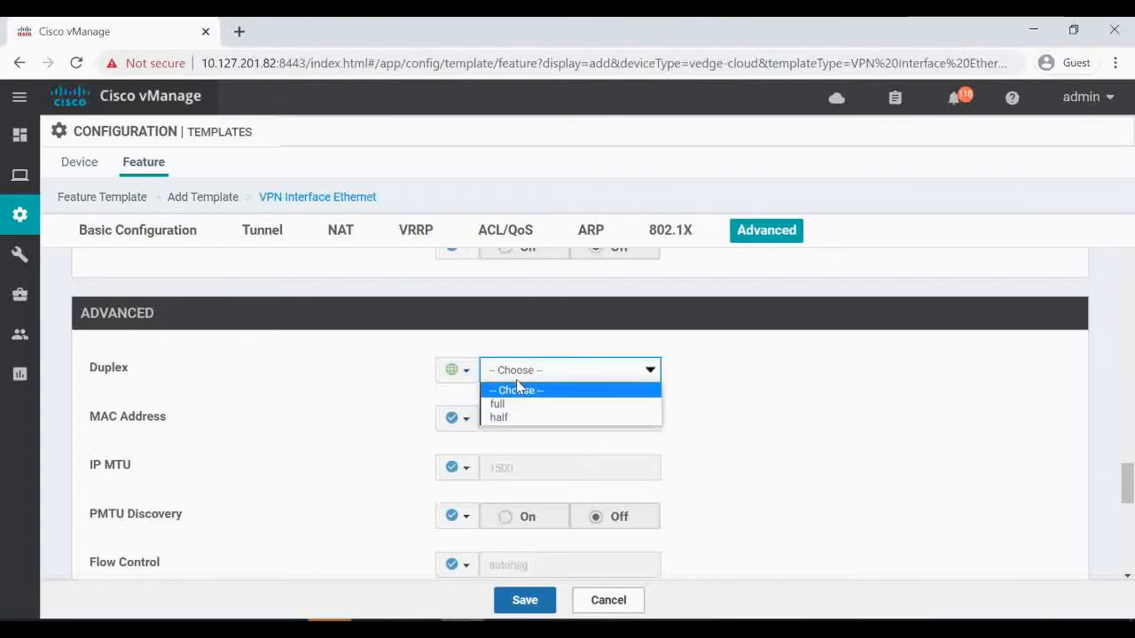
scroll(down, 3)
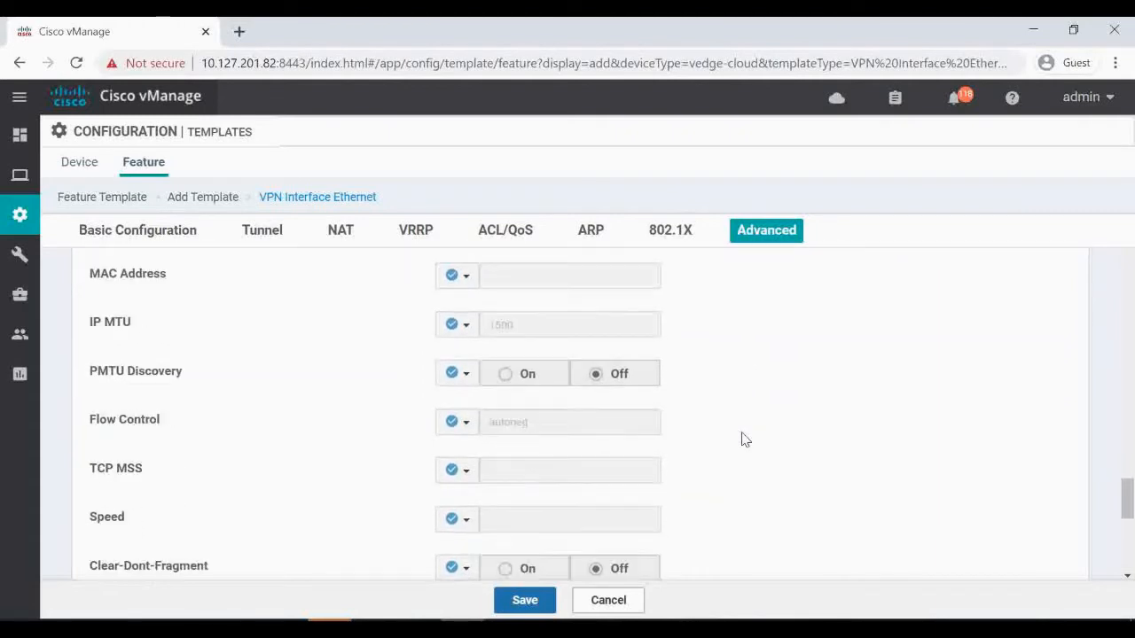
scroll(down, 3)
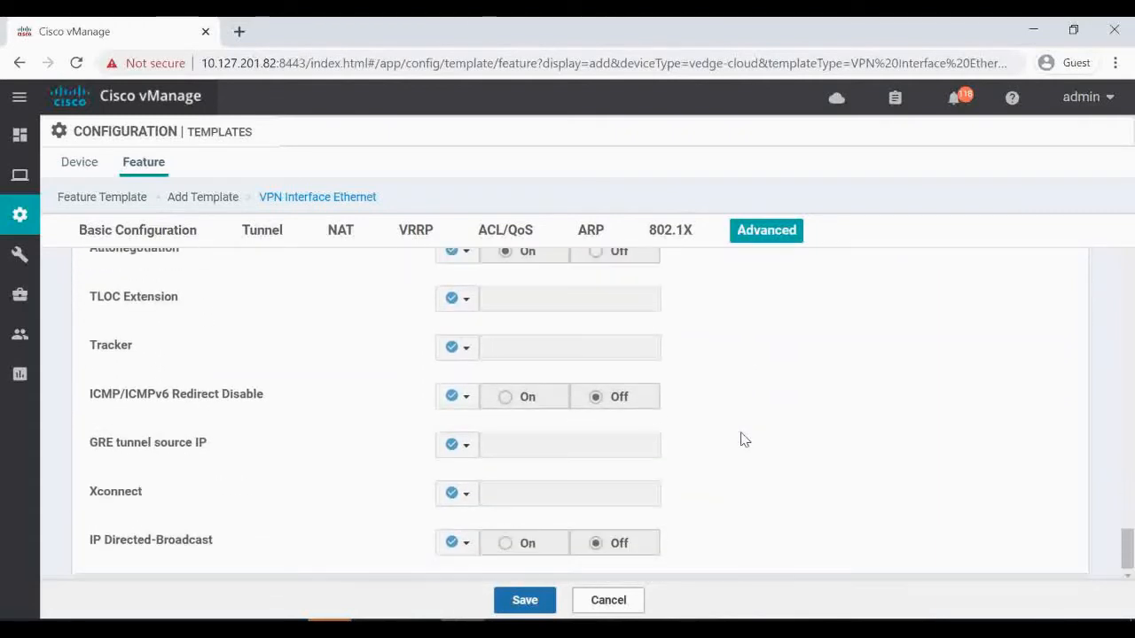
click(524, 600)
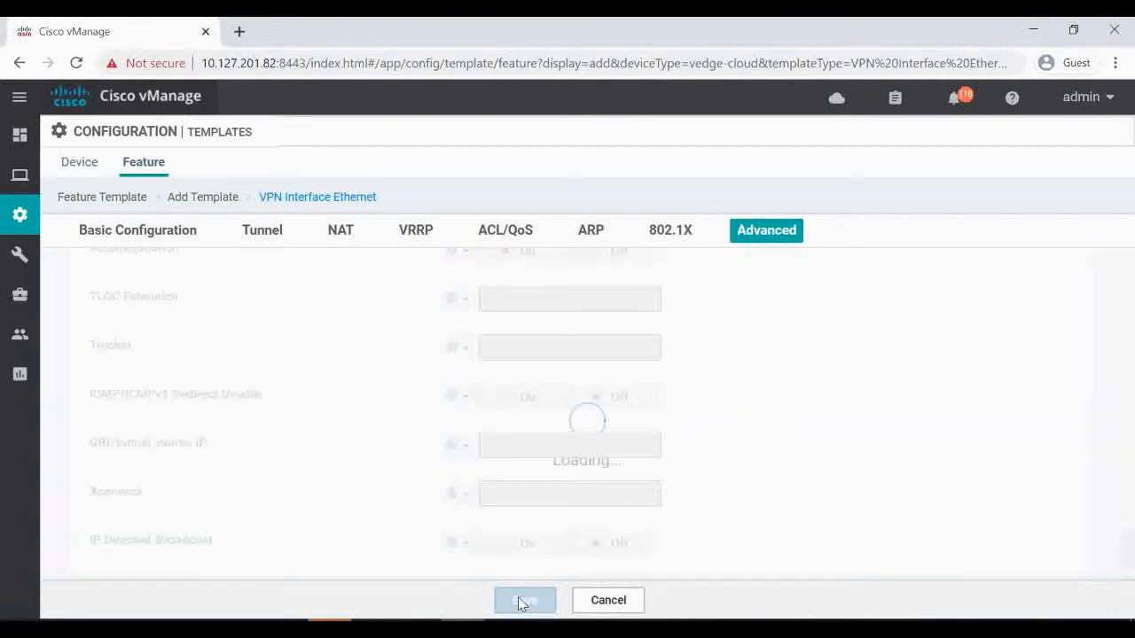
Confirm VPN-10-VRRP-Template appears in the feature templates list with 0 devices attached.
click(524, 600)
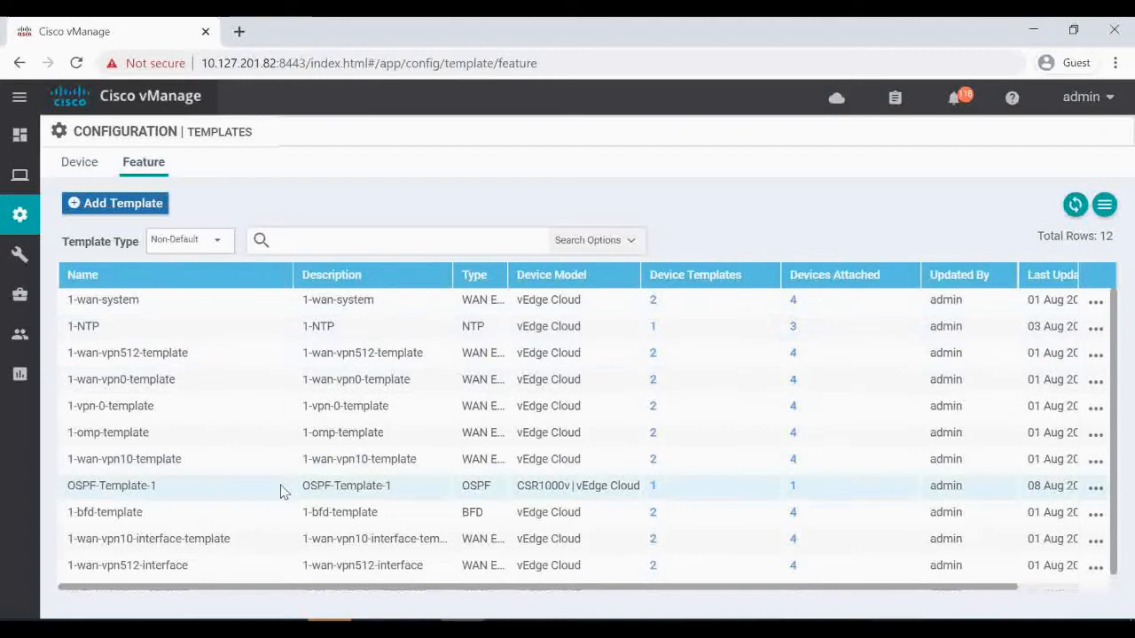
mouse_move(150, 433)
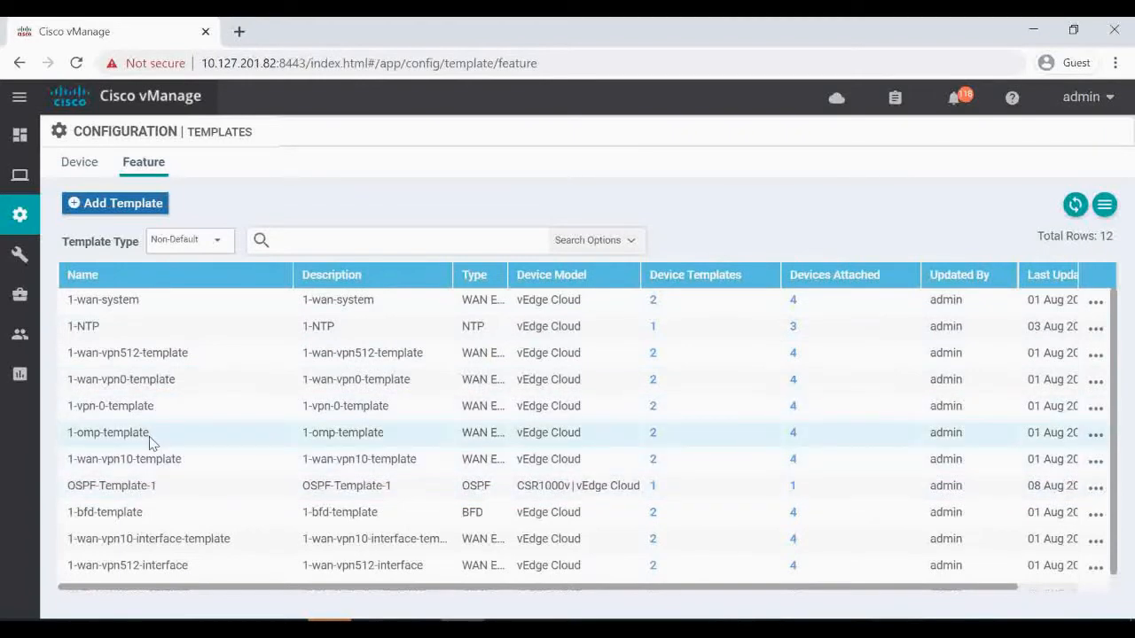
scroll(down, 3)
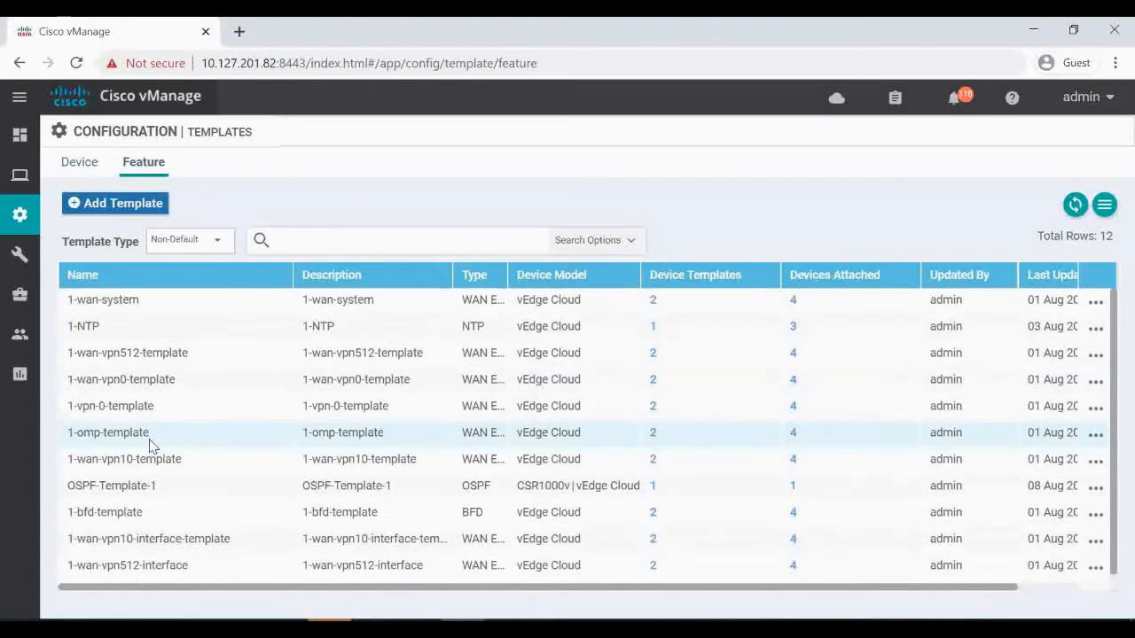
mouse_move(158, 400)
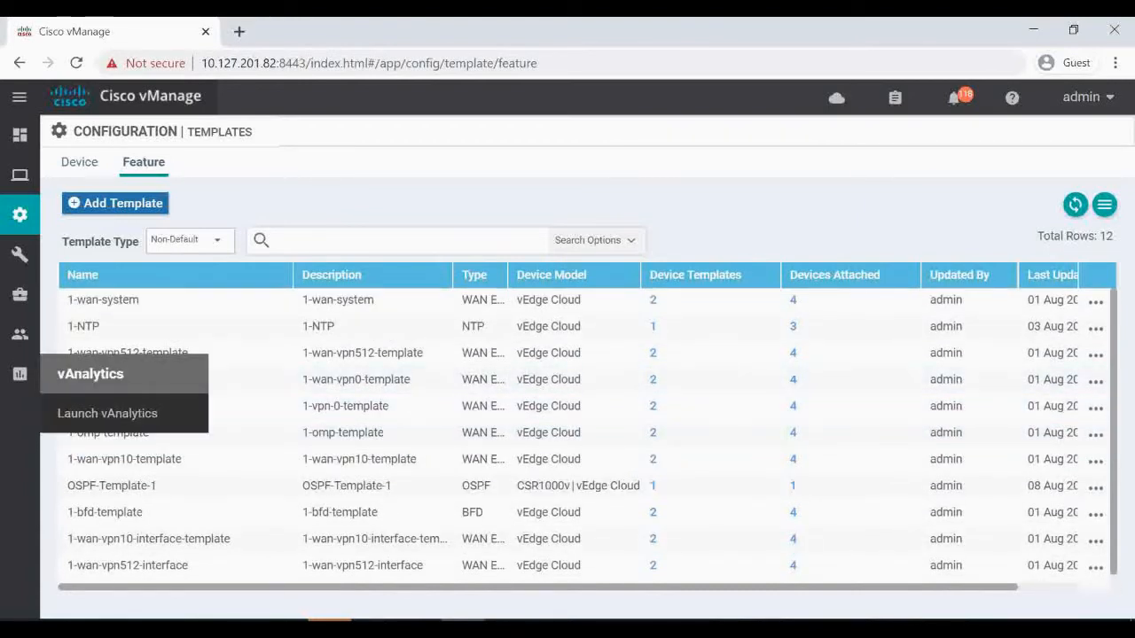
scroll(down, 3)
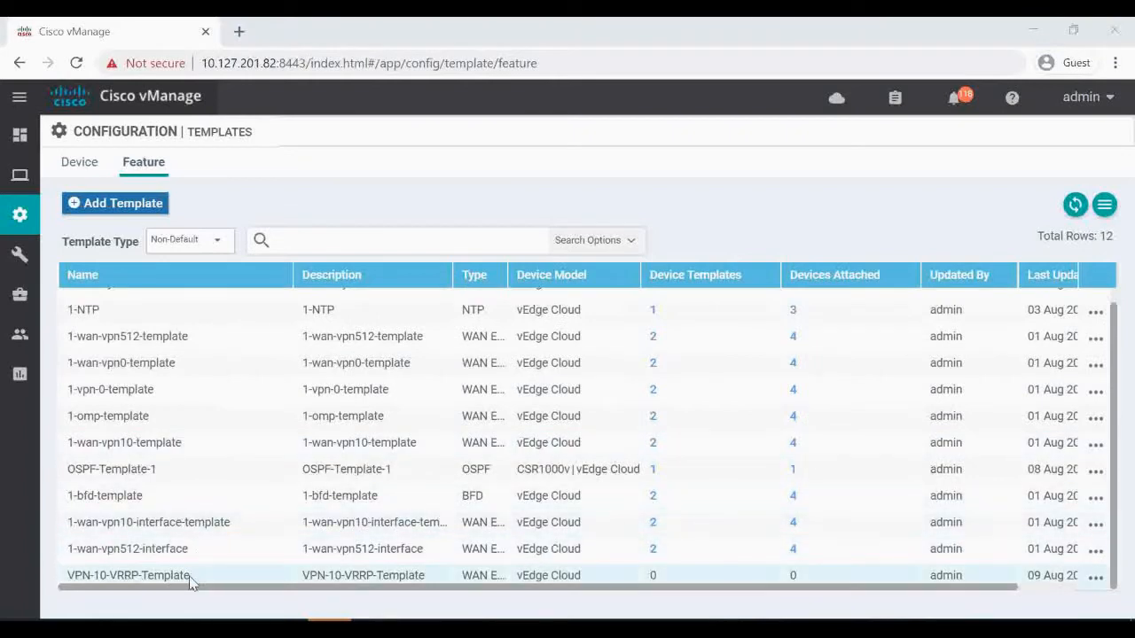
mouse_move(131, 585)
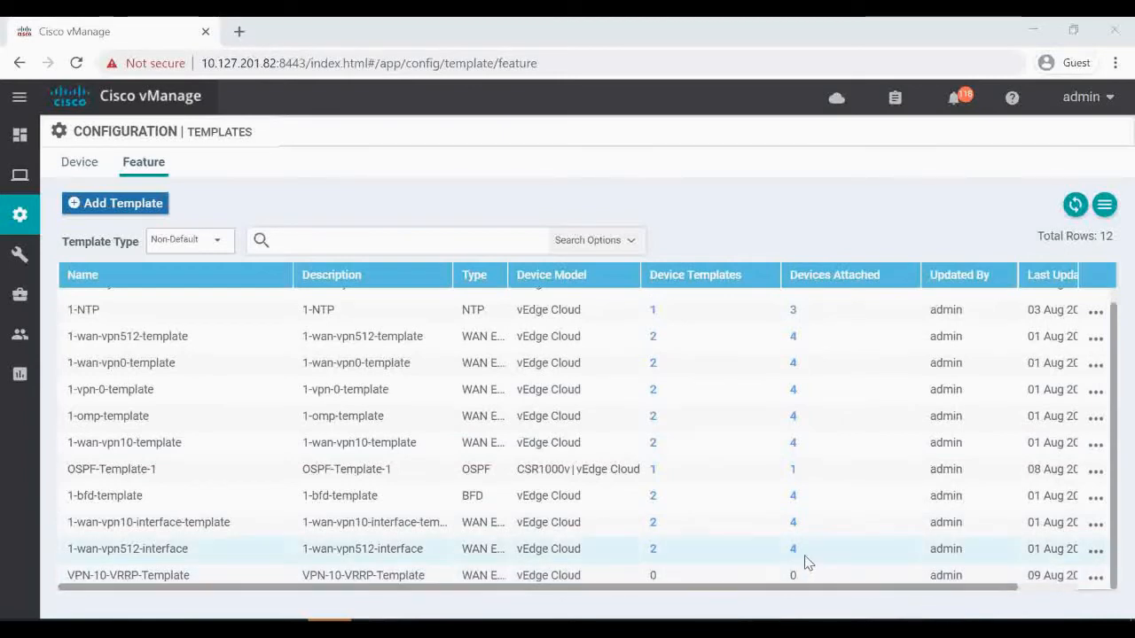
click(79, 162)
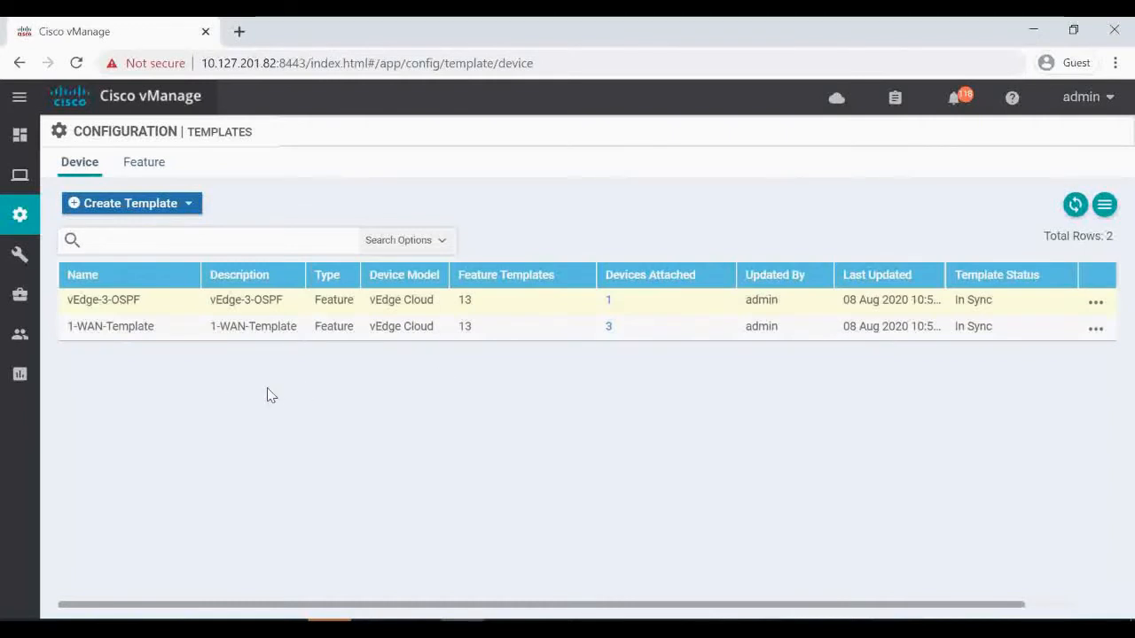
mouse_move(137, 341)
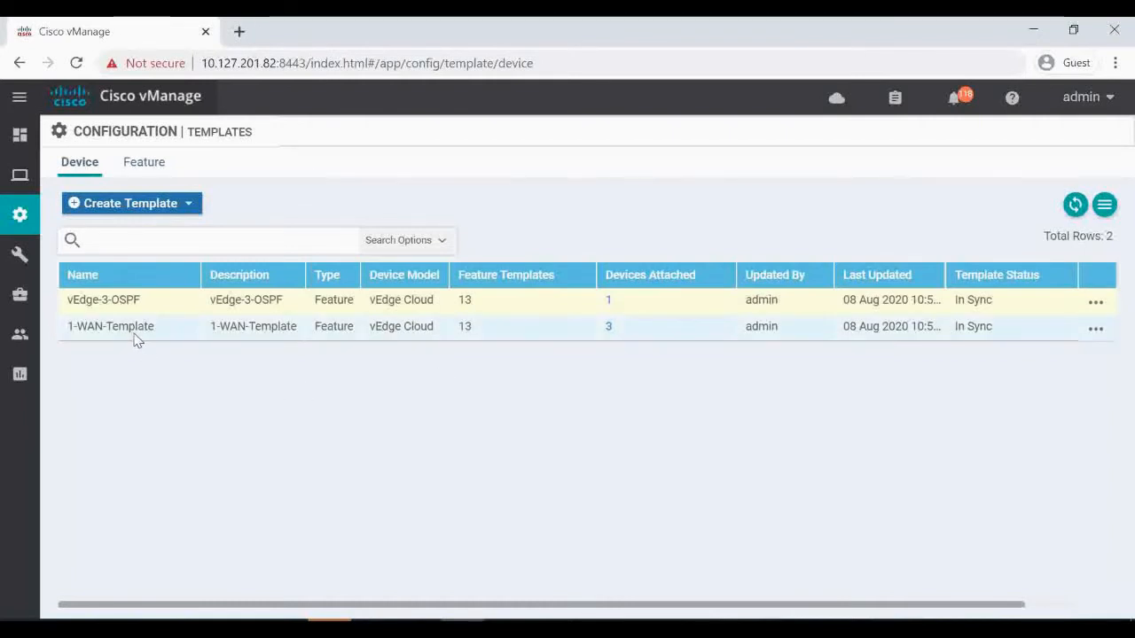
mouse_move(147, 338)
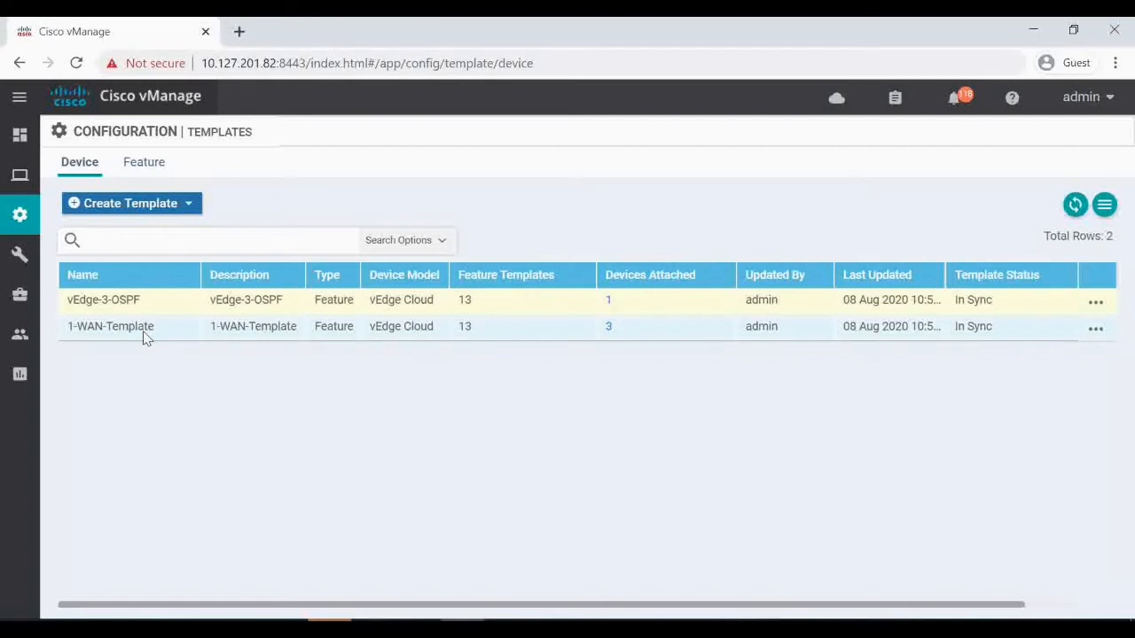
mouse_move(150, 351)
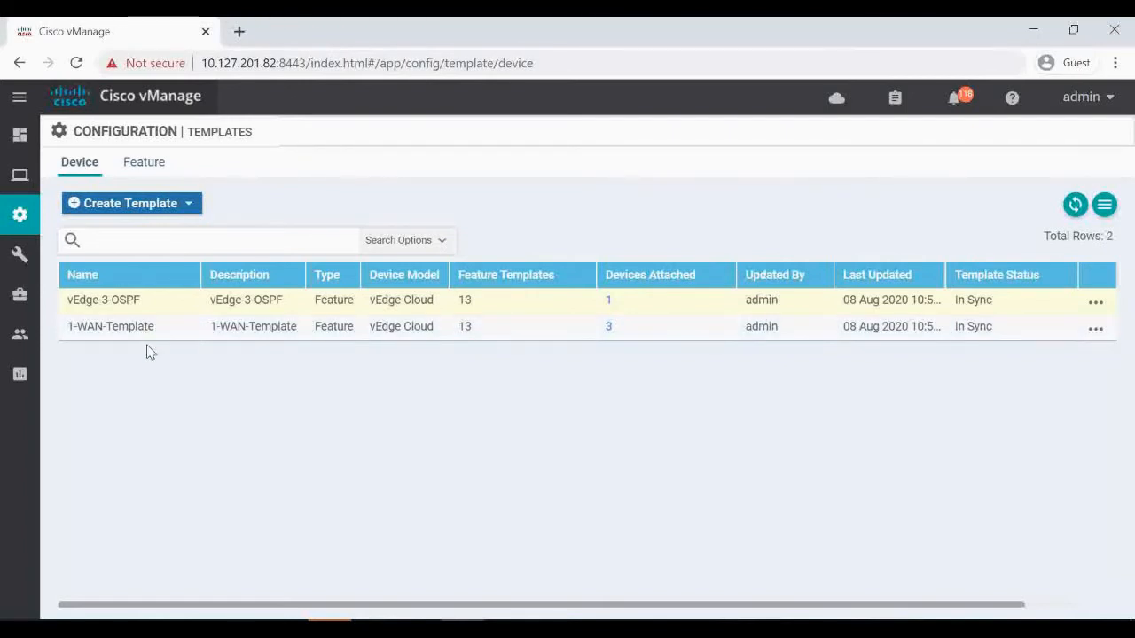
mouse_move(138, 208)
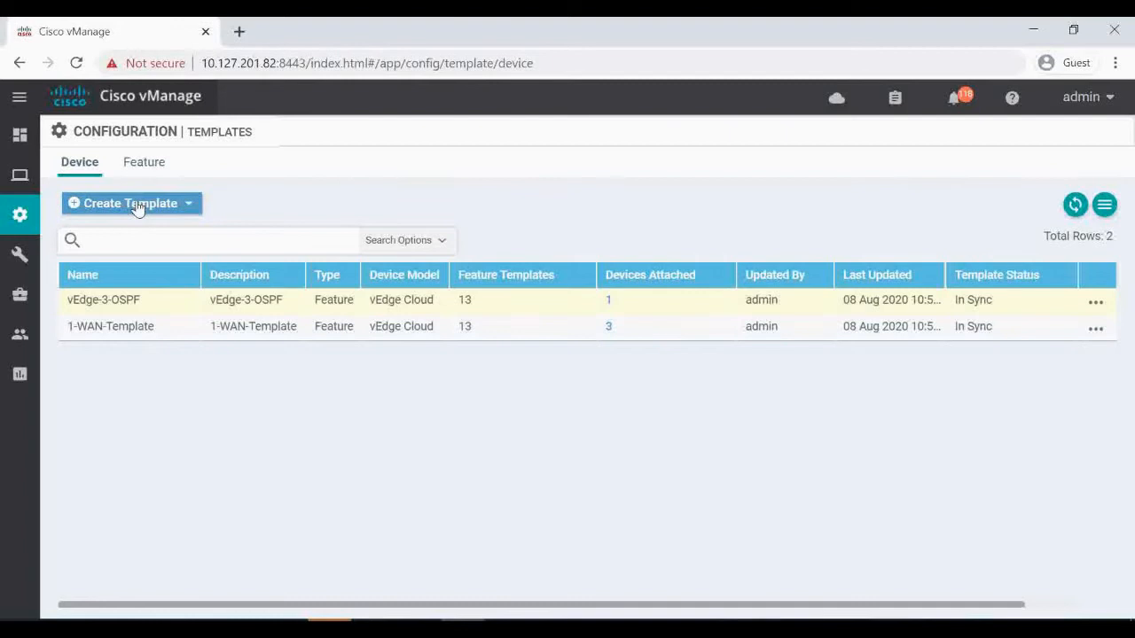
Create a device template using the From Feature Template option.
click(130, 203)
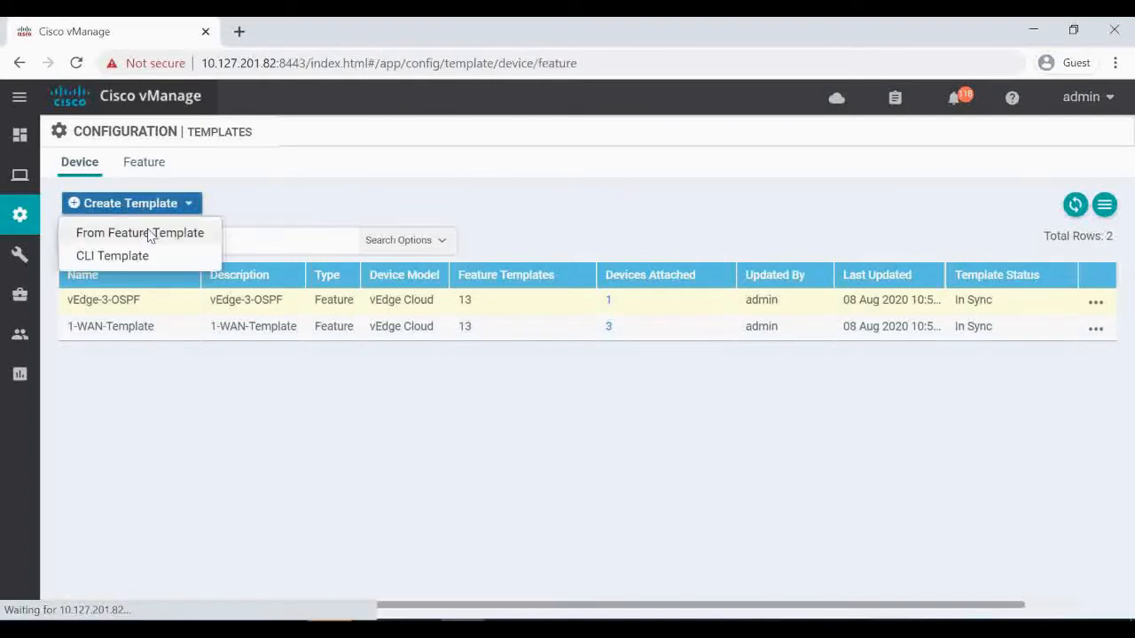
click(139, 232)
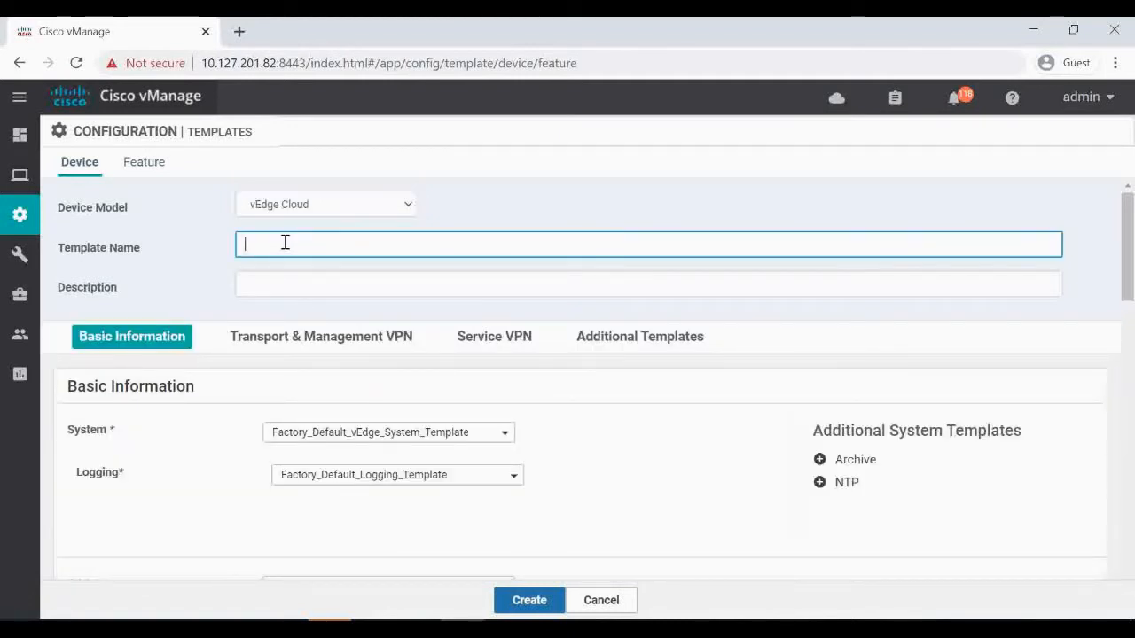
Name the template vEdge-VRRP-2-22 and assign 1-wan-system and 1-bfd-template.
text(vEdge-VRRP-)
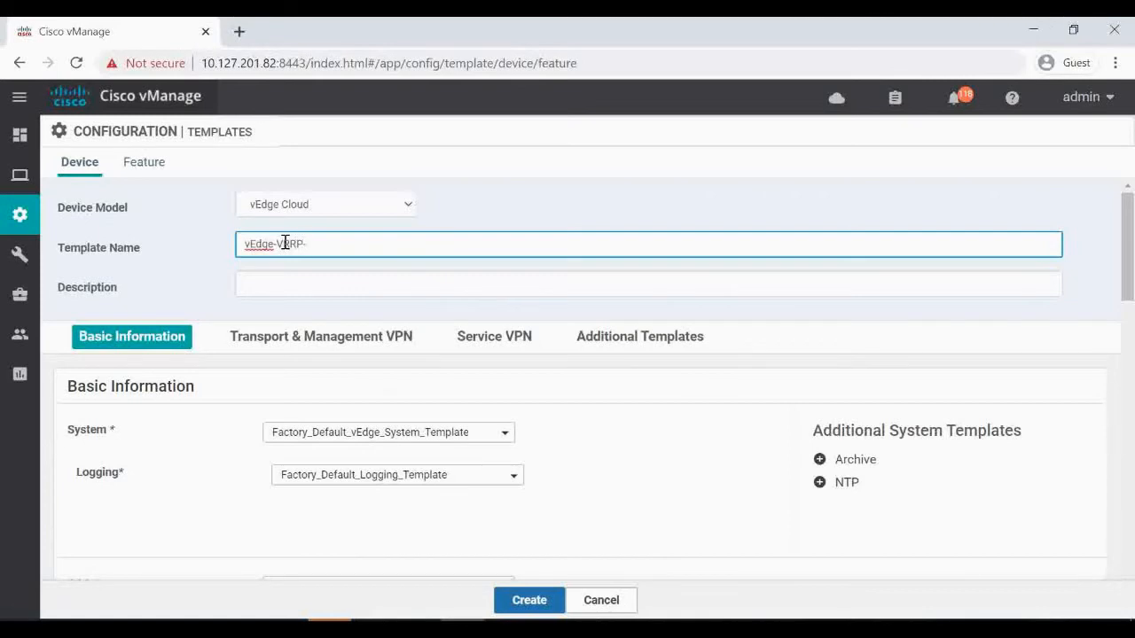
text(2-22)
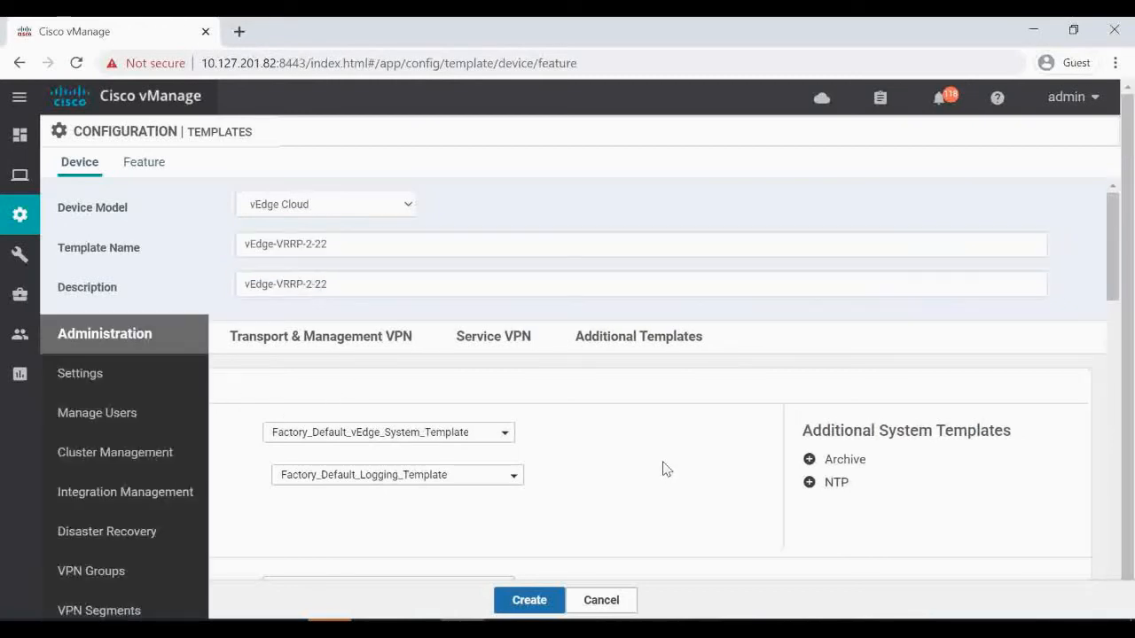
click(389, 431)
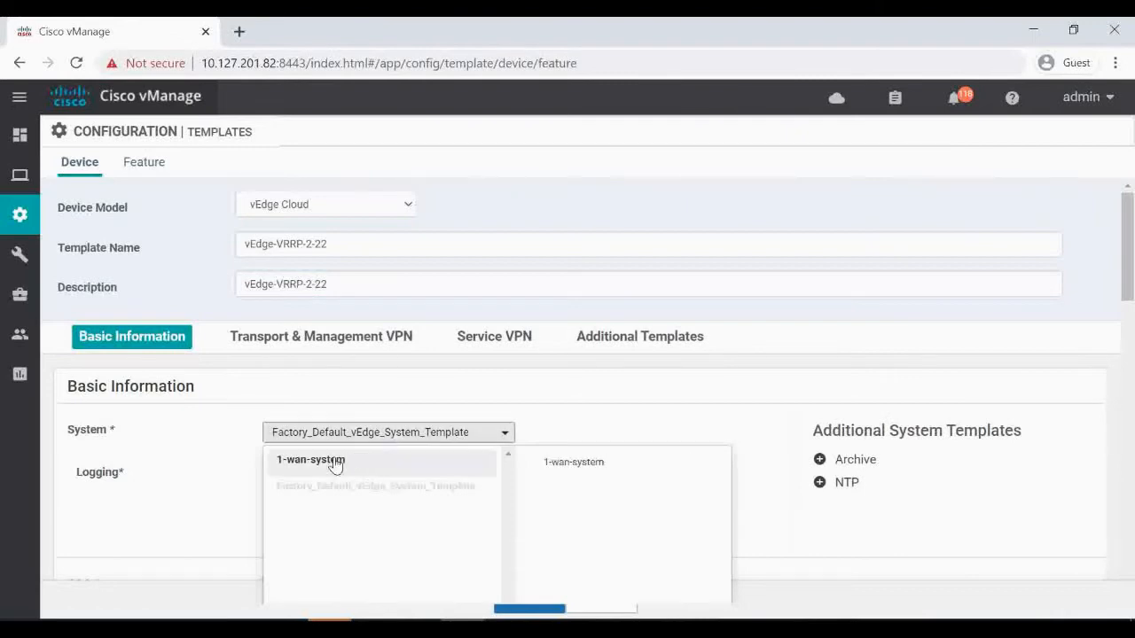
click(311, 459)
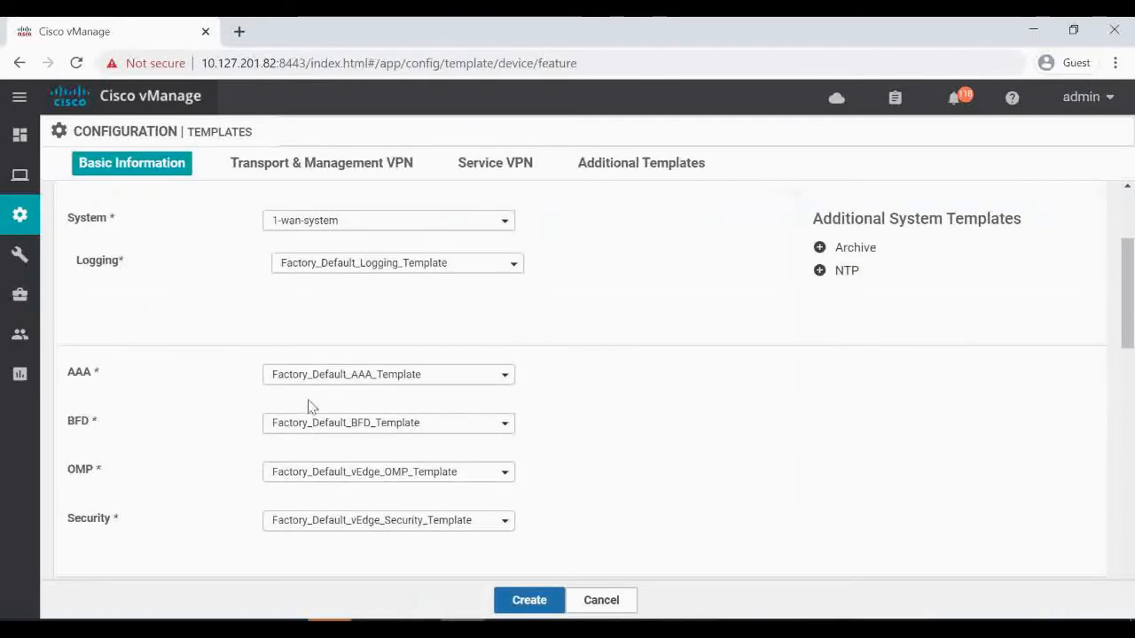
click(388, 422)
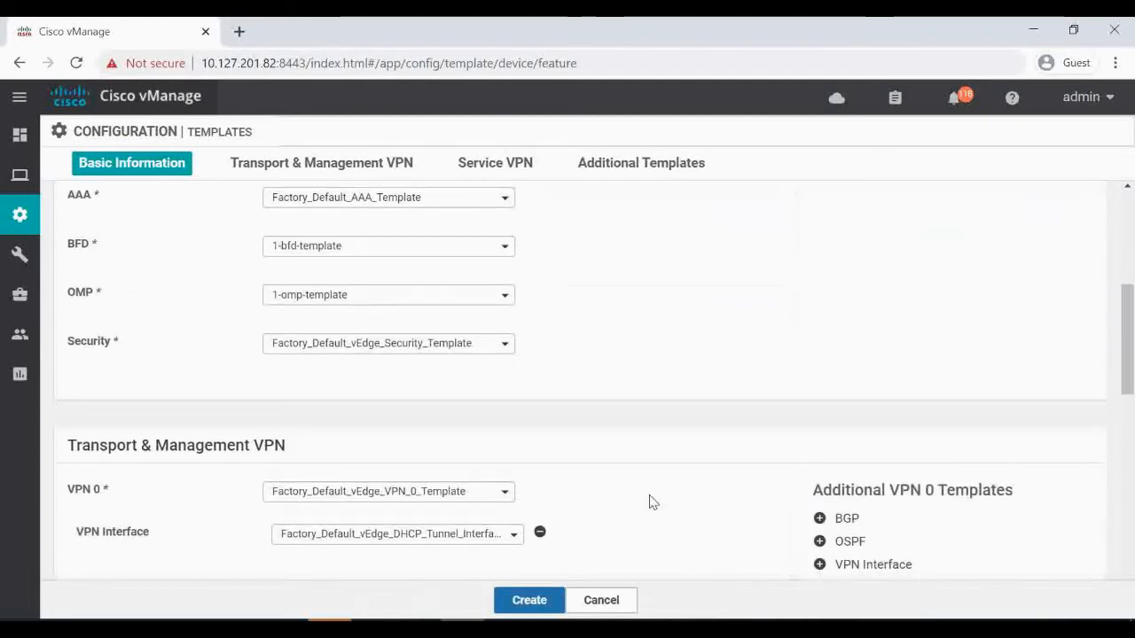
Assign 1-vpn-0-template with 1-wan-vpn0-template interface, and 1-wan-vpn512-template with its interface.
click(321, 163)
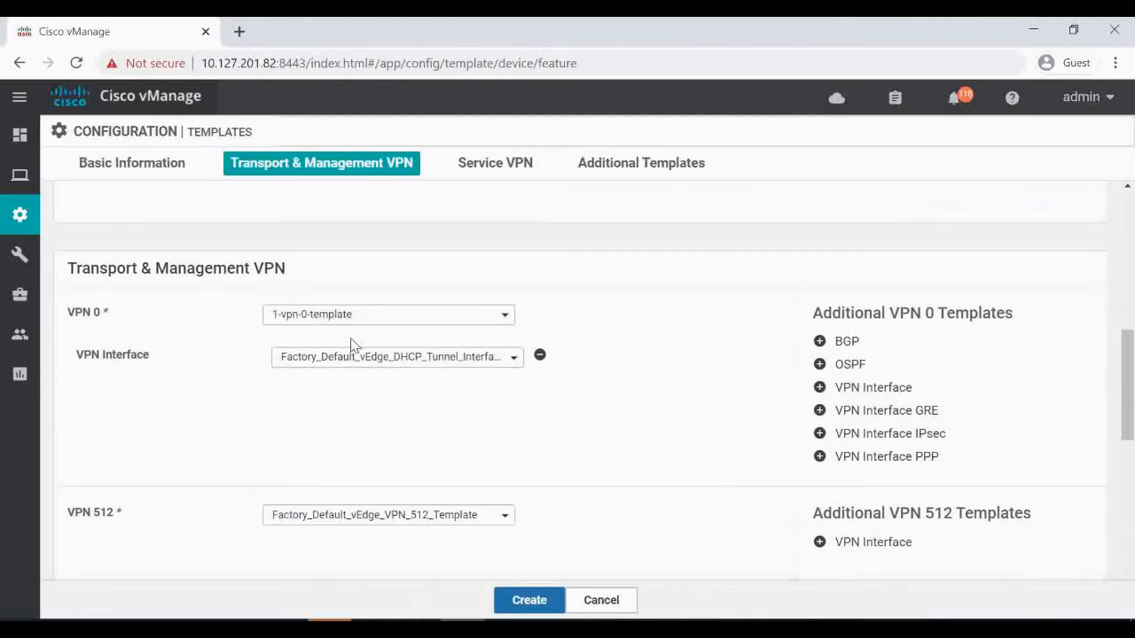
click(395, 356)
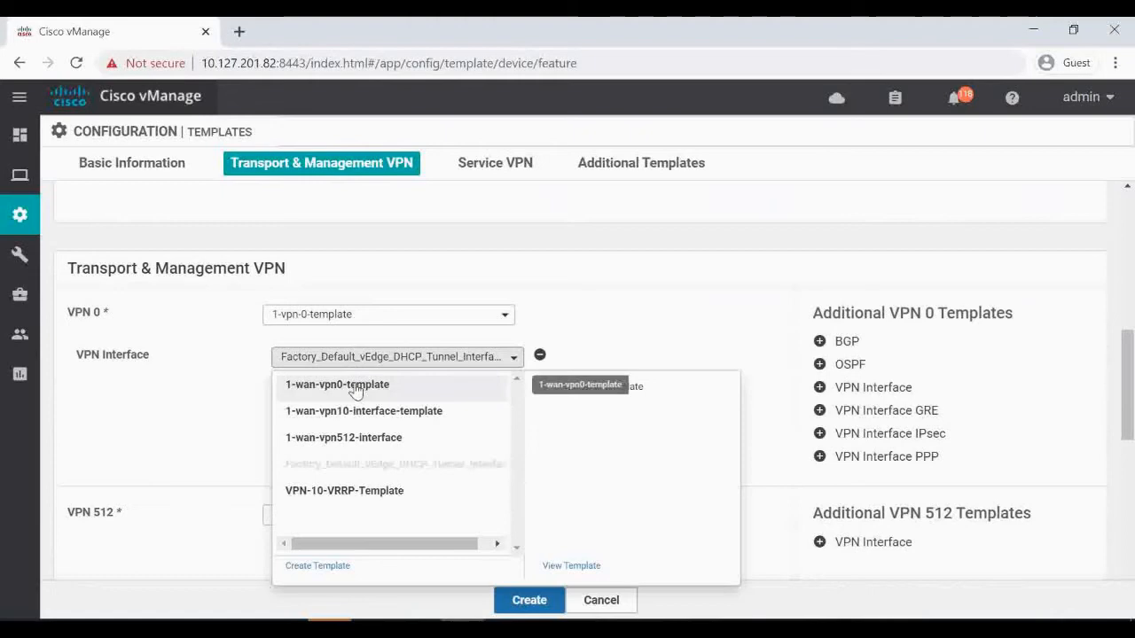
click(336, 385)
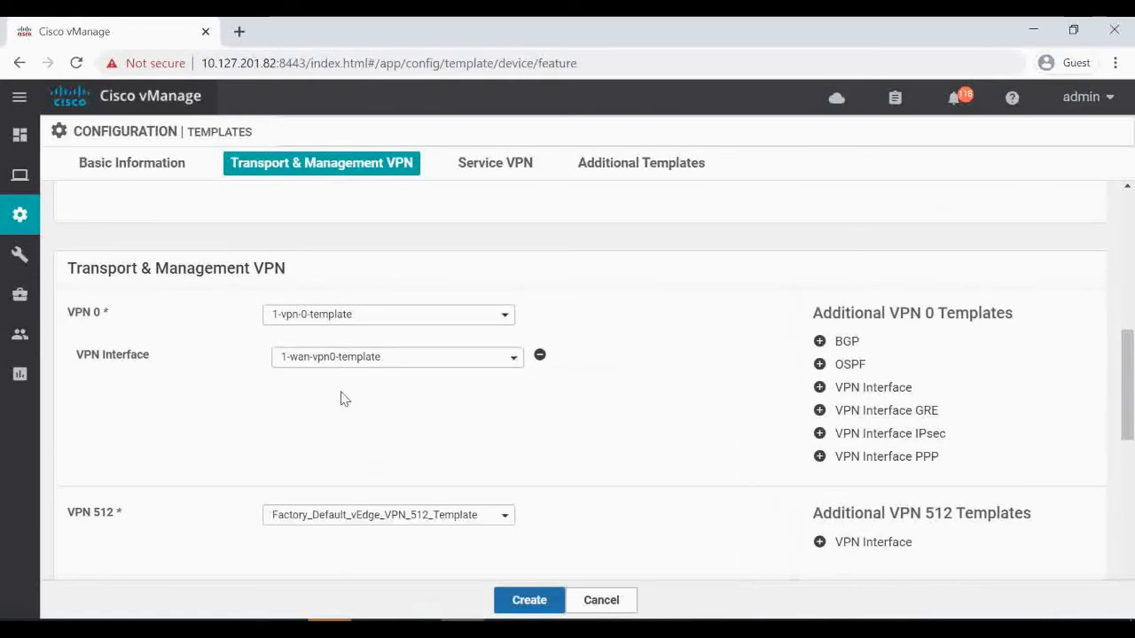
scroll(down, 3)
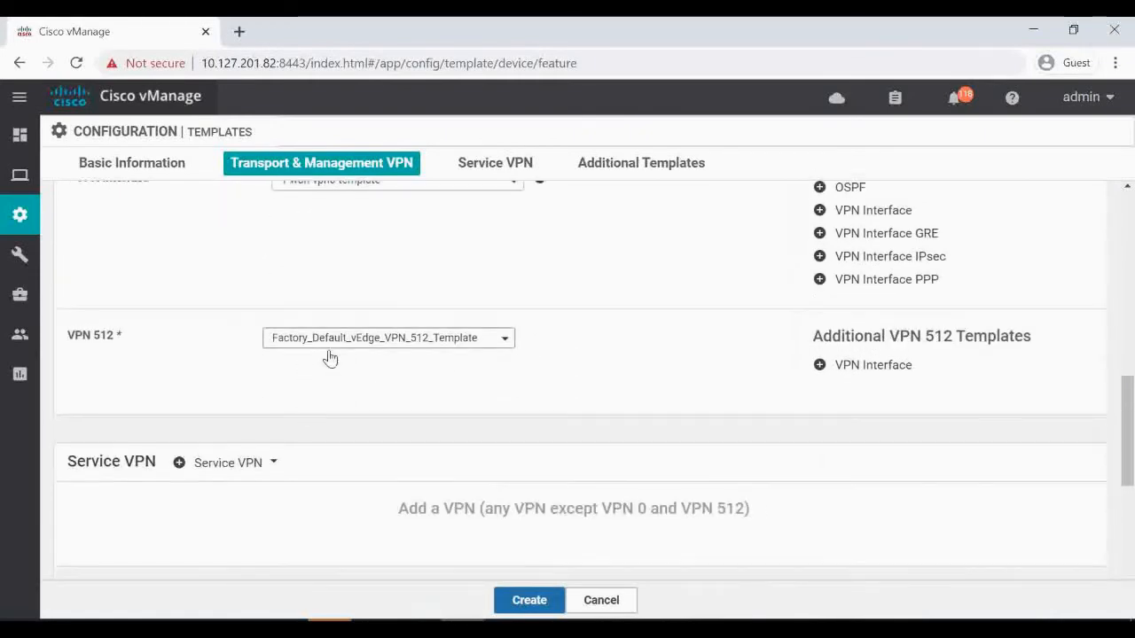
click(387, 338)
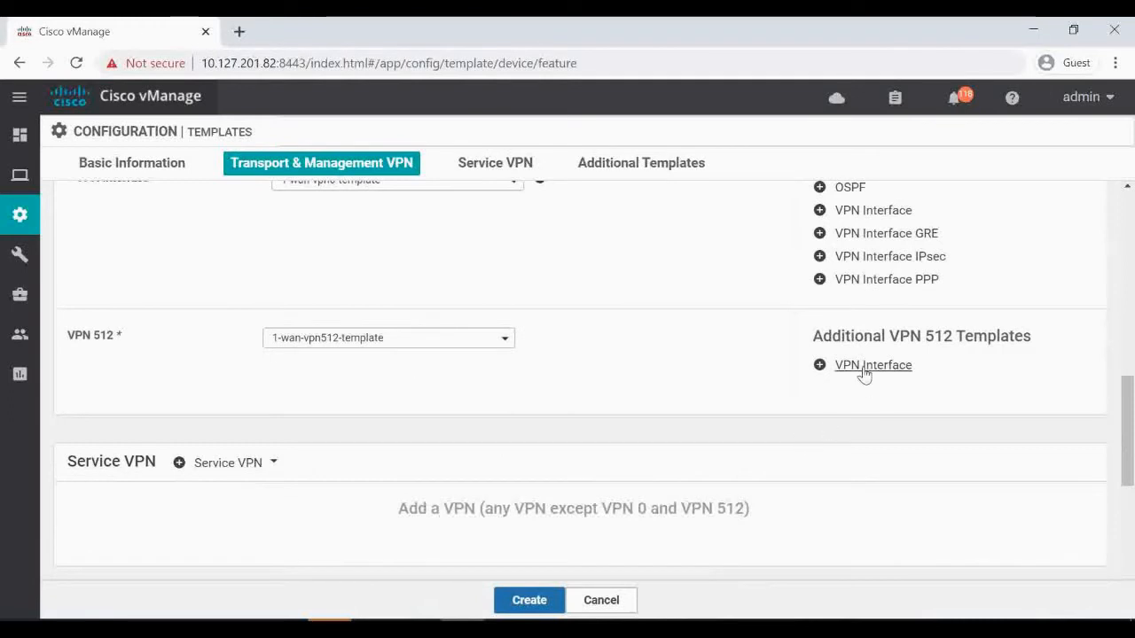
click(872, 364)
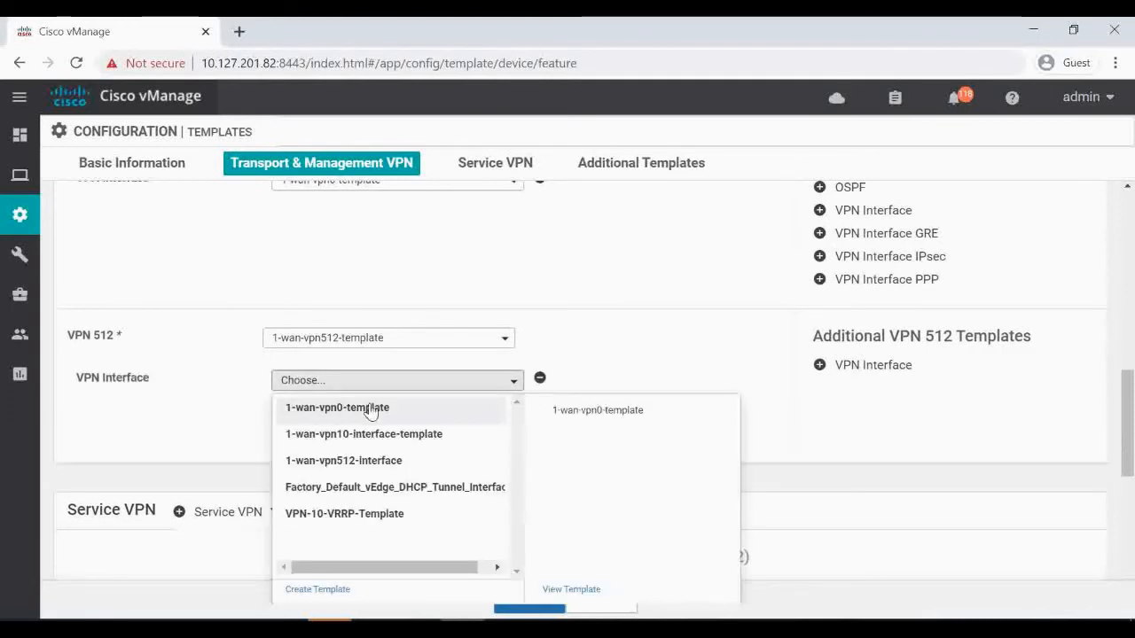
click(343, 460)
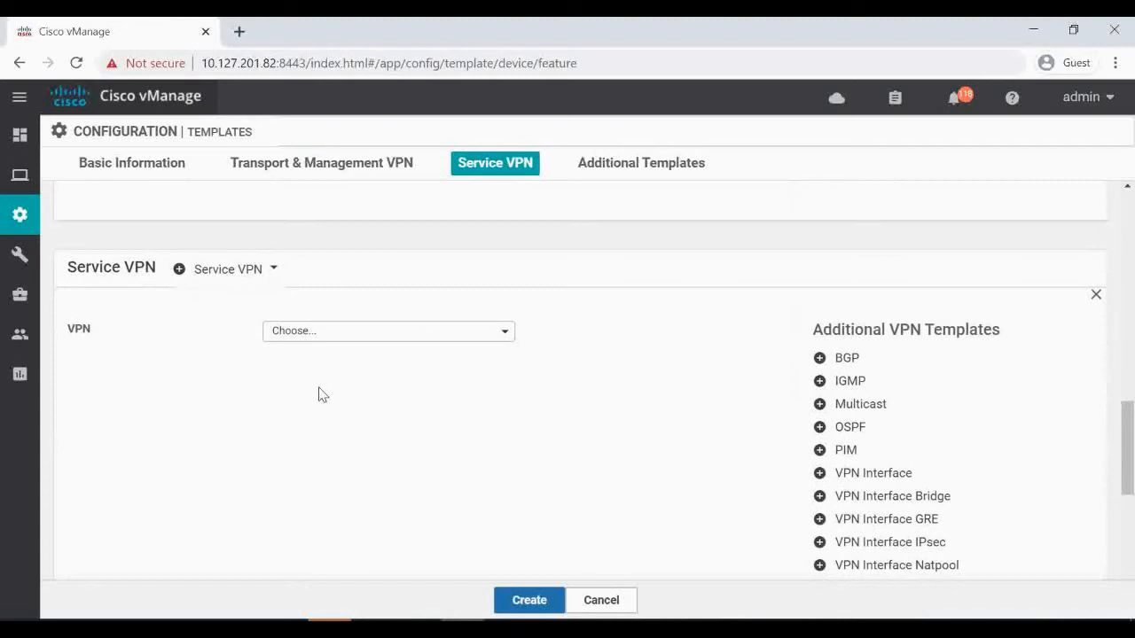
mouse_move(383, 338)
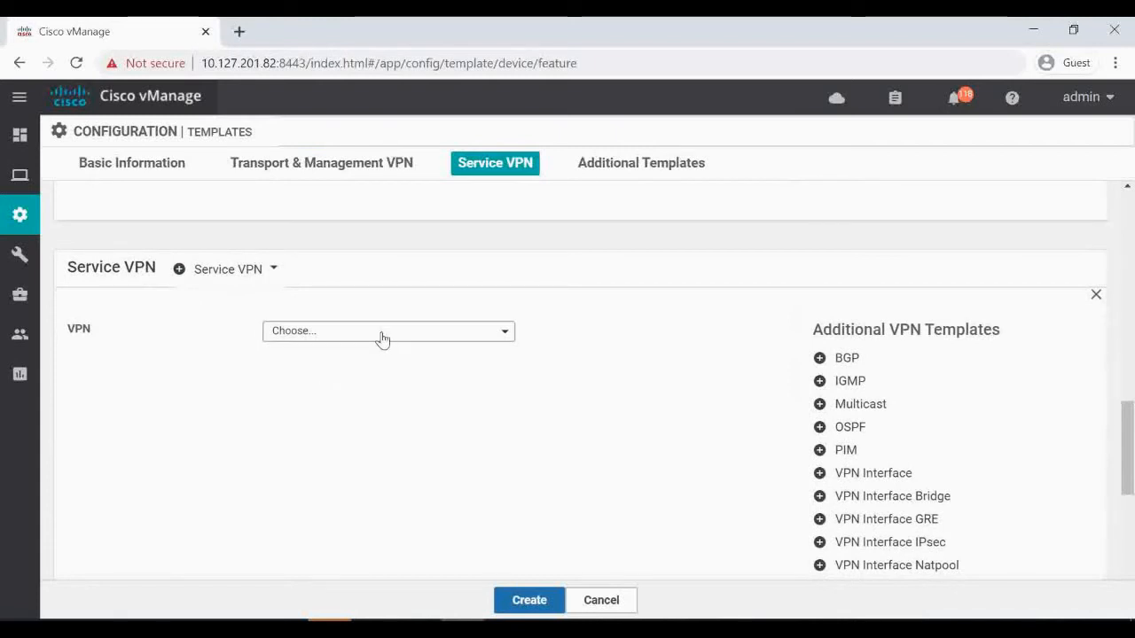
Add service VPN 1-wan-vpn10-template with the VPN-10-VRRP-Template interface and create the device template.
click(388, 330)
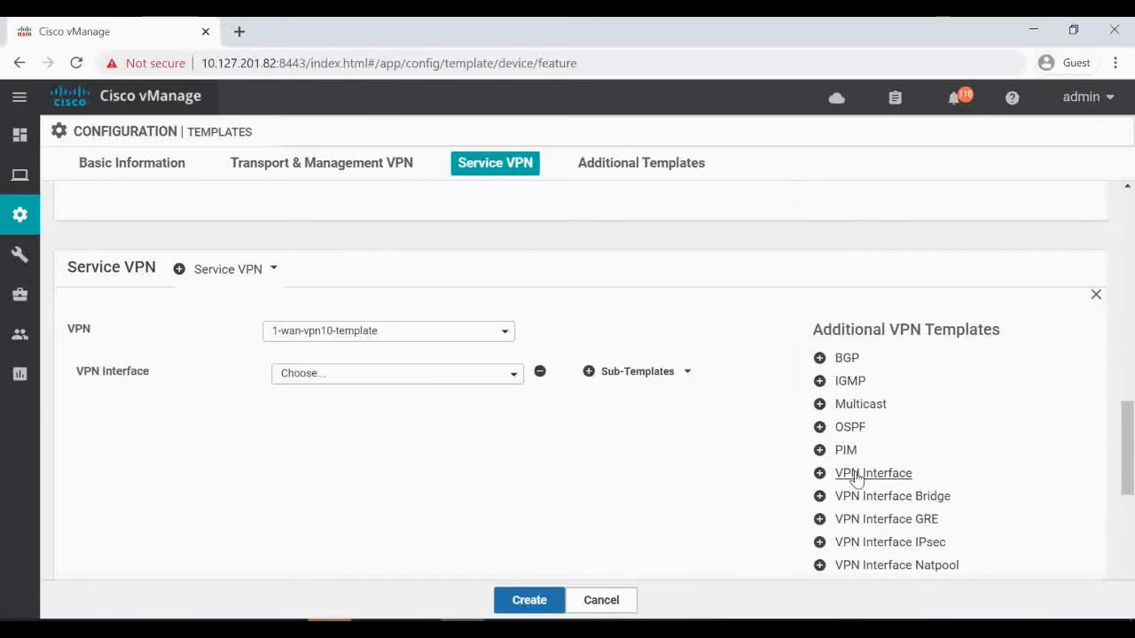
mouse_move(164, 298)
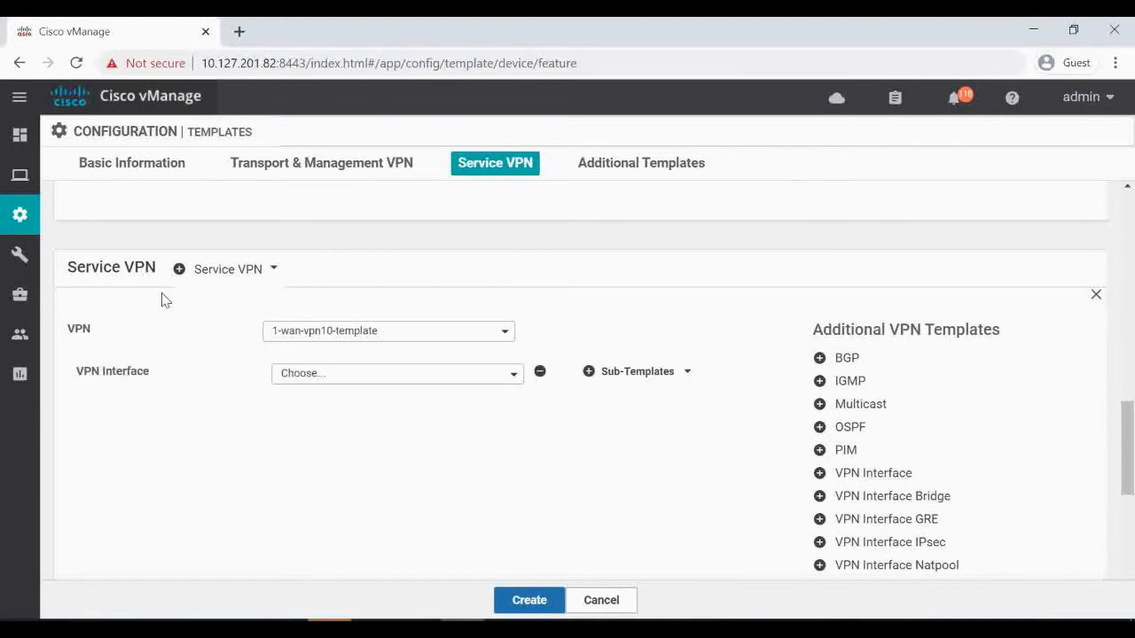
mouse_move(397, 372)
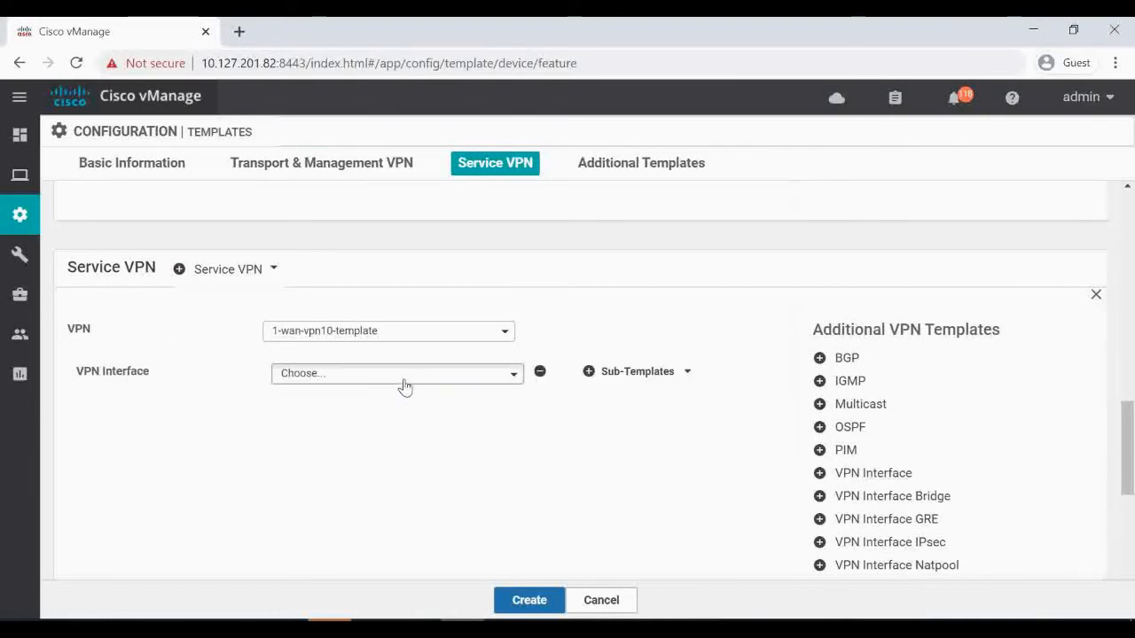
click(396, 372)
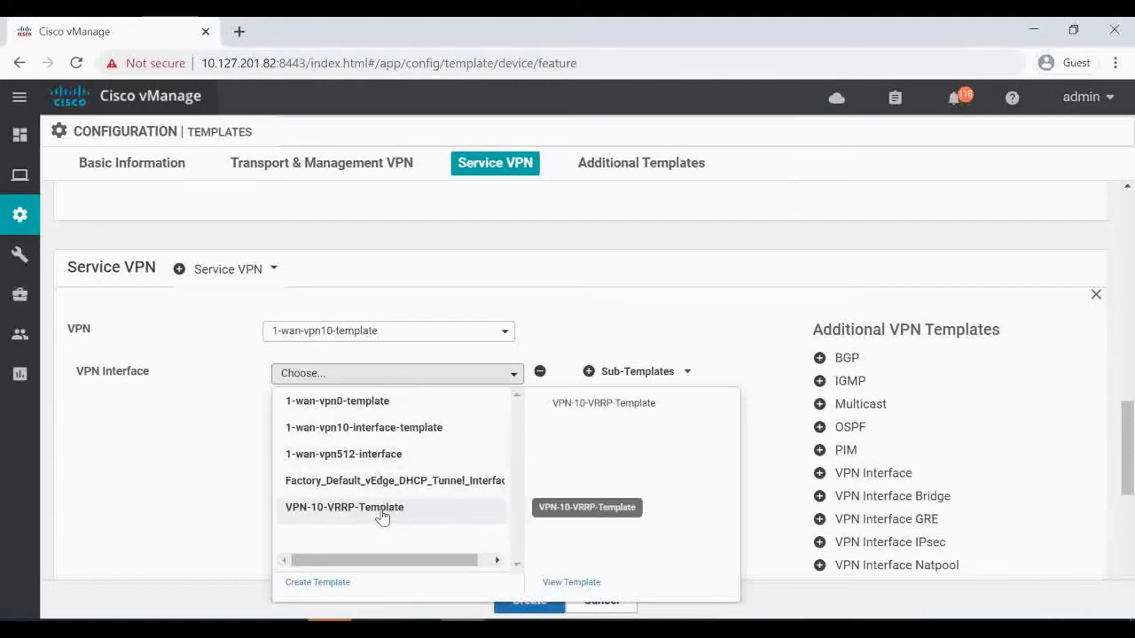
mouse_move(370, 514)
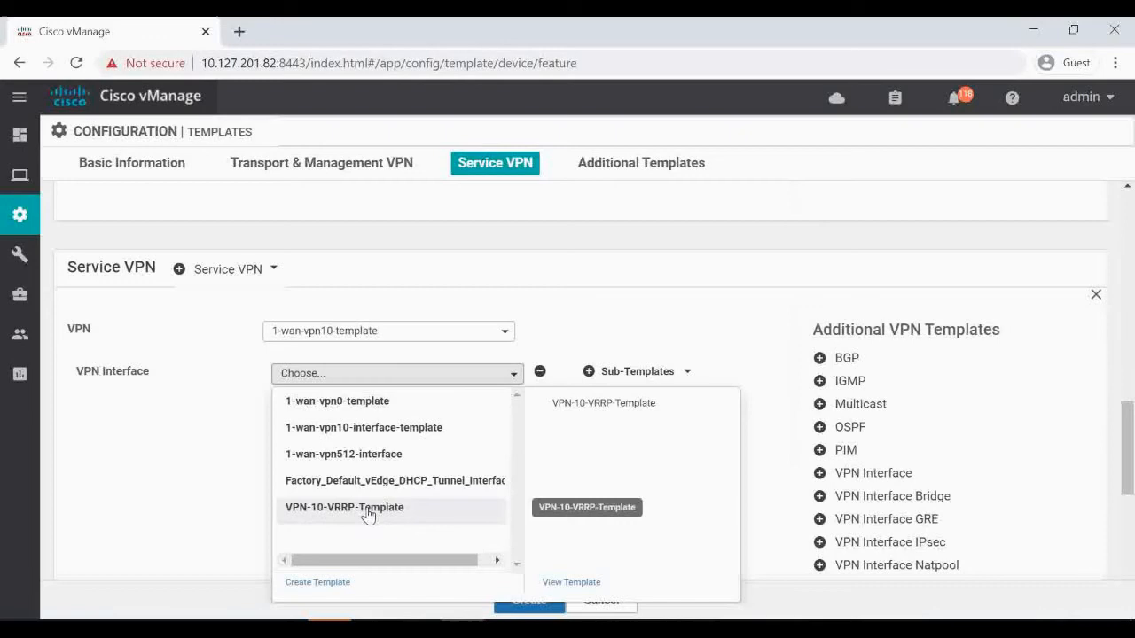
click(344, 507)
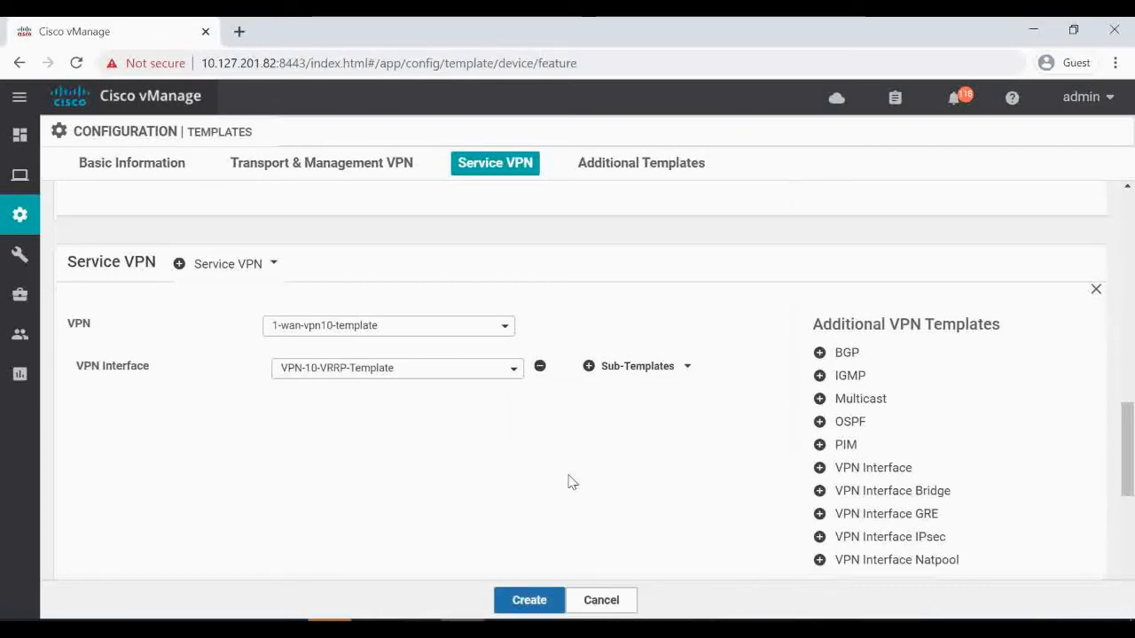
click(640, 162)
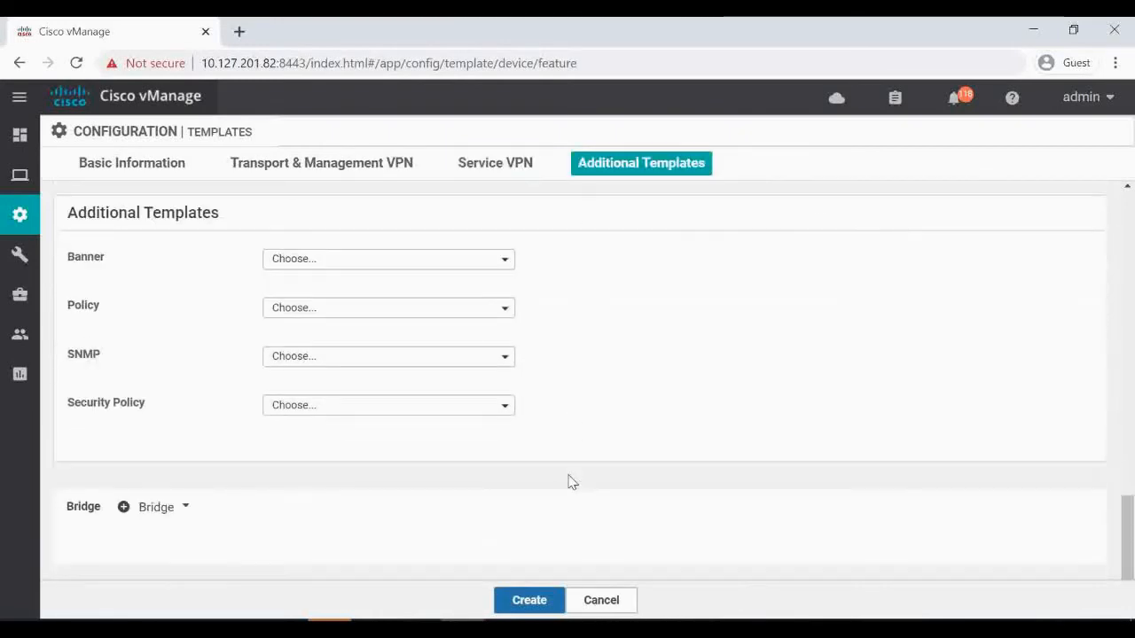
click(529, 601)
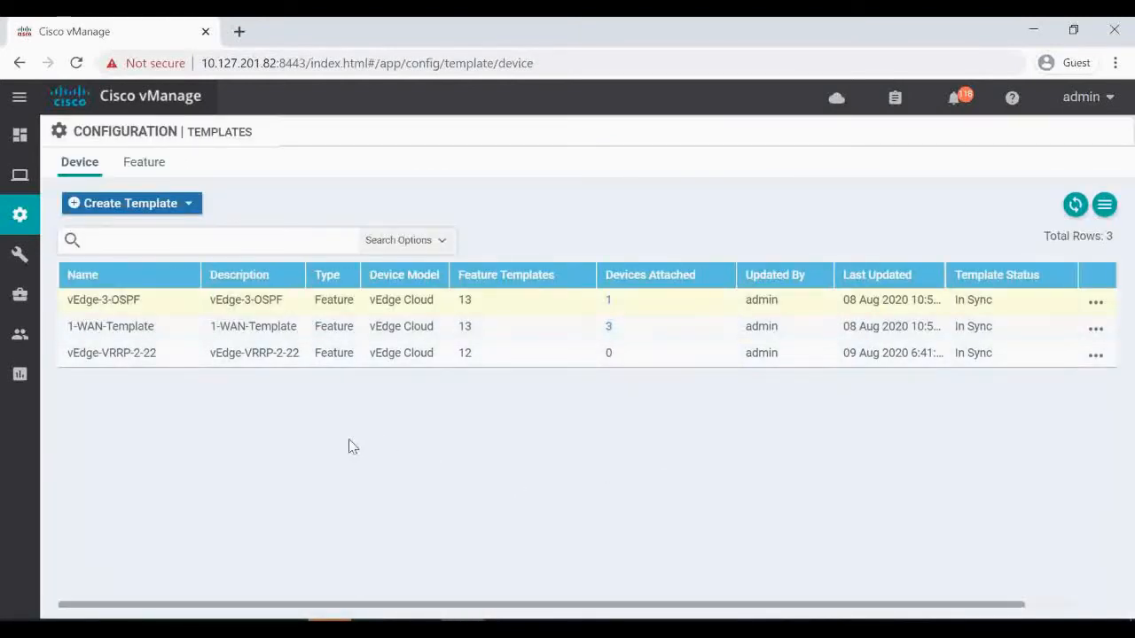
mouse_move(135, 366)
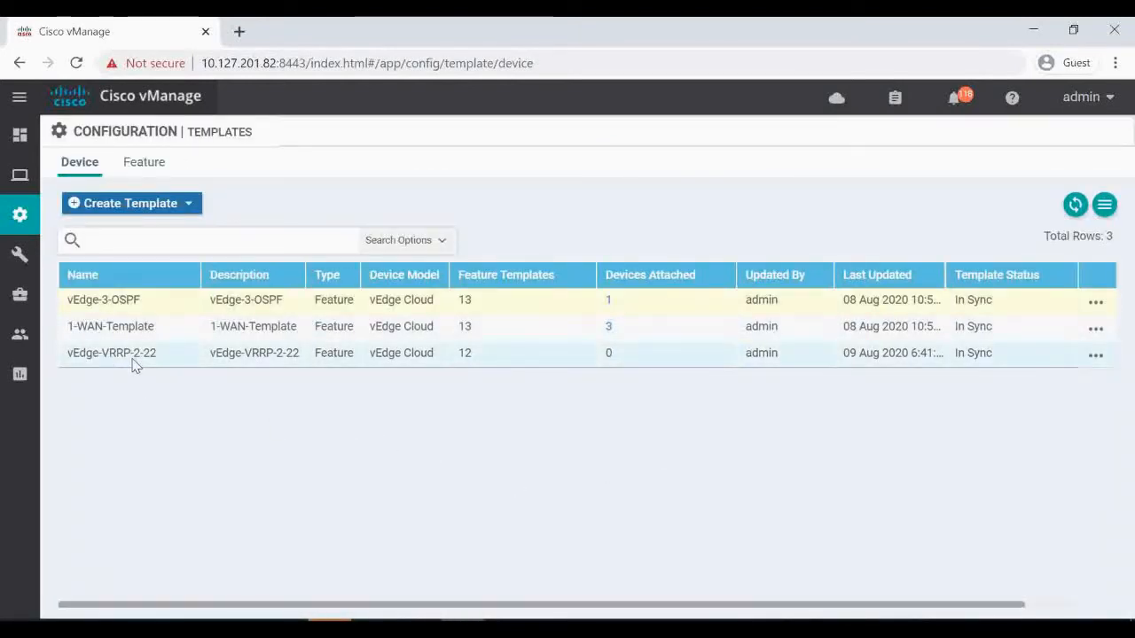
mouse_move(574, 383)
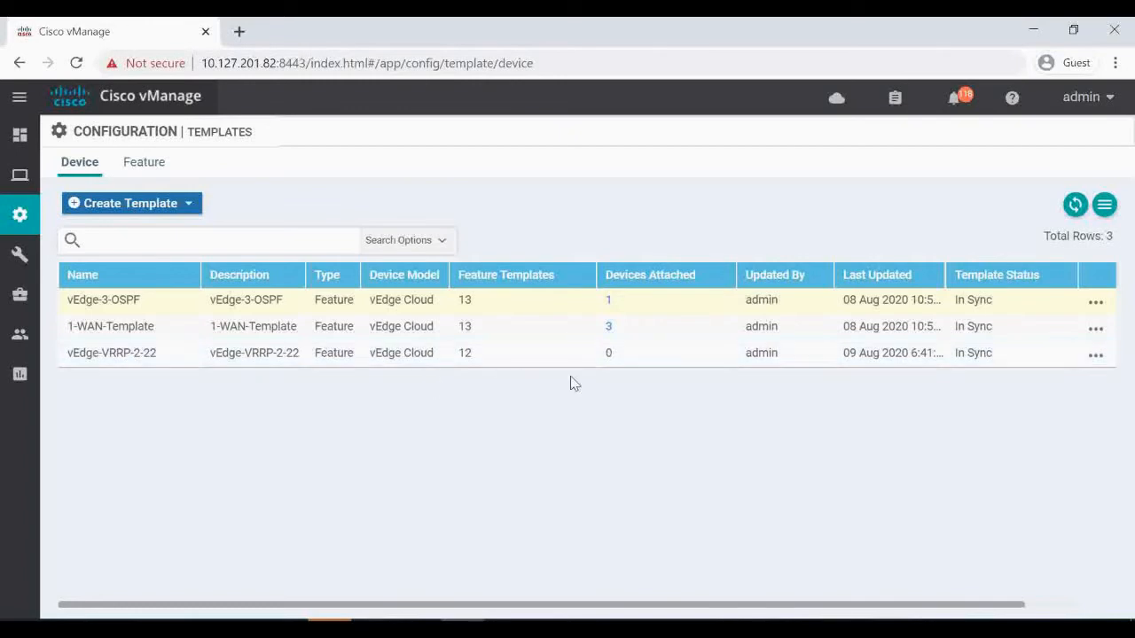
mouse_move(1095, 353)
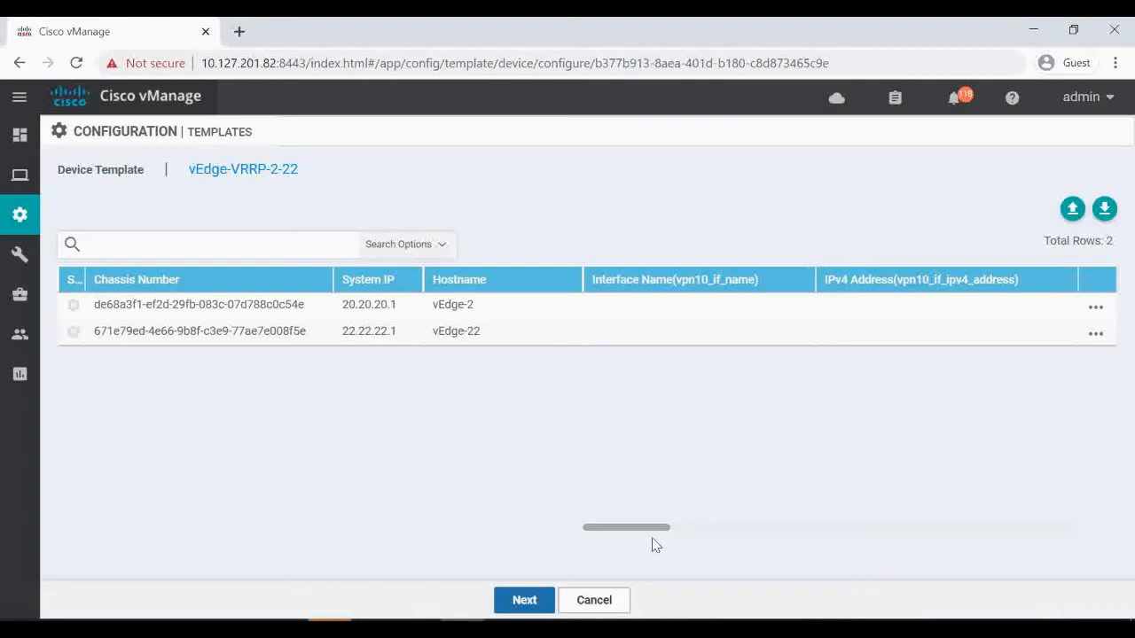
mouse_move(520, 361)
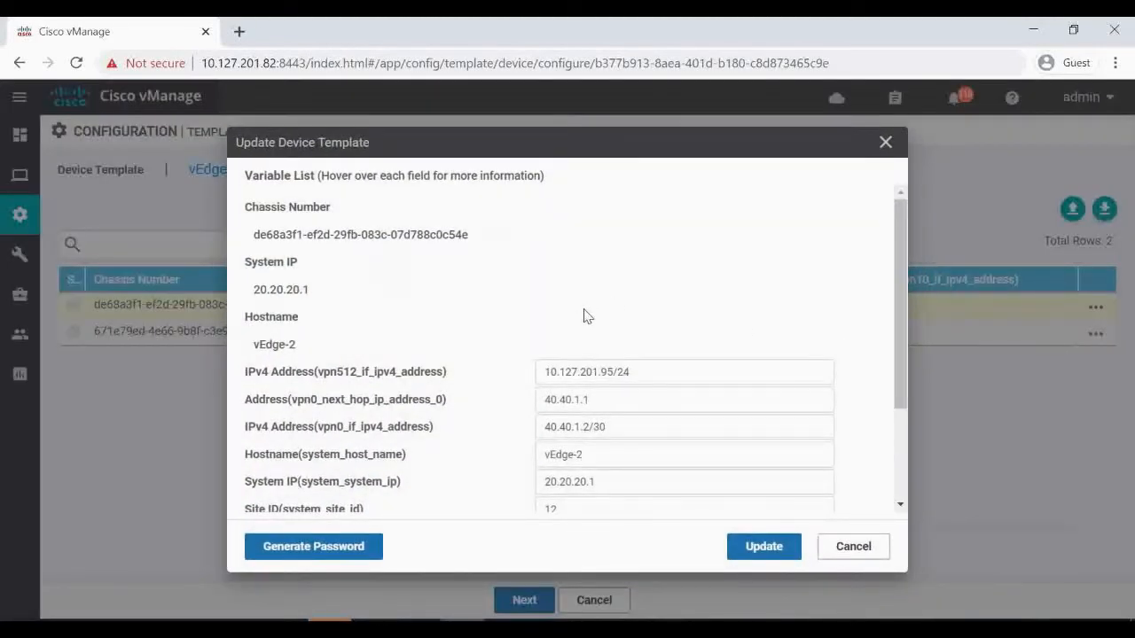
Enter ge0/1 as vEdge-2's VPN 10 interface name (vpn10_if_name).
scroll(down, 3)
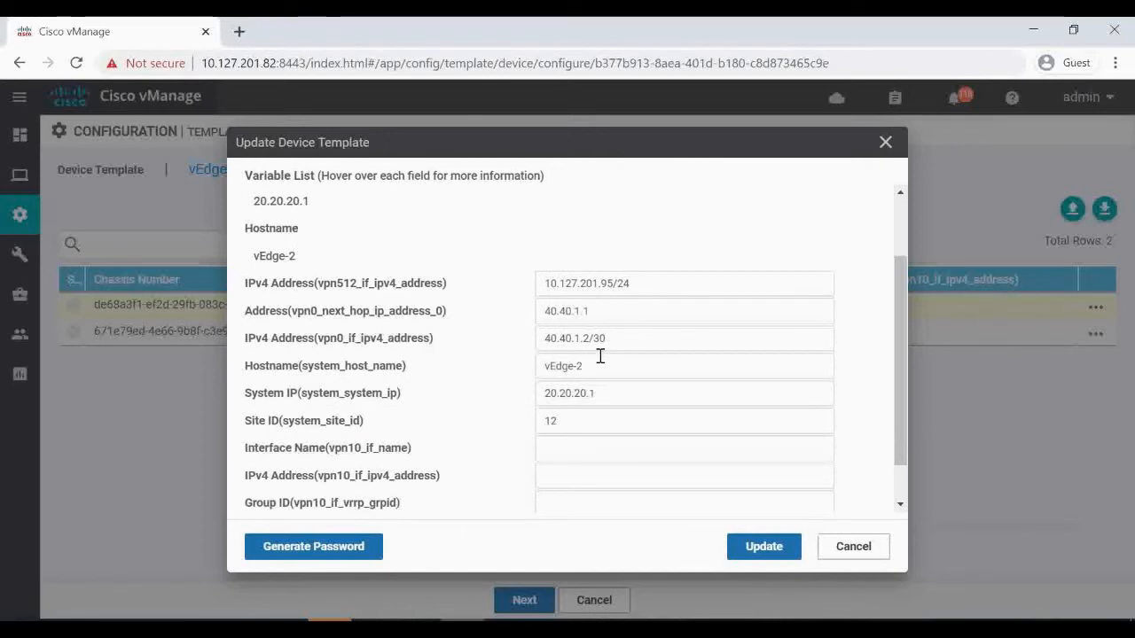
scroll(down, 3)
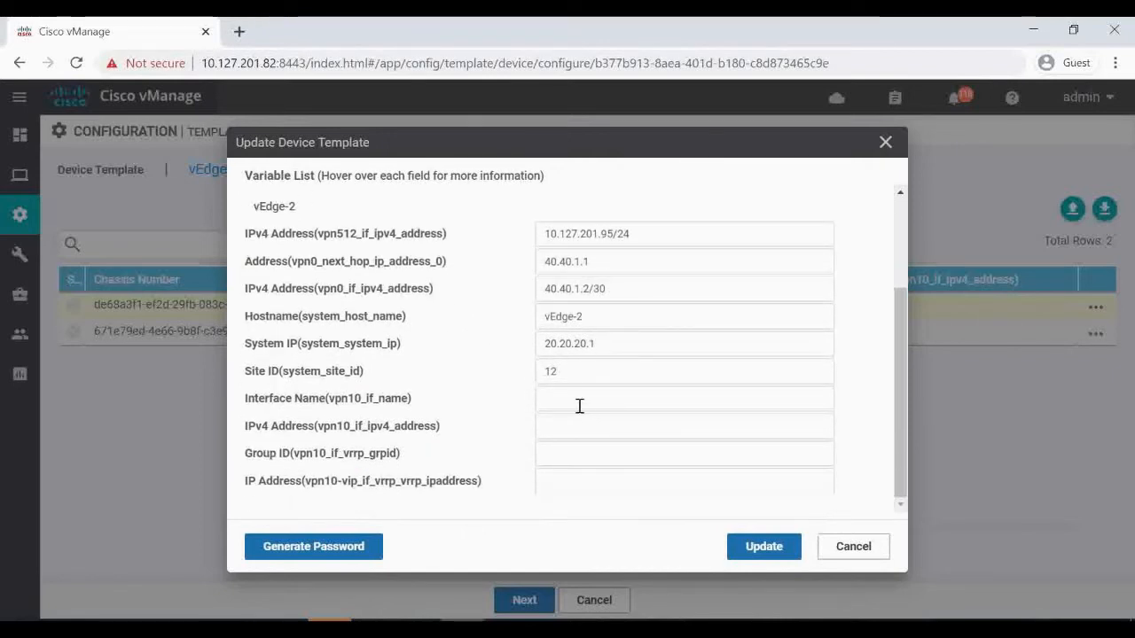
click(683, 398)
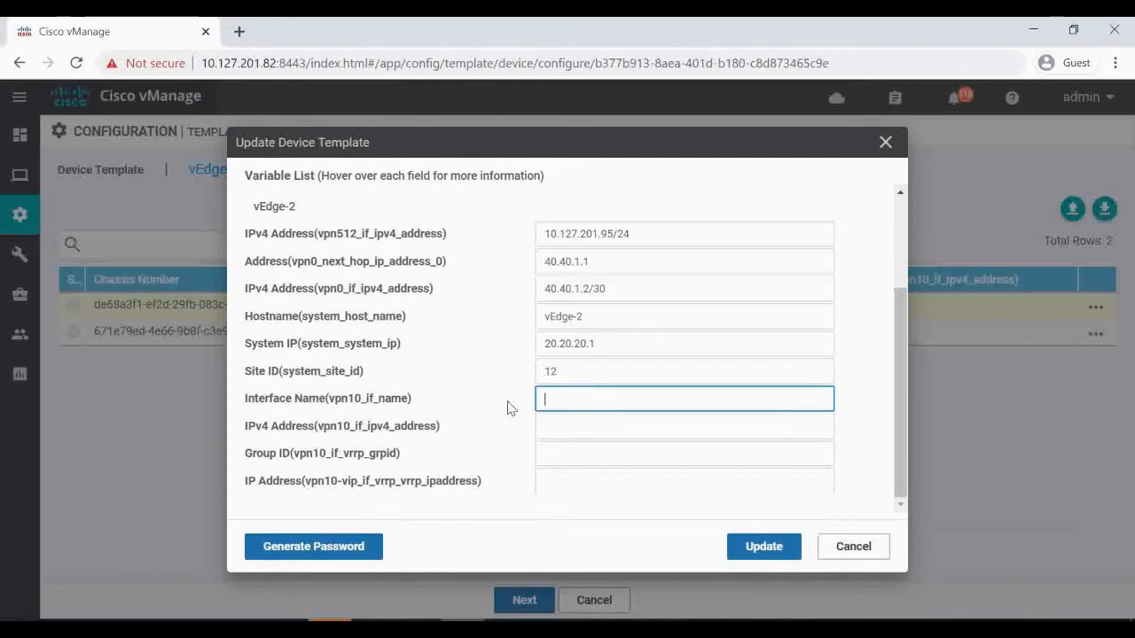
mouse_move(577, 420)
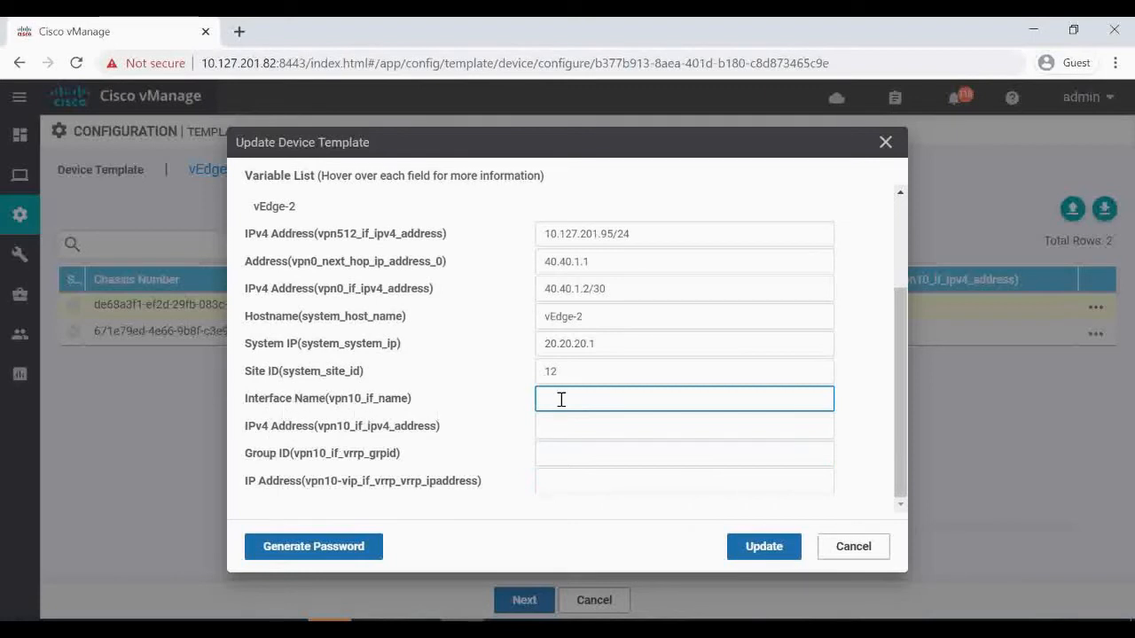
text(ge0/1)
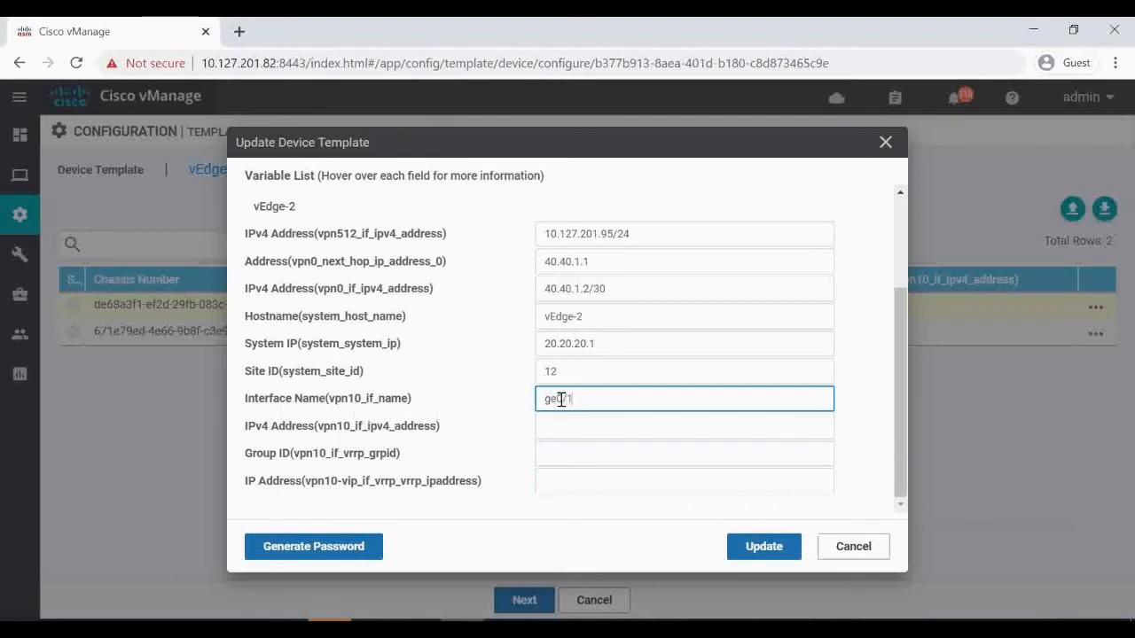
text(ge0/1)
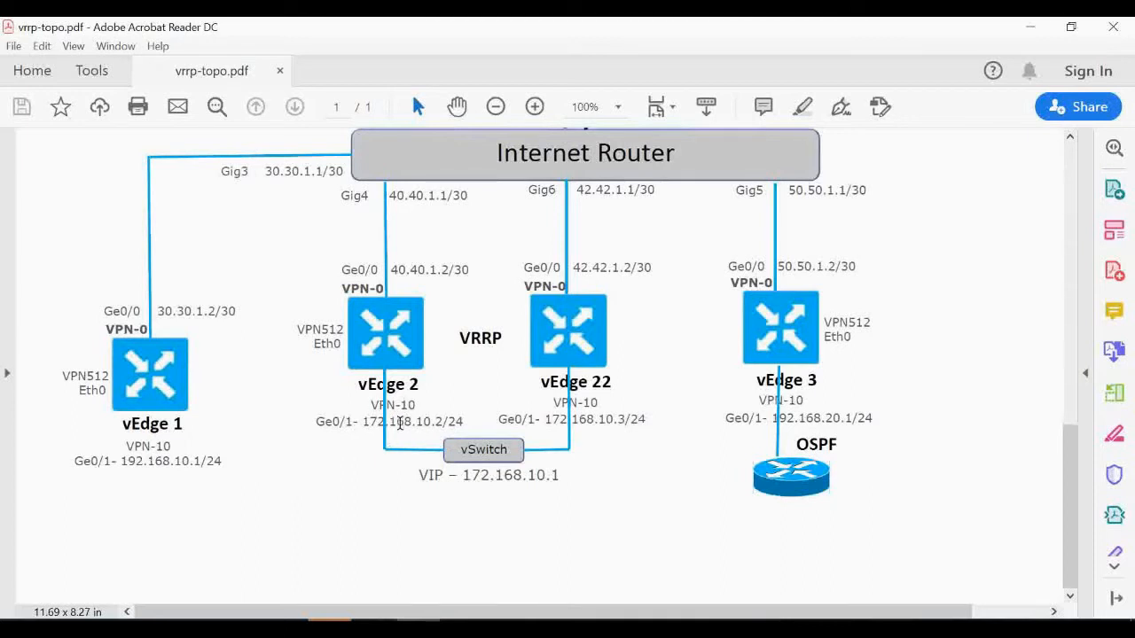
mouse_move(432, 434)
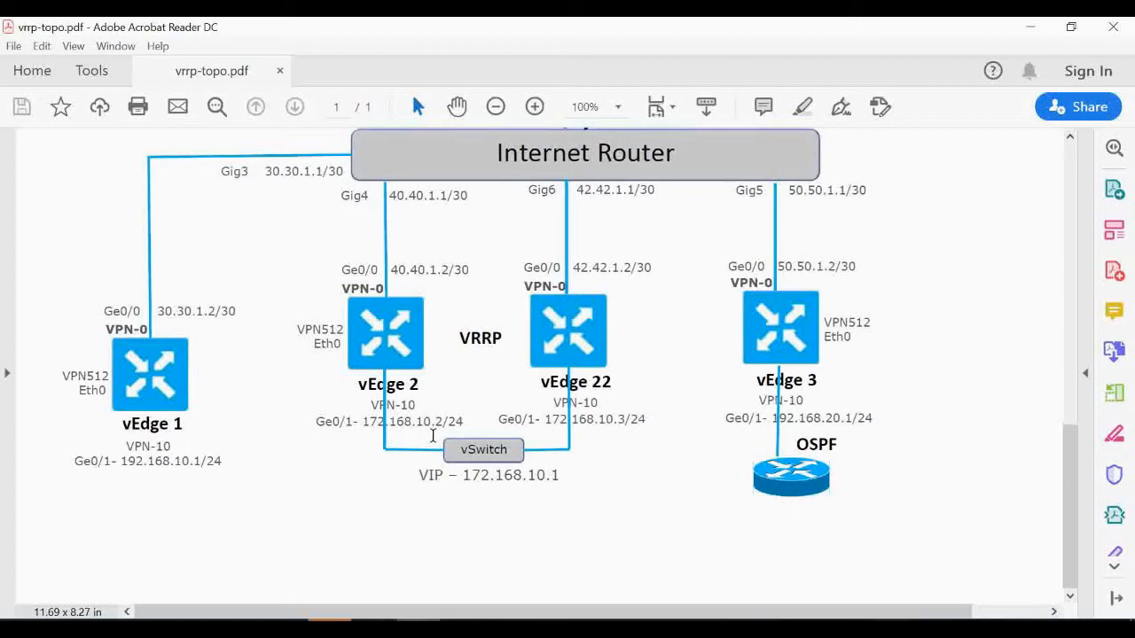
mouse_move(388, 411)
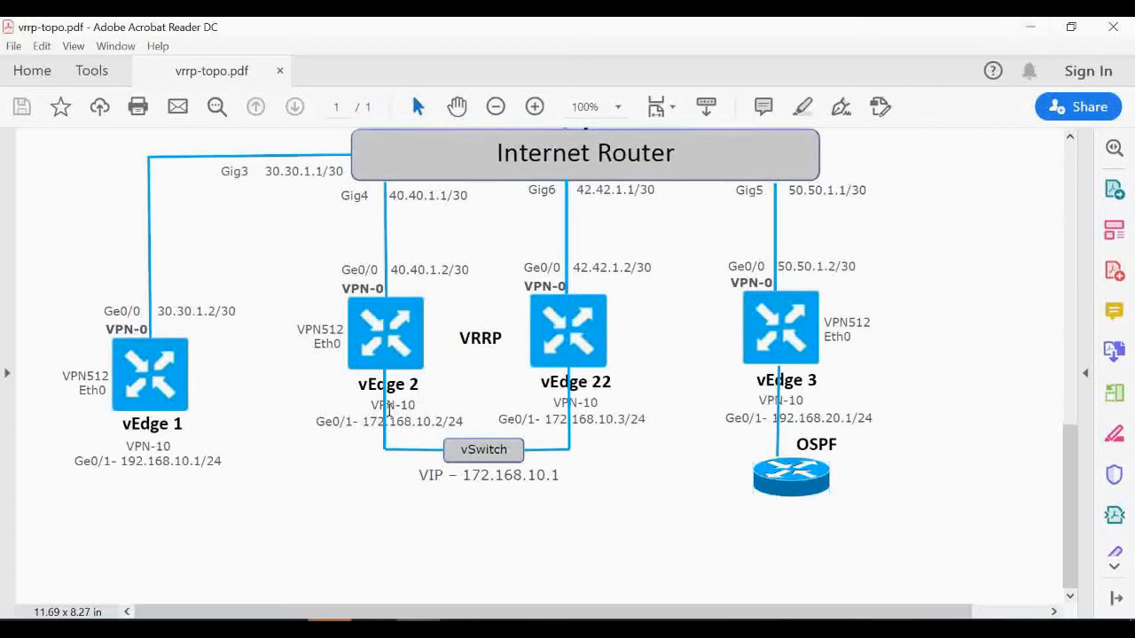
mouse_move(1002, 38)
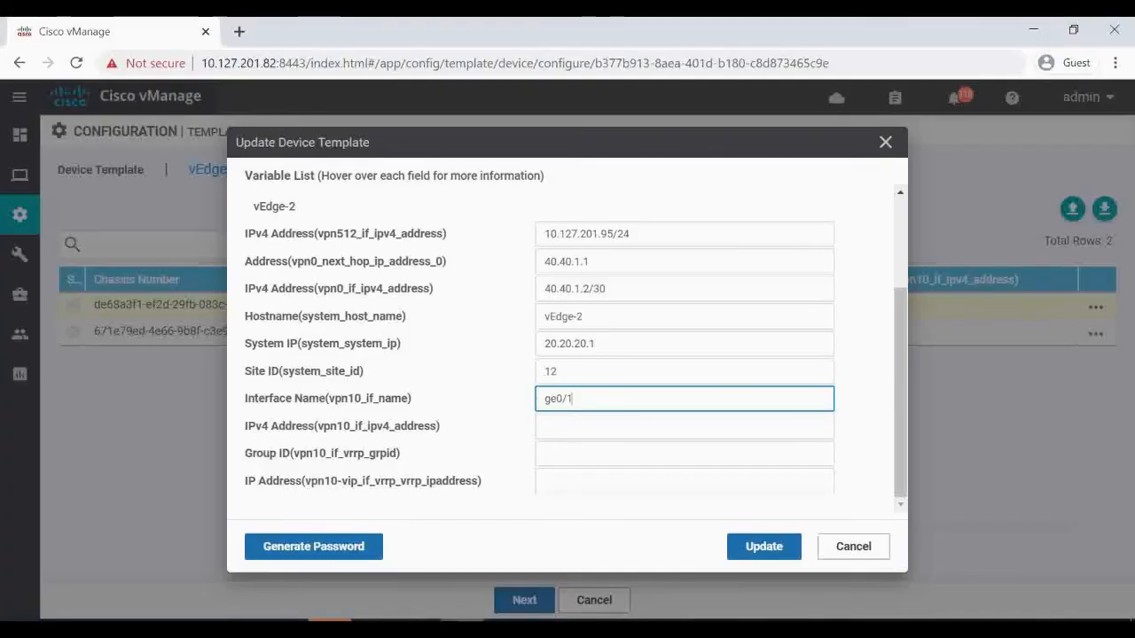
Enter vEdge-2's VPN 10 address 172.168.10.2/24, VRRP group 10 and virtual IP 172.168.10.1.
click(683, 426)
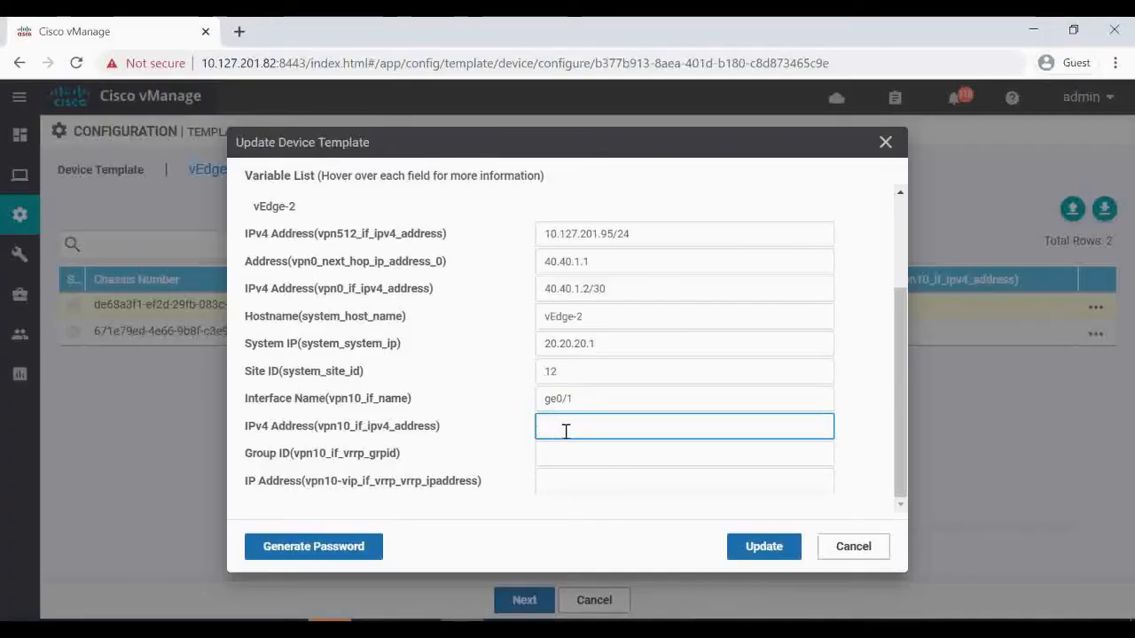
text(172.168.10.2)
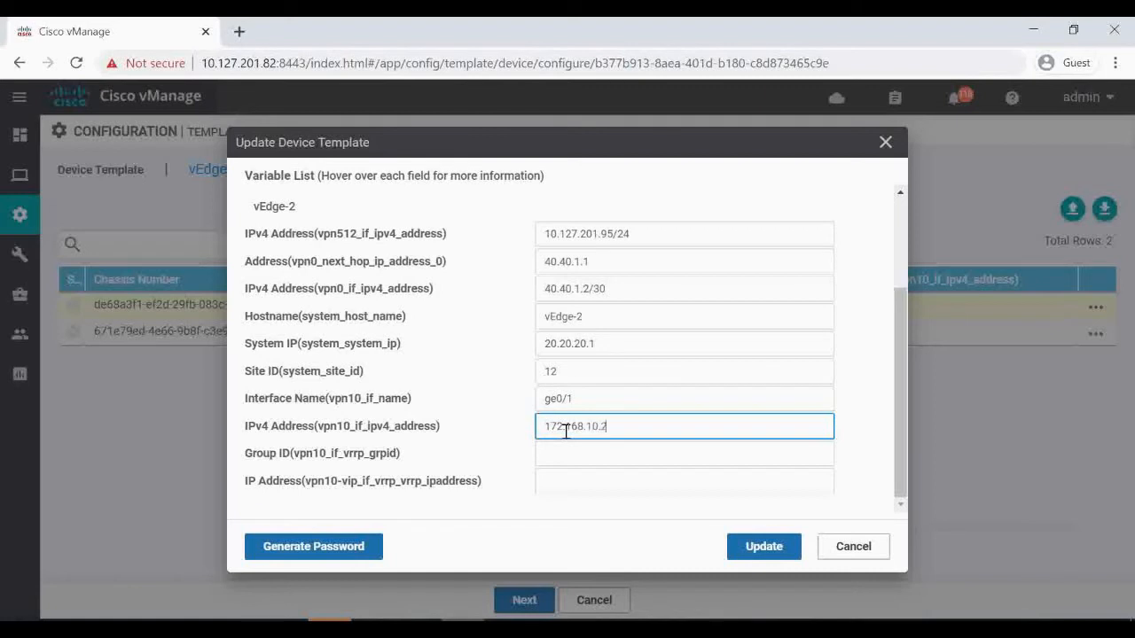
text(/24)
click(684, 454)
text(1)
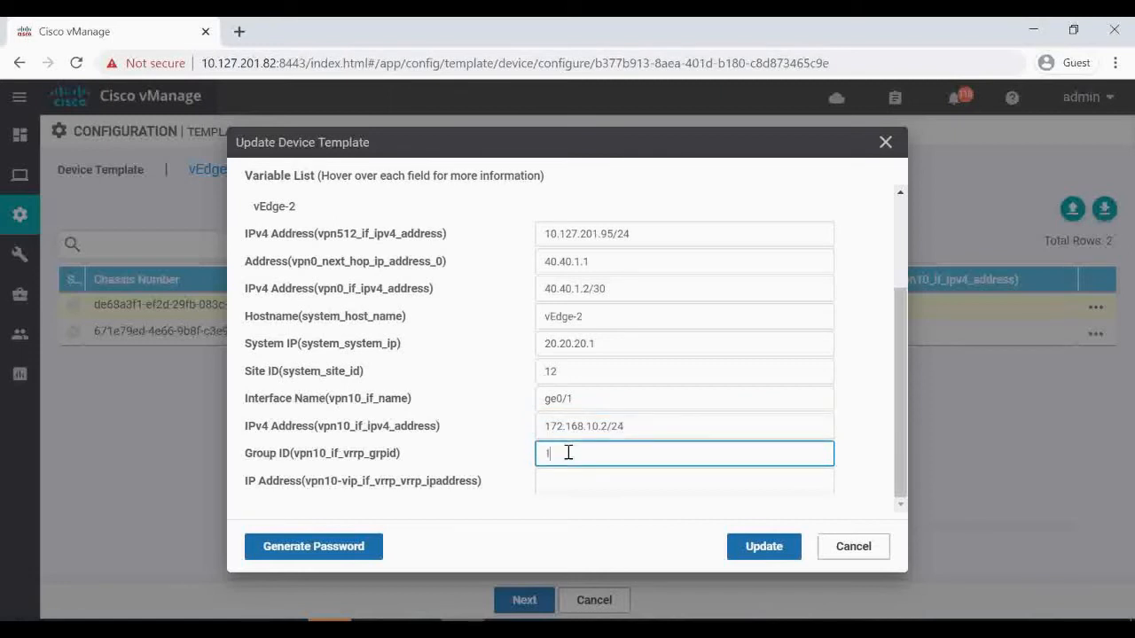
text(0)
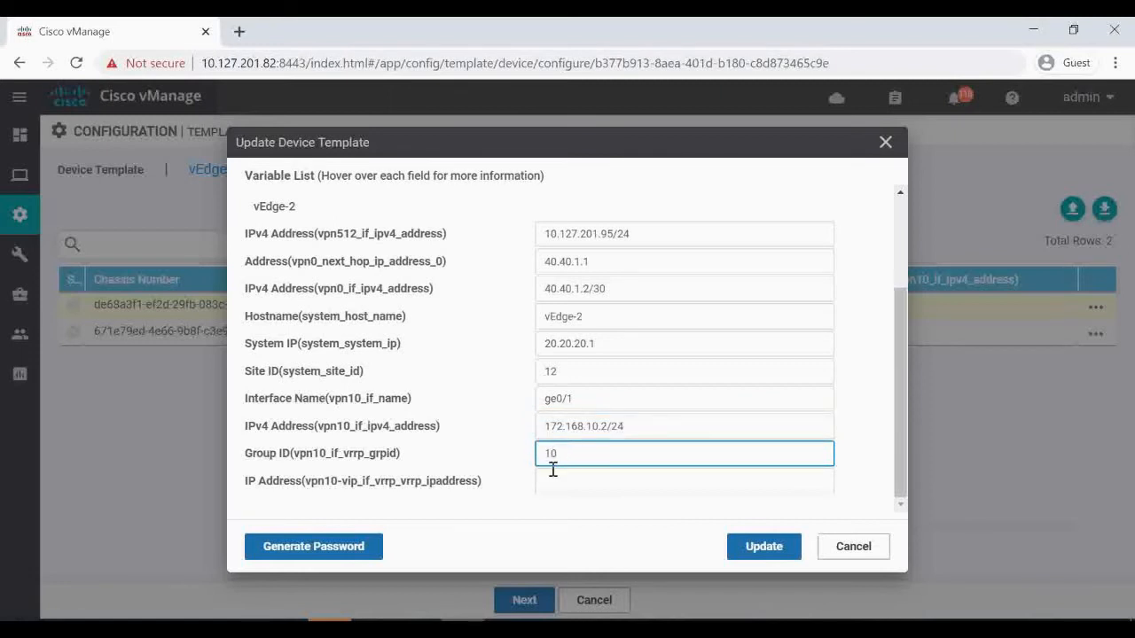
click(684, 480)
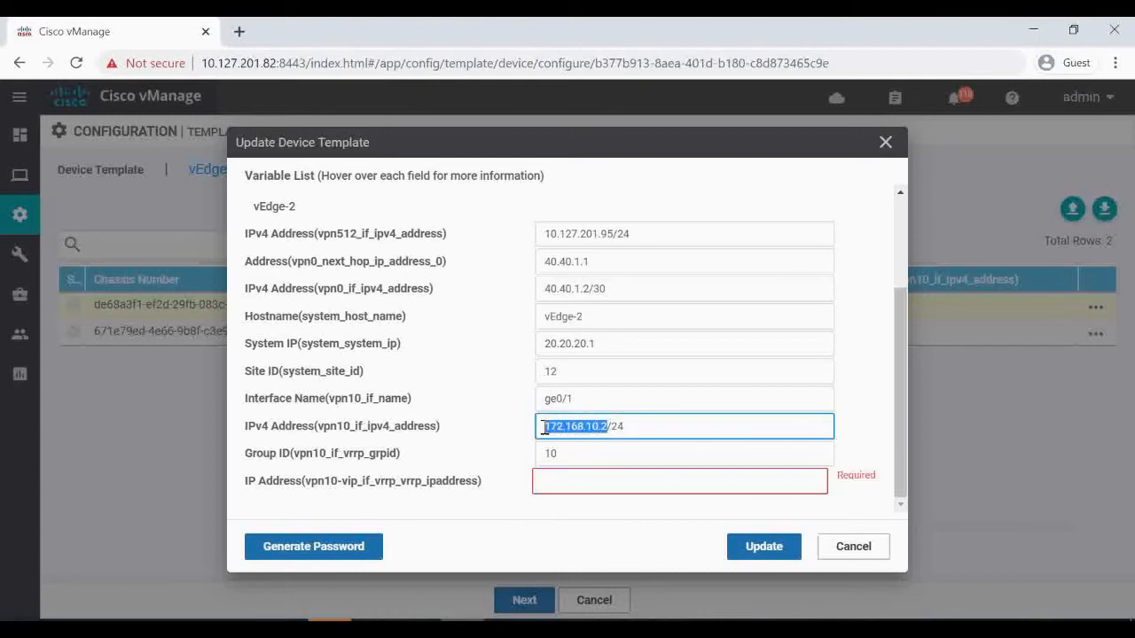
text(172.168.10.2)
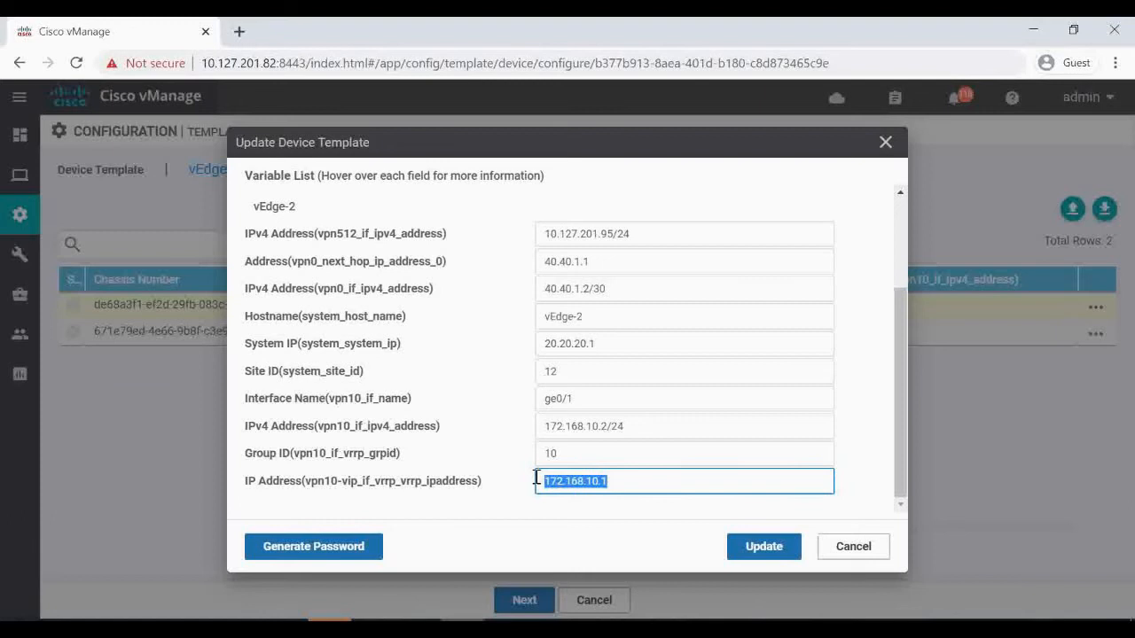
Review vEdge-2's group, address, interface, site ID, hostname and next-hop fields, then save them.
click(682, 452)
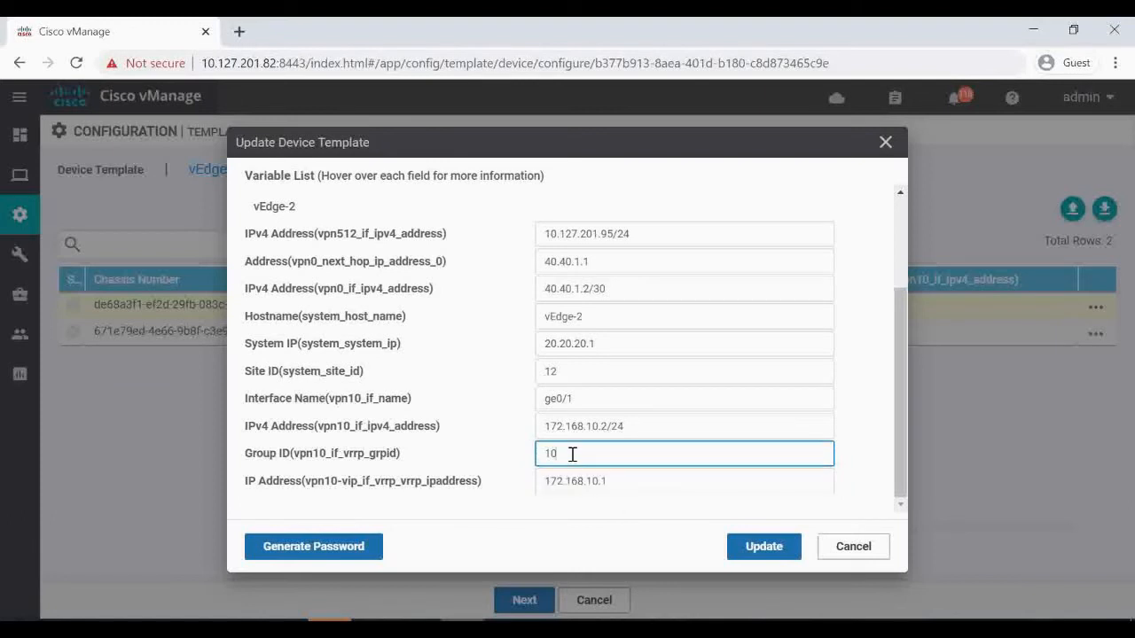
click(682, 426)
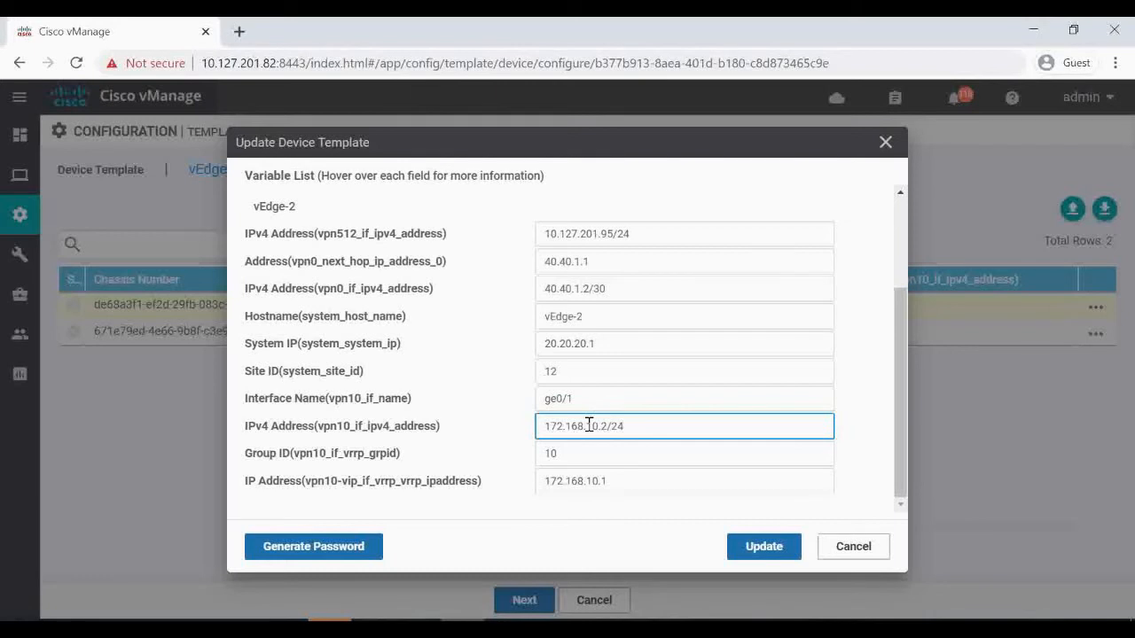
click(683, 398)
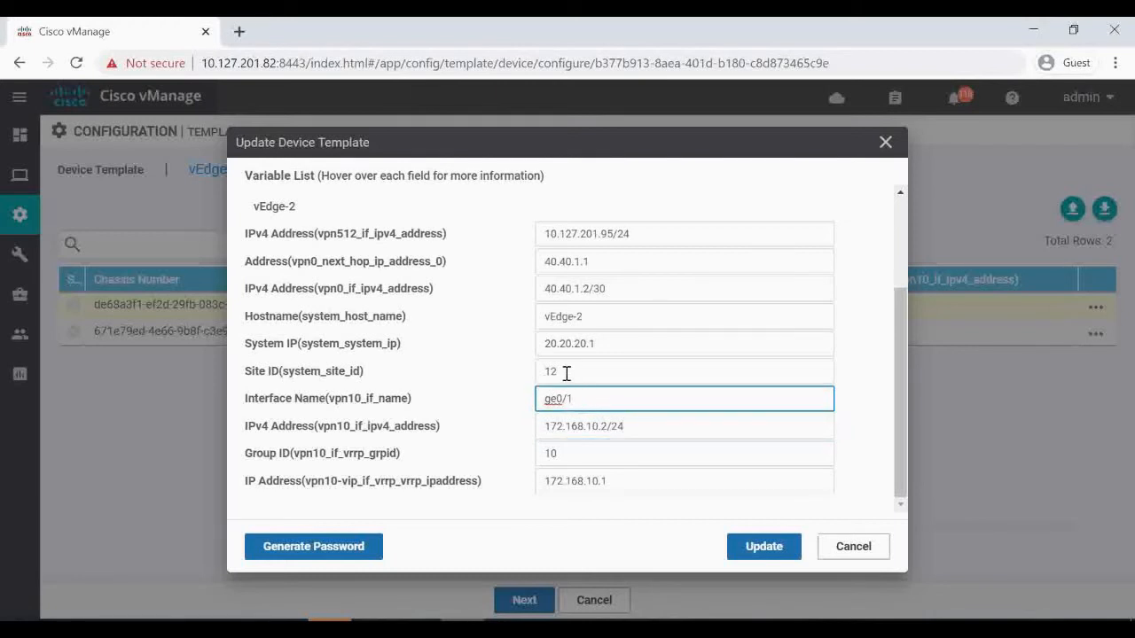
click(684, 371)
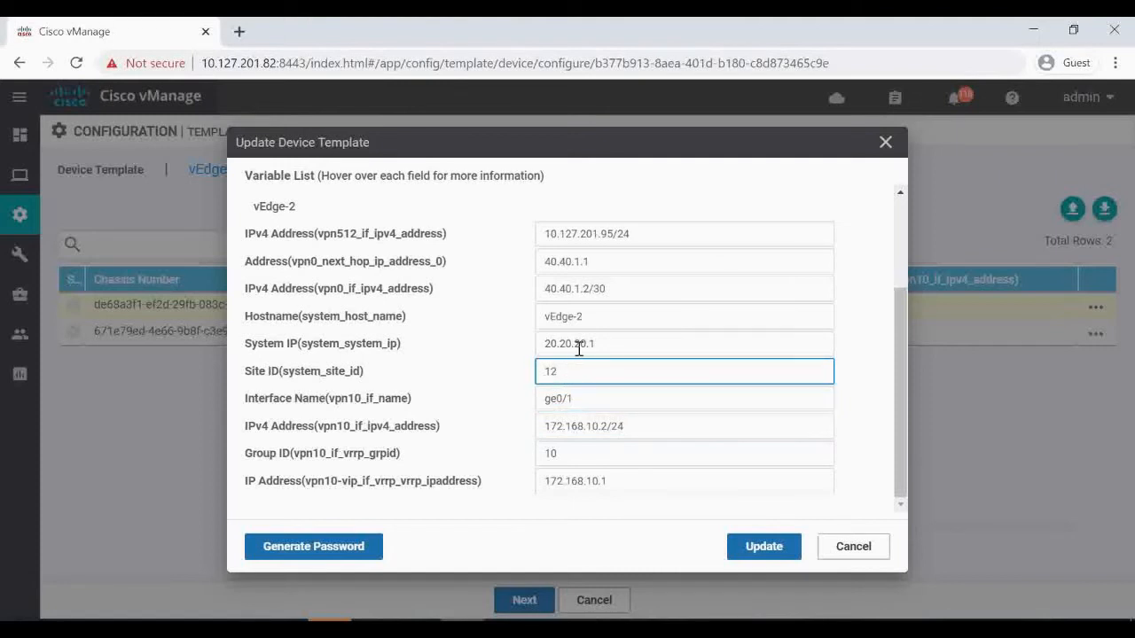
click(682, 317)
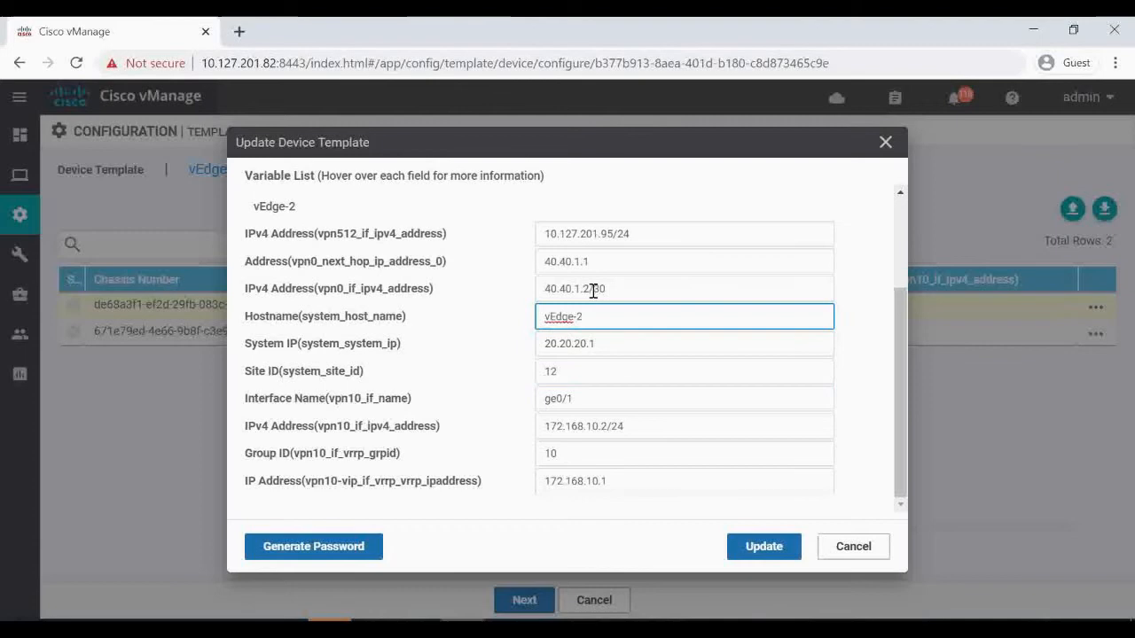
click(682, 261)
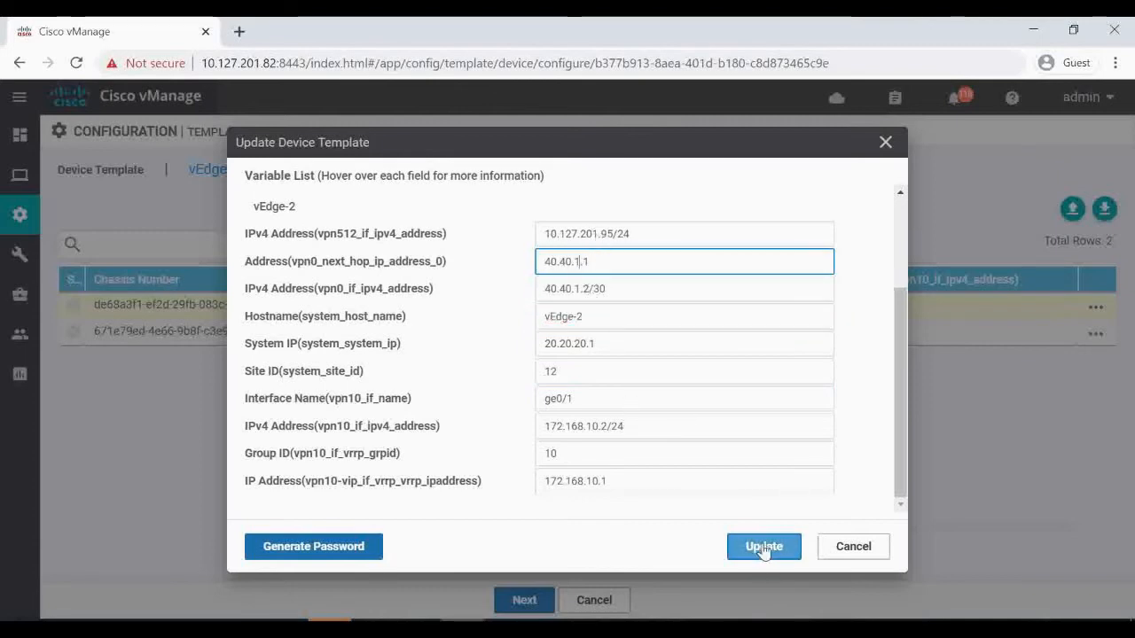
click(762, 546)
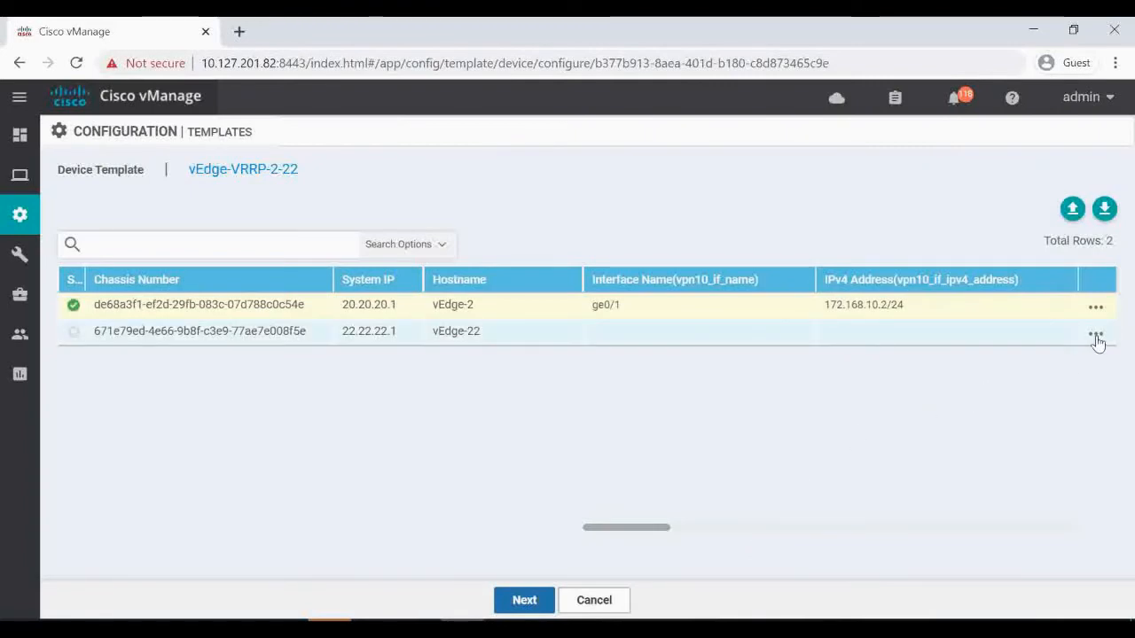
Open vEdge-22's variable values and enter ge0/1 as its VPN 10 interface name.
click(1096, 336)
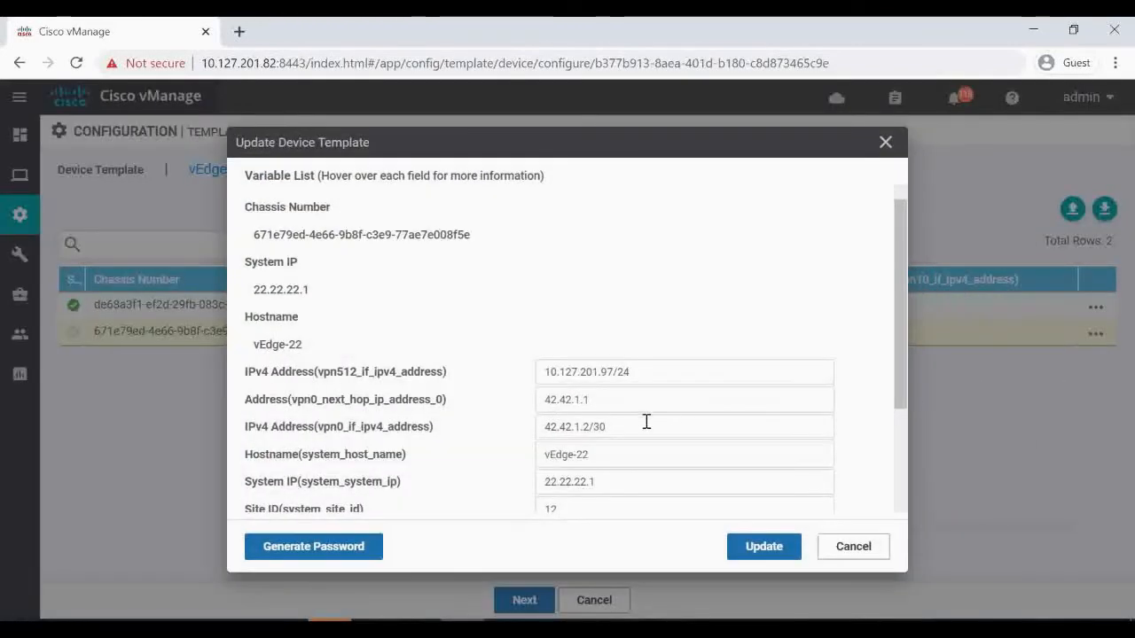
scroll(down, 3)
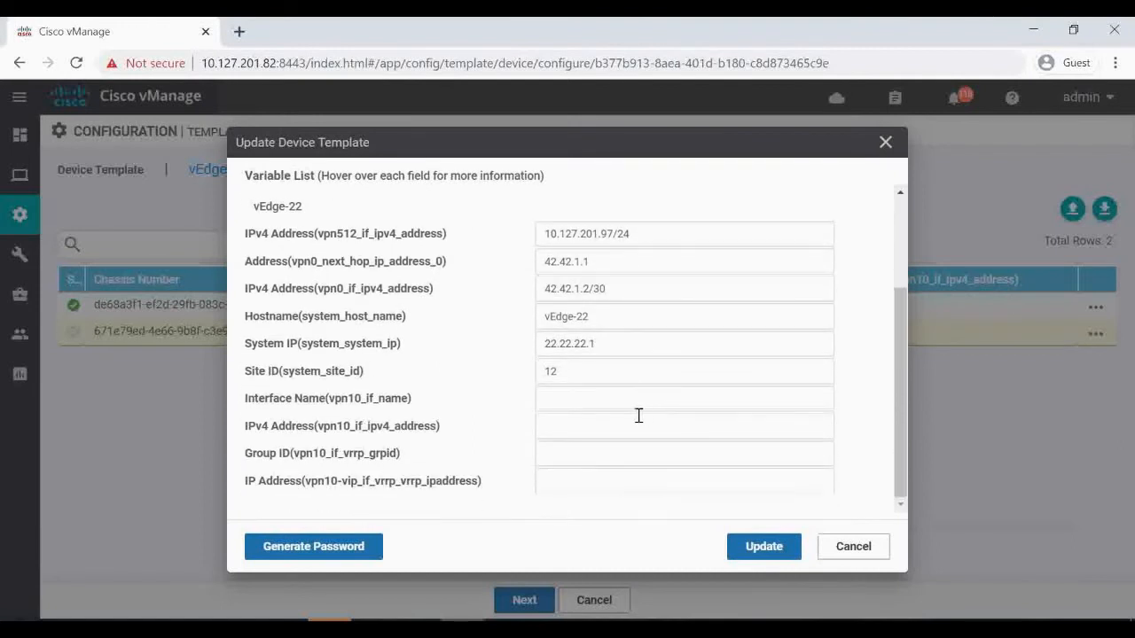
click(682, 371)
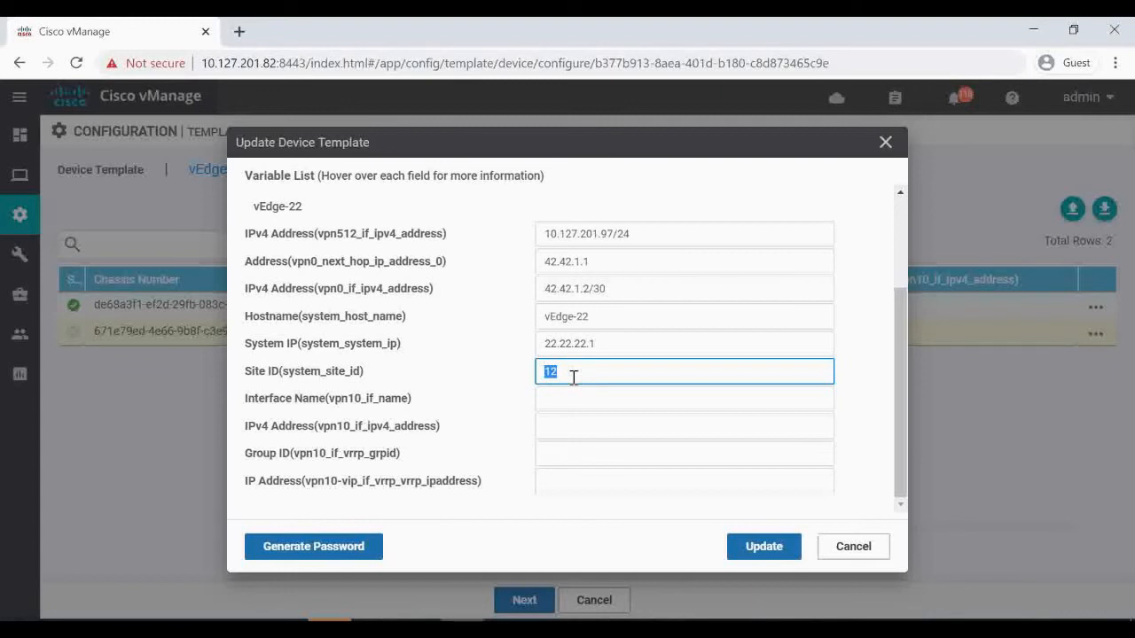
click(683, 398)
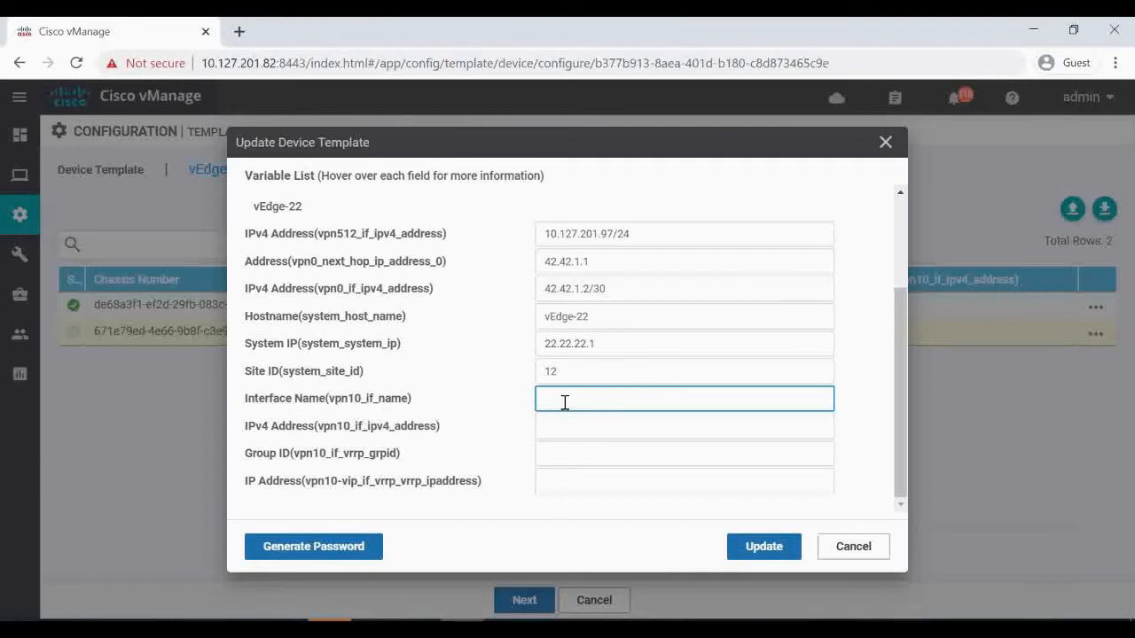
text(ge0/1)
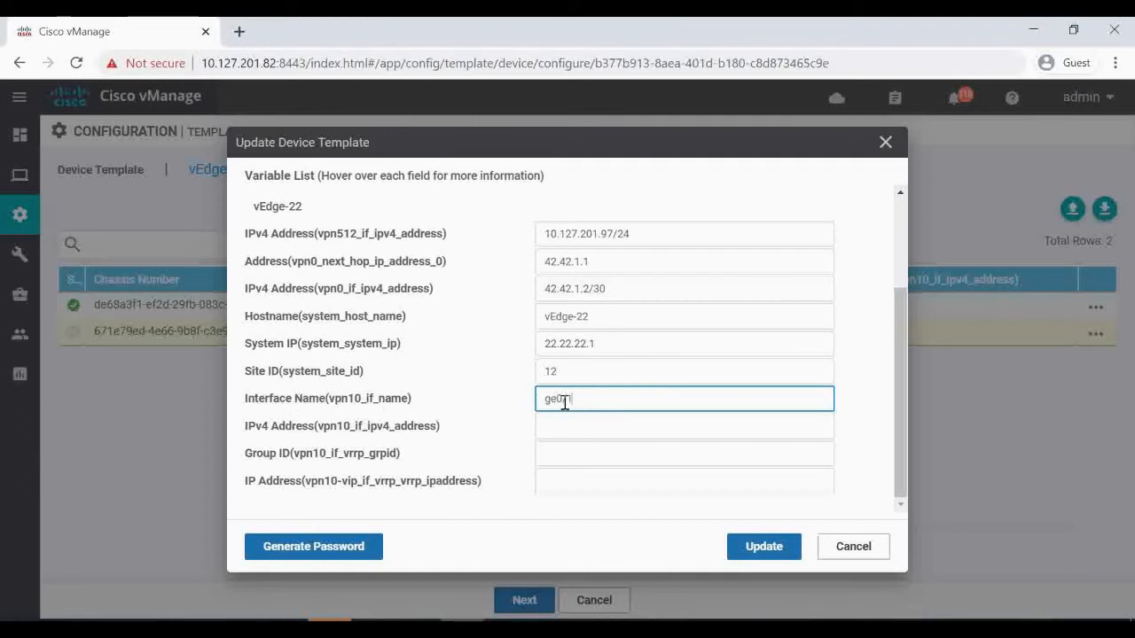
click(684, 425)
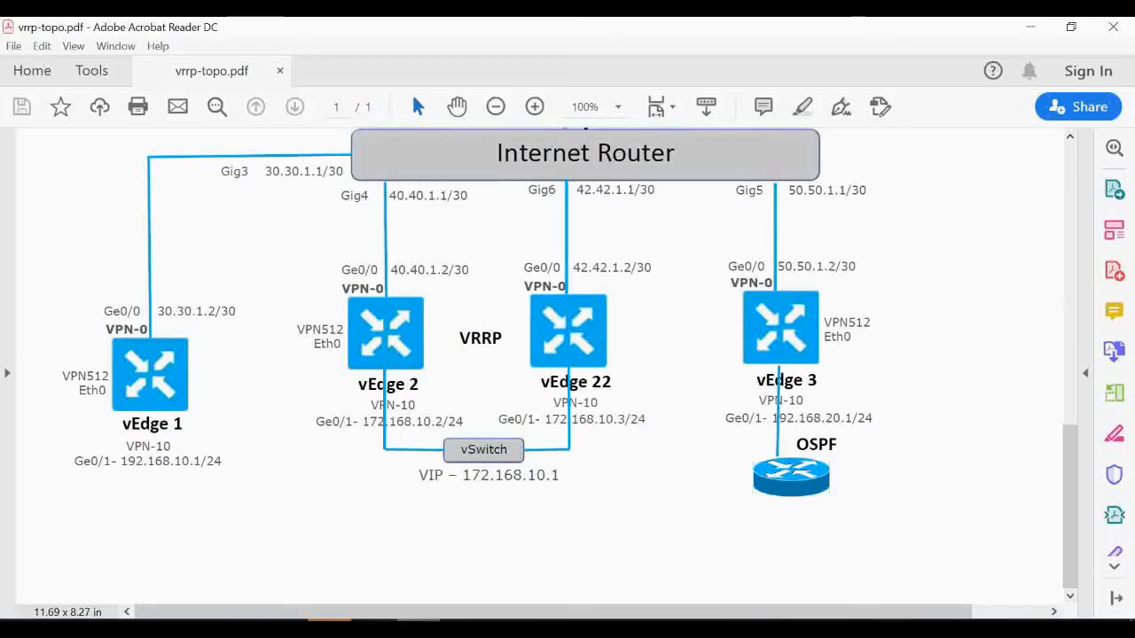
mouse_move(560, 445)
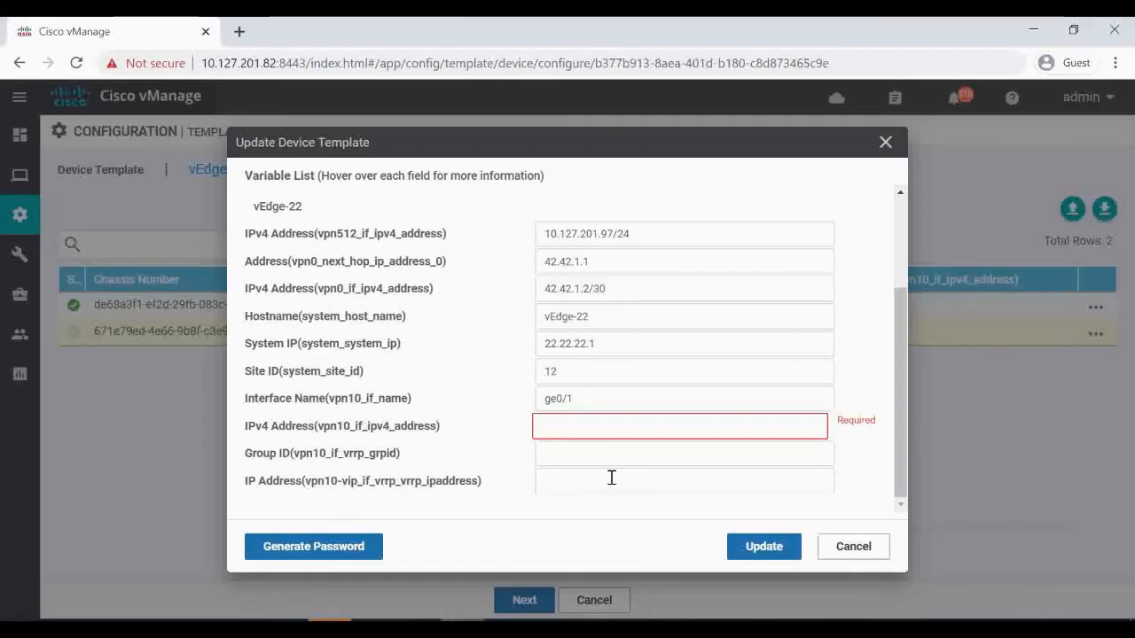
Enter vEdge-22's address 172.168.10.3/24, group 10, virtual IP 172.168.10.1, and save.
text(172.168.10.)
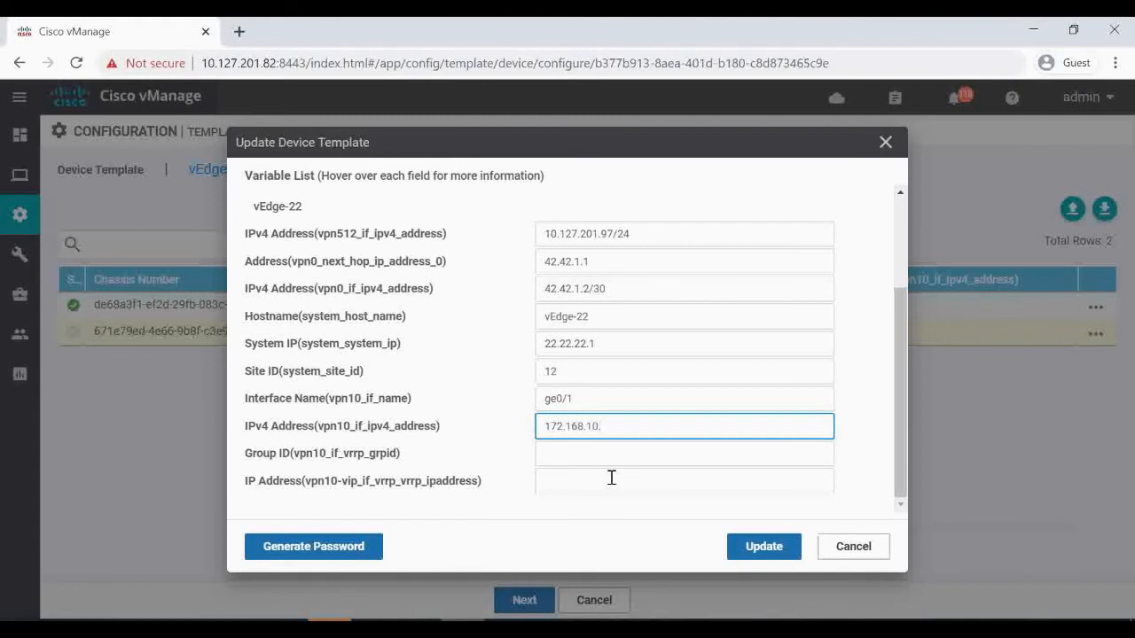
text(3/)
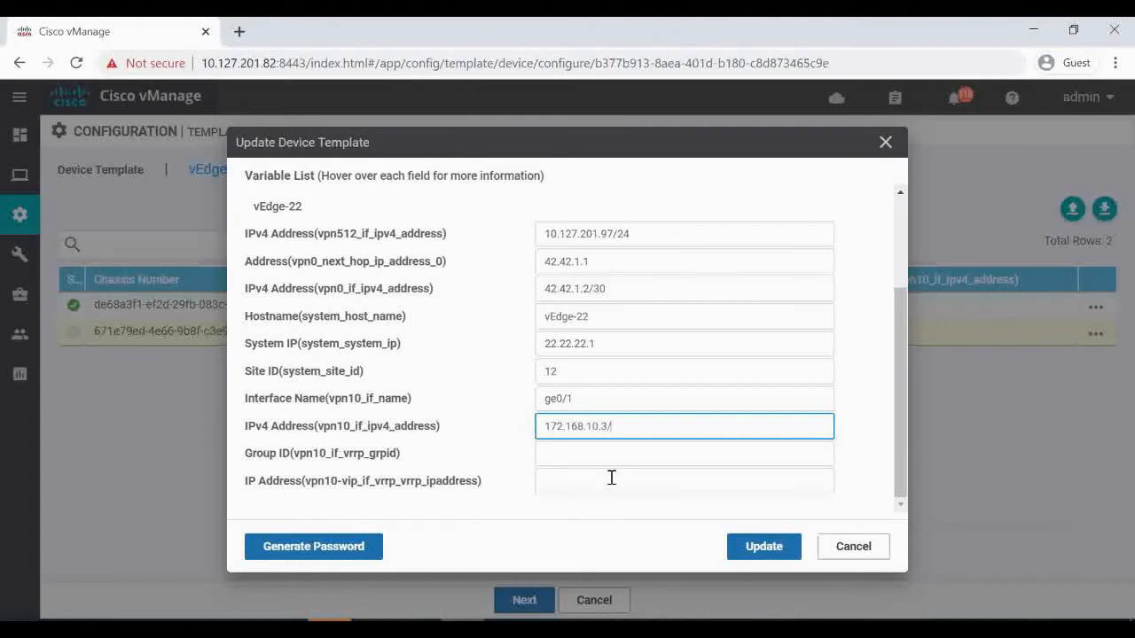
text(24)
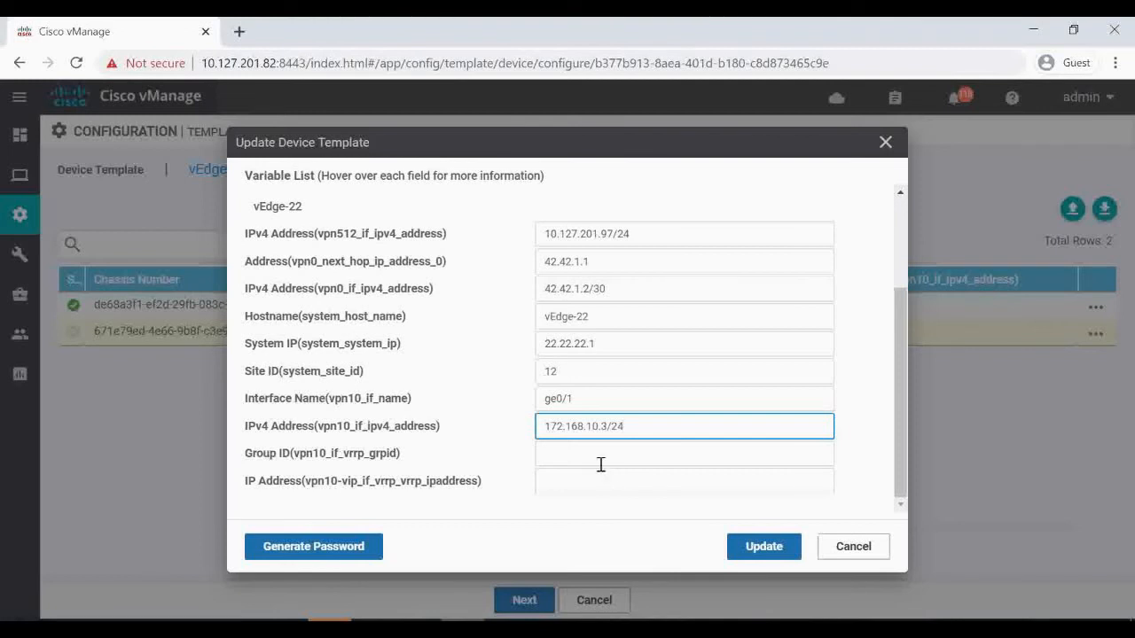
text(10)
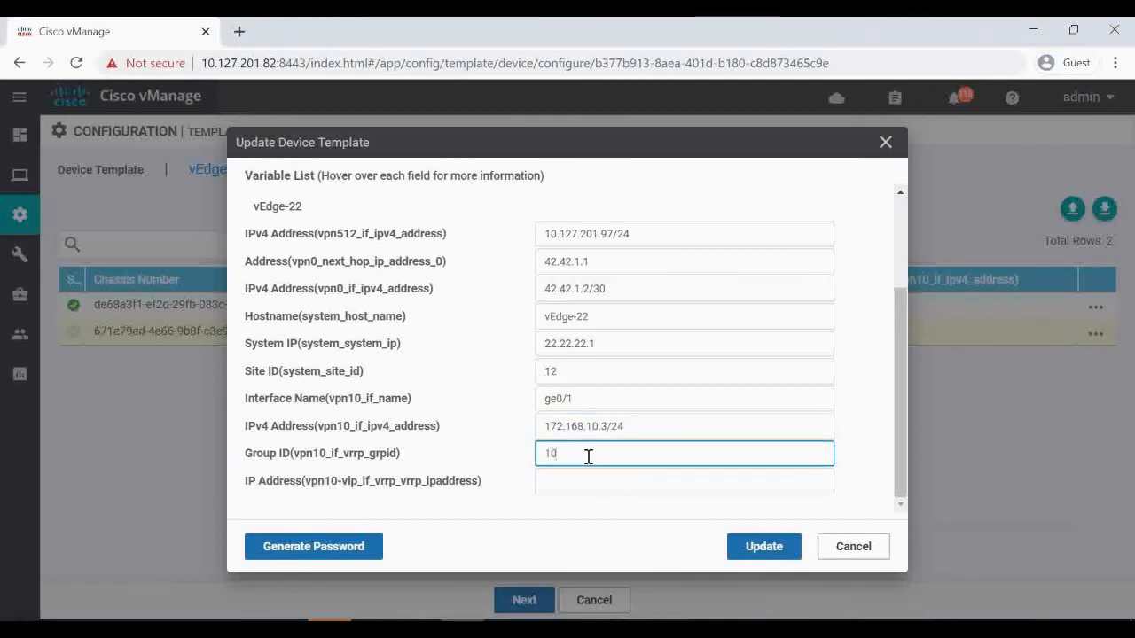
click(683, 481)
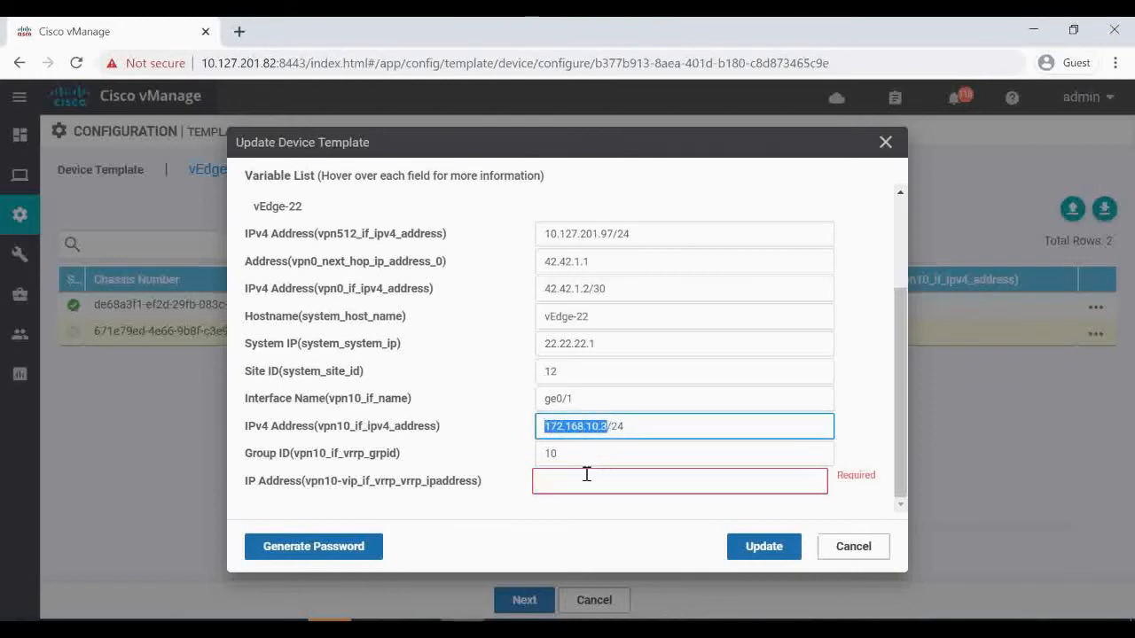
text(172.168.10.1)
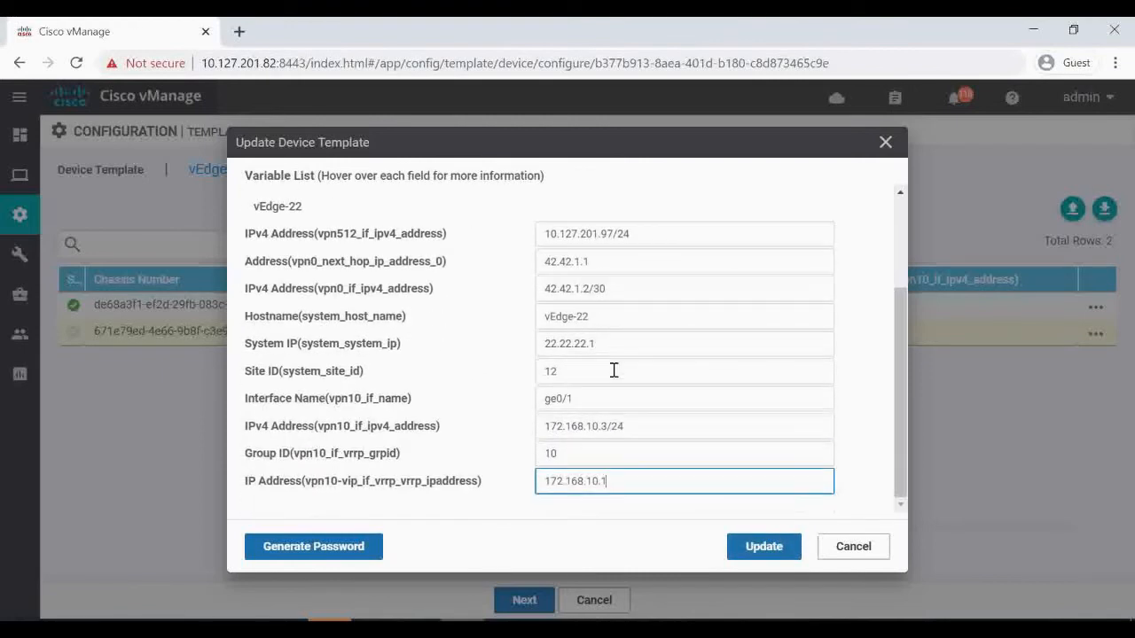
click(763, 546)
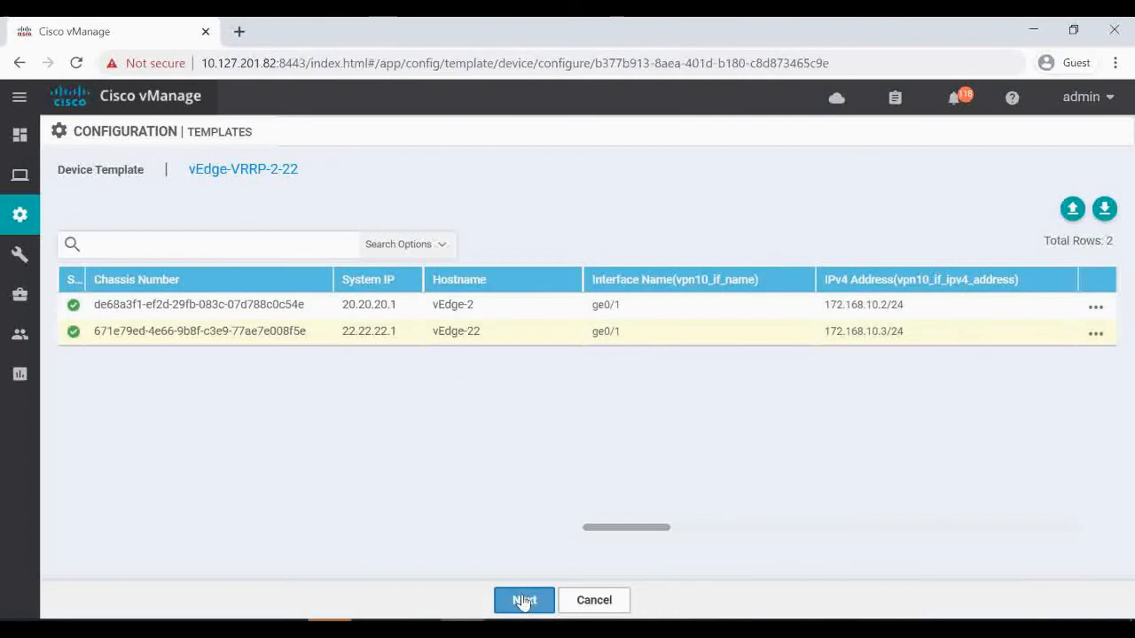
Preview vEdge-2's generated config and view its diff showing 172.168.10.2/24 and VRRP 10.
click(523, 600)
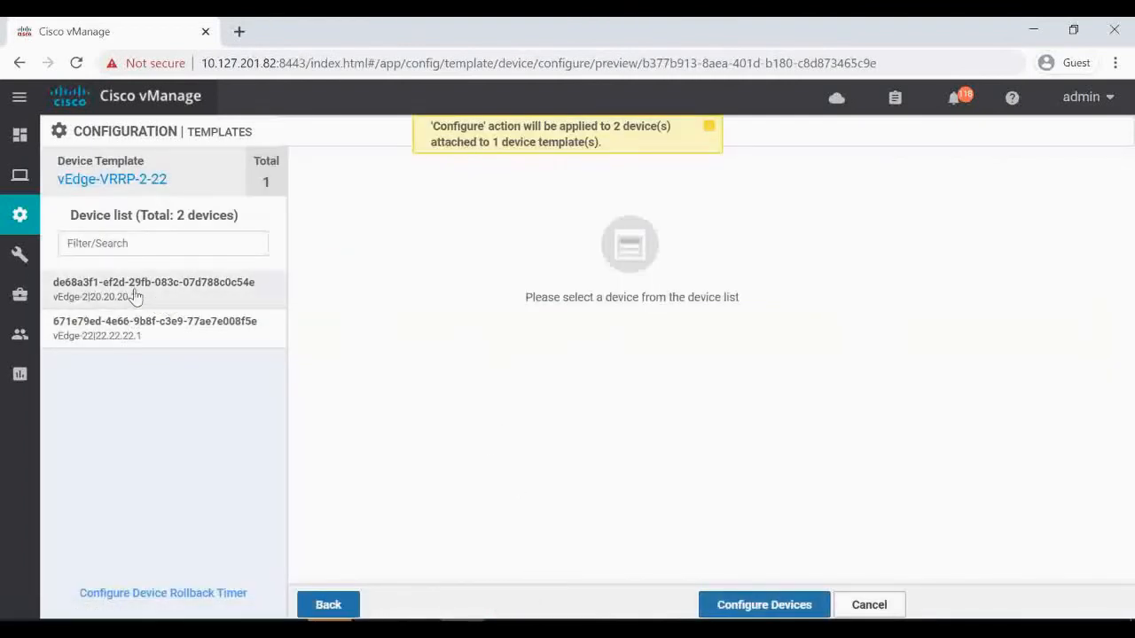
click(153, 289)
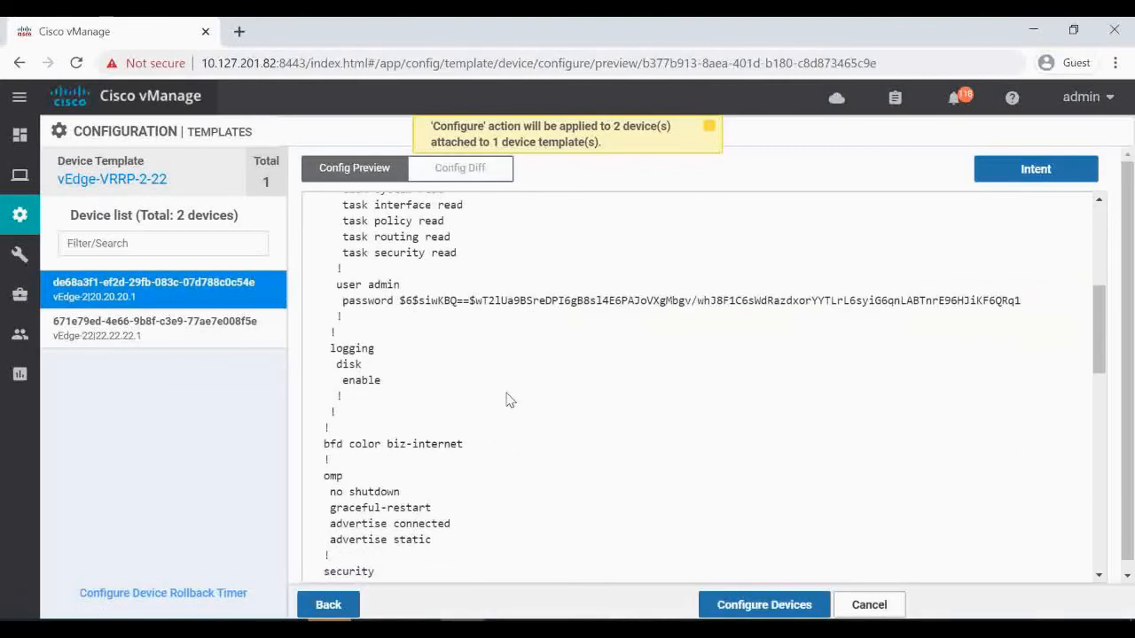
scroll(down, 3)
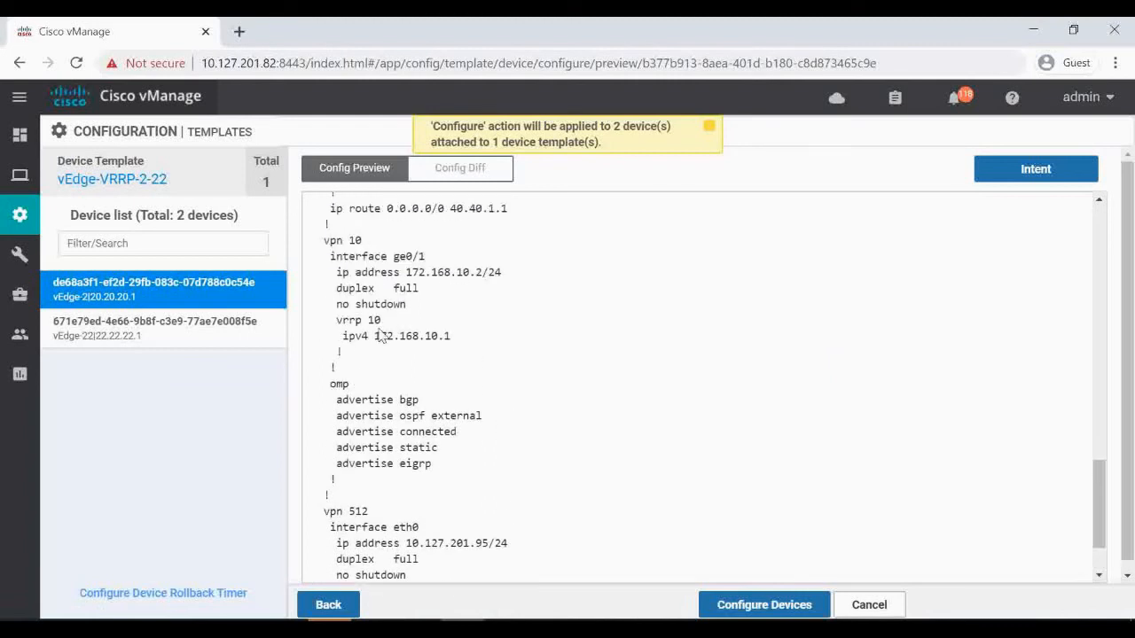
mouse_move(452, 356)
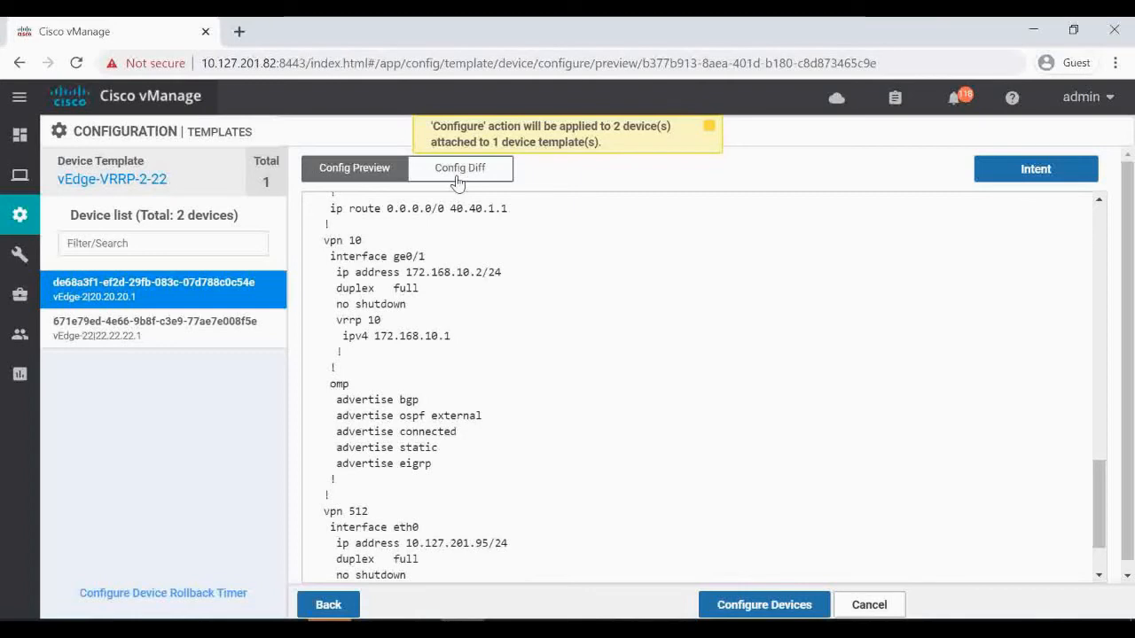
click(459, 167)
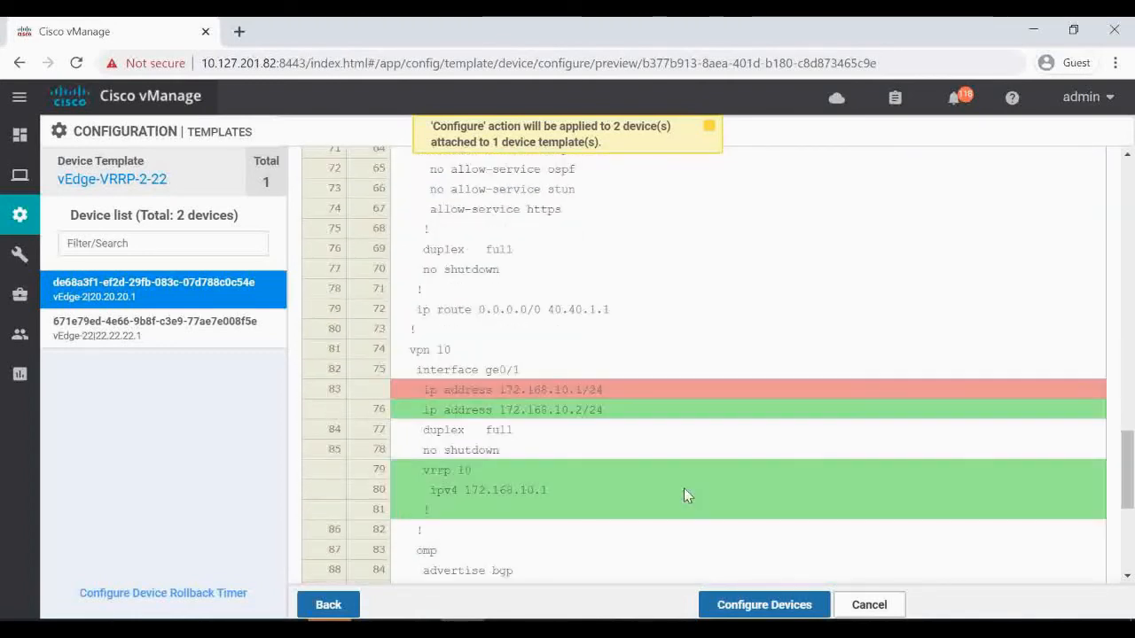
mouse_move(501, 386)
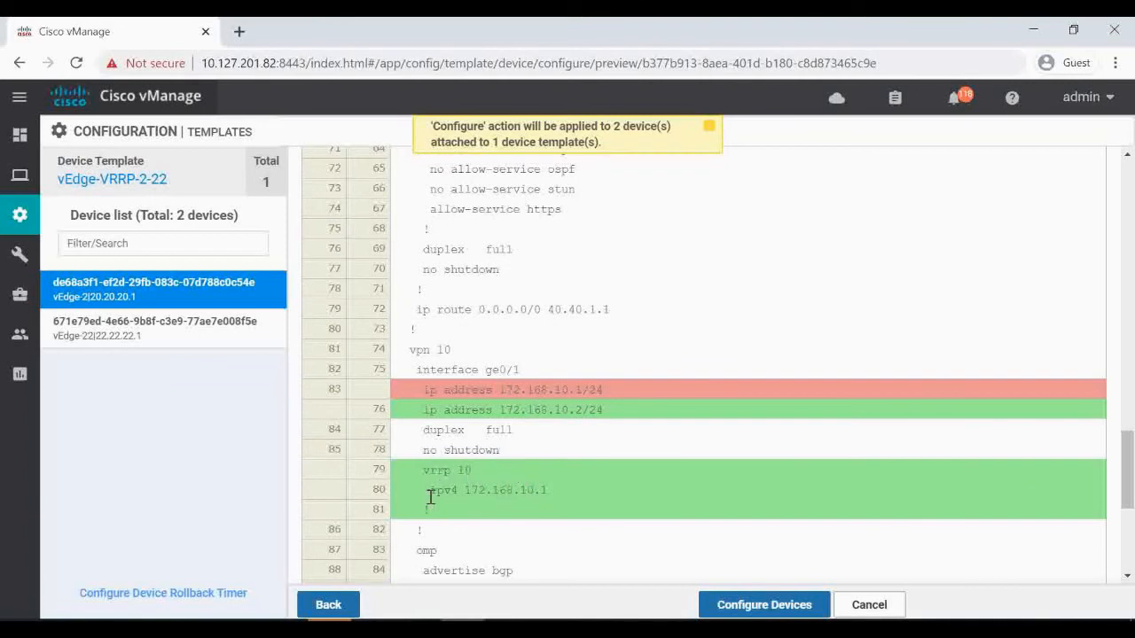
mouse_move(544, 512)
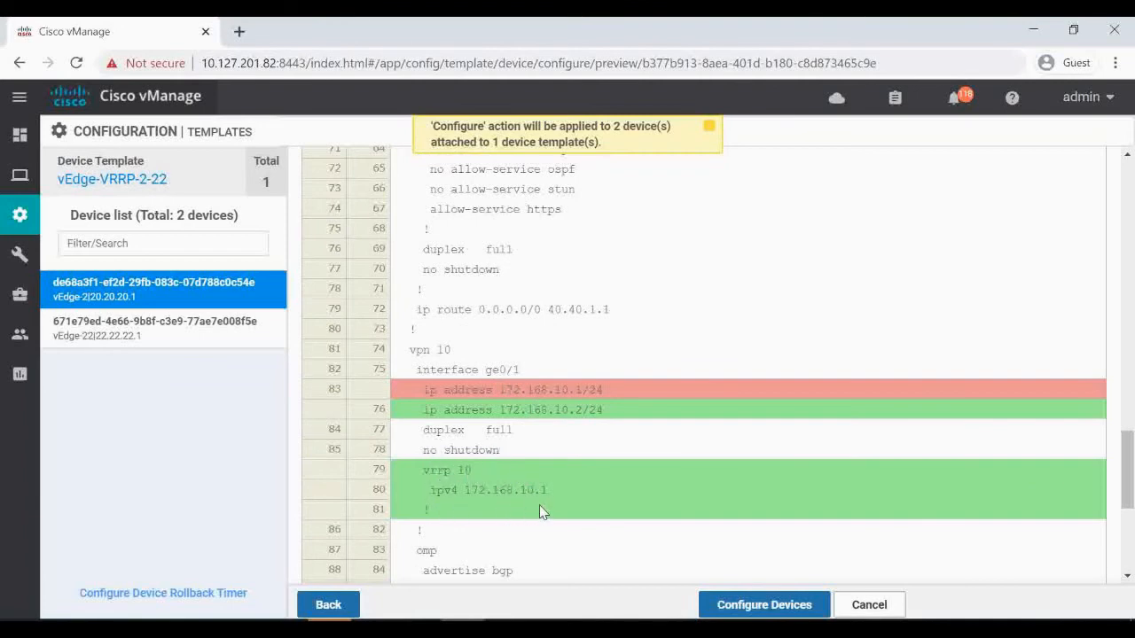
scroll(down, 3)
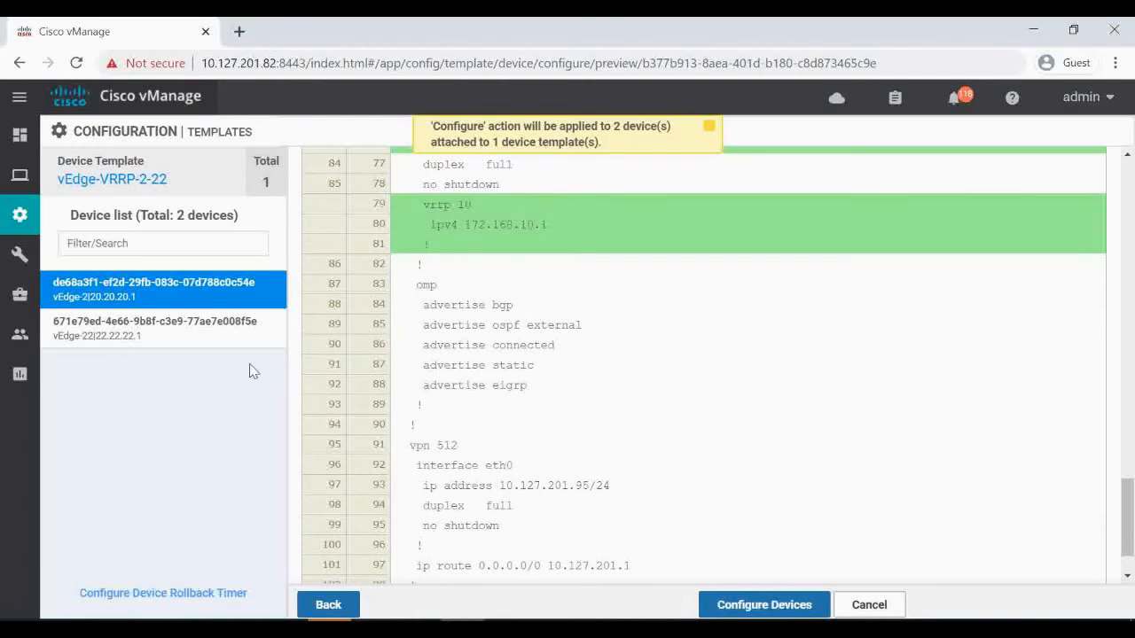
click(163, 328)
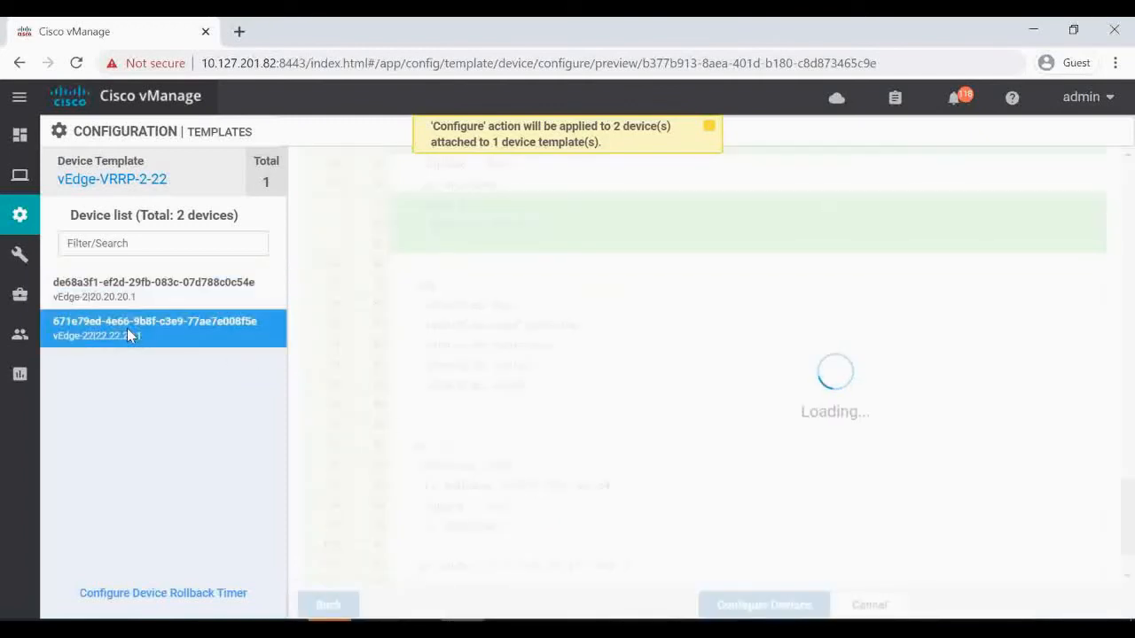
click(155, 328)
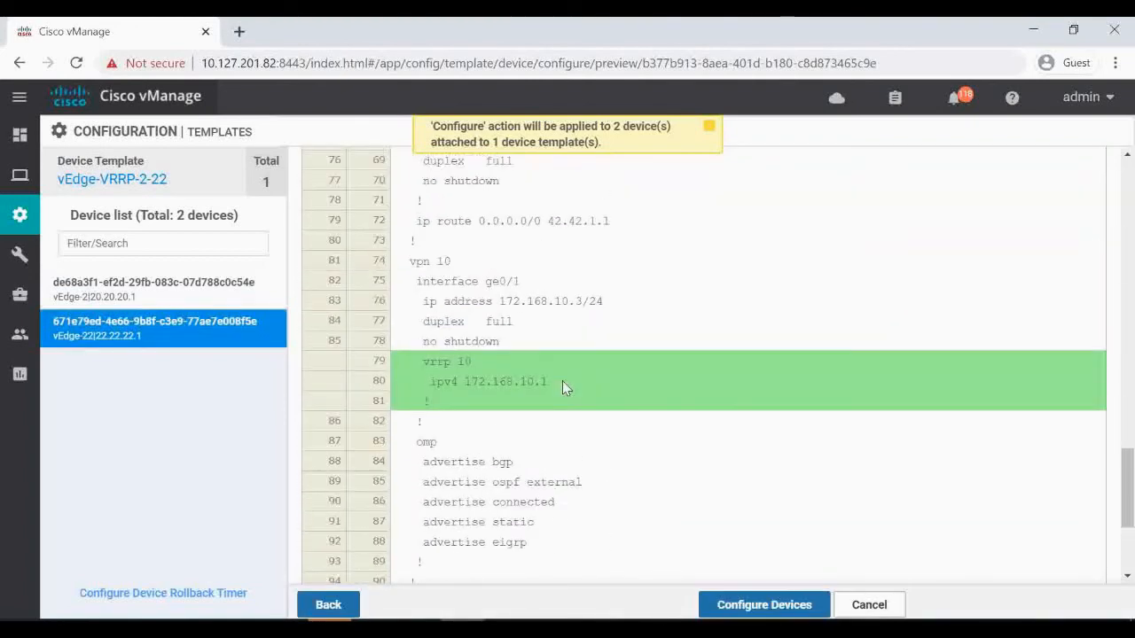
mouse_move(443, 381)
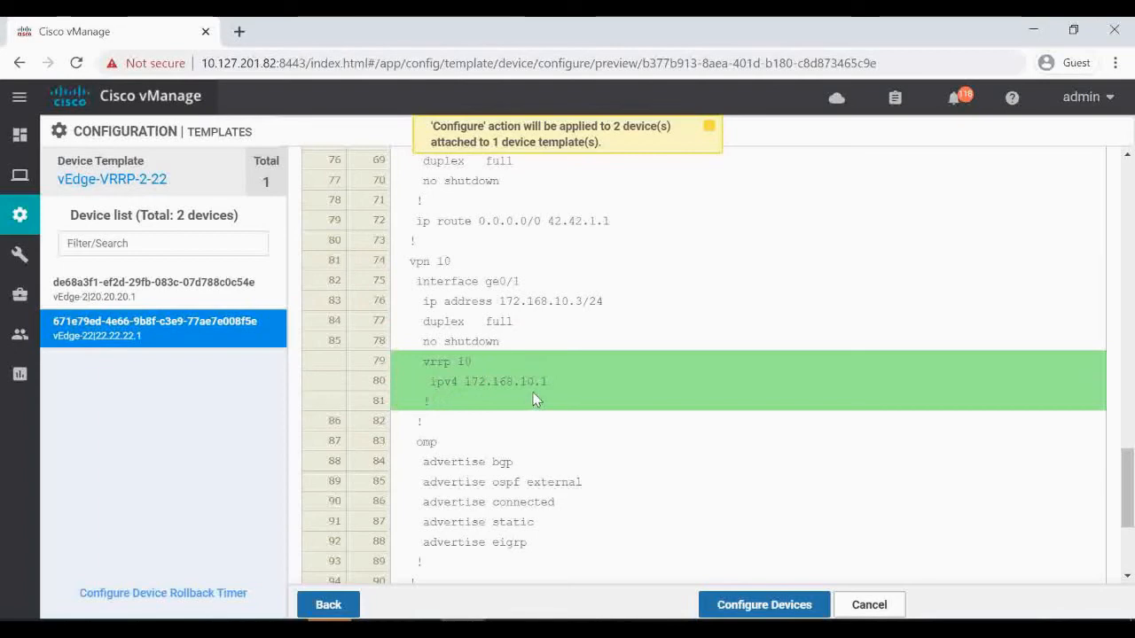
mouse_move(552, 396)
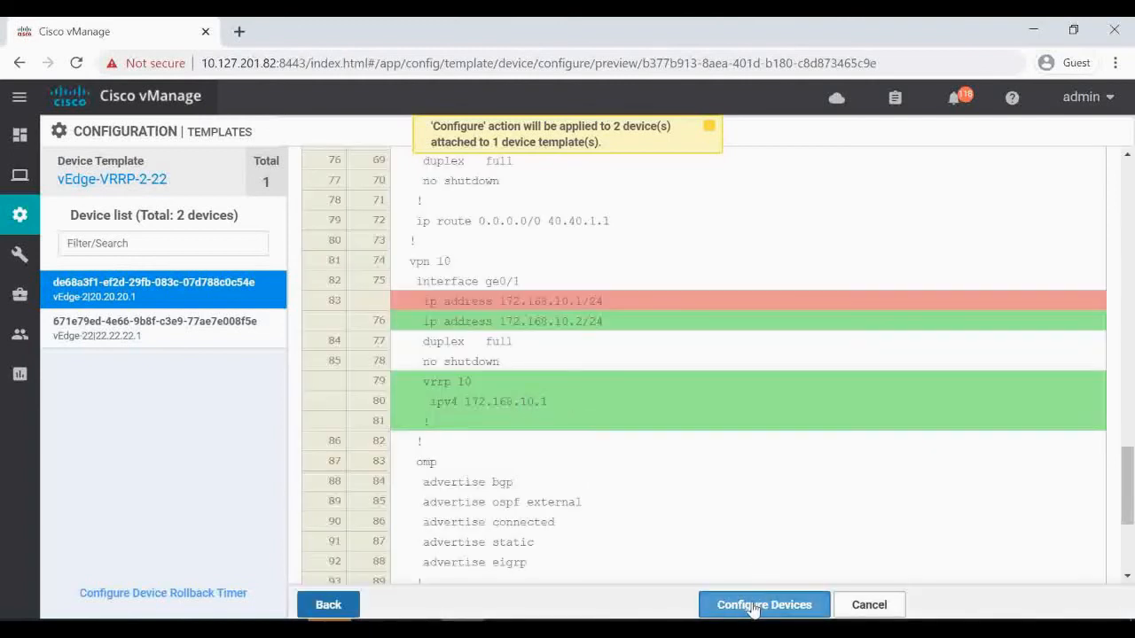
Push the VRRP configuration to both devices, confirming the 2-device change and commit.
click(763, 605)
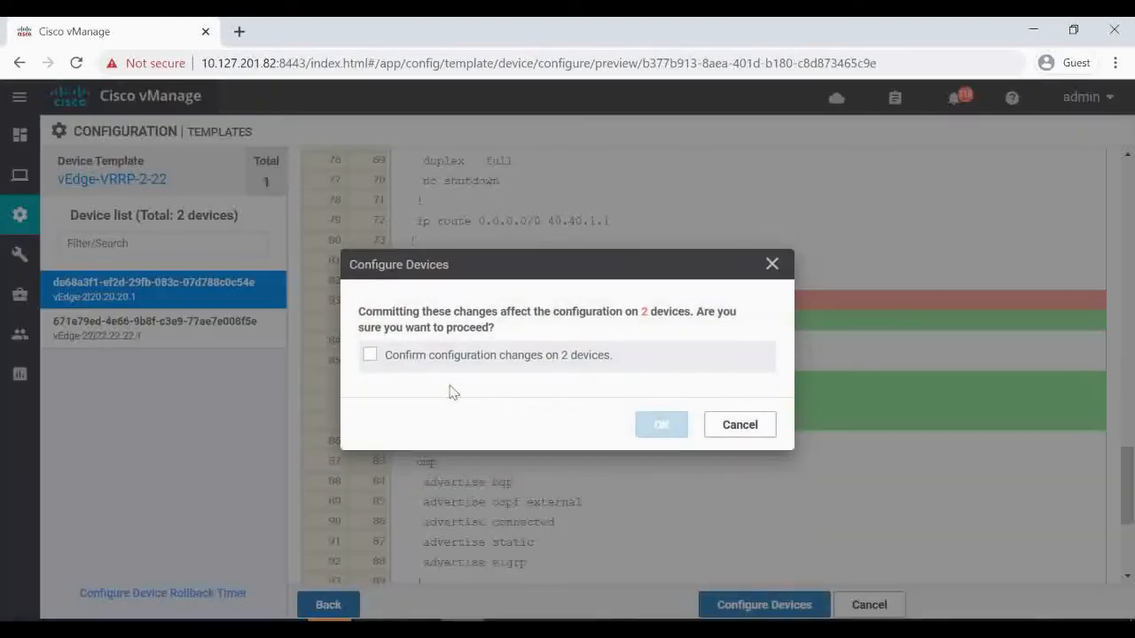
click(370, 355)
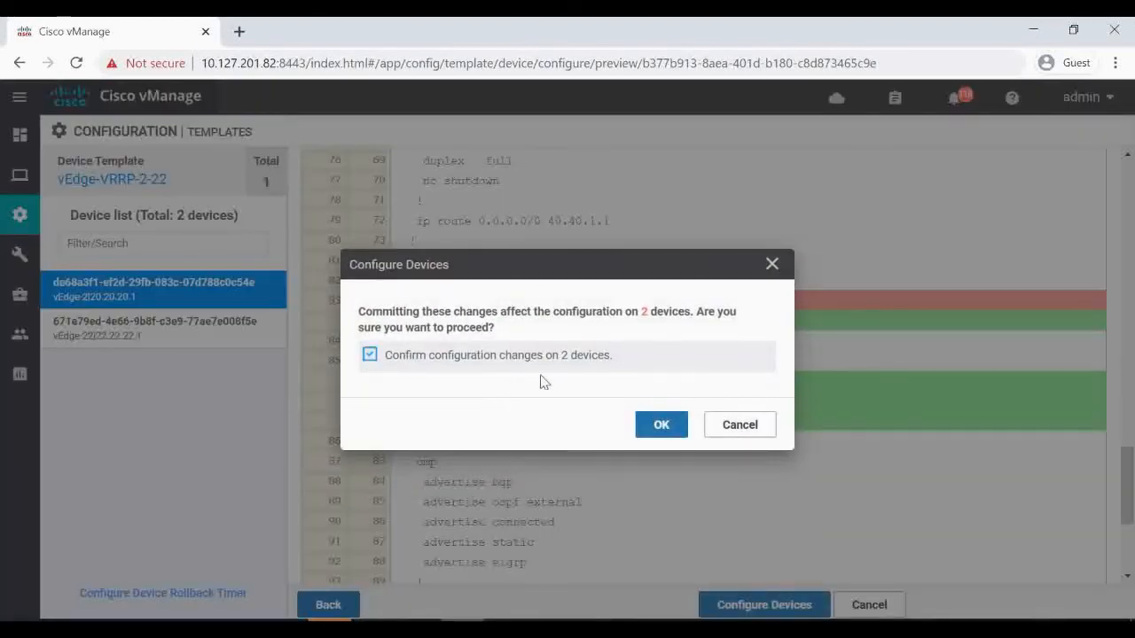
click(660, 424)
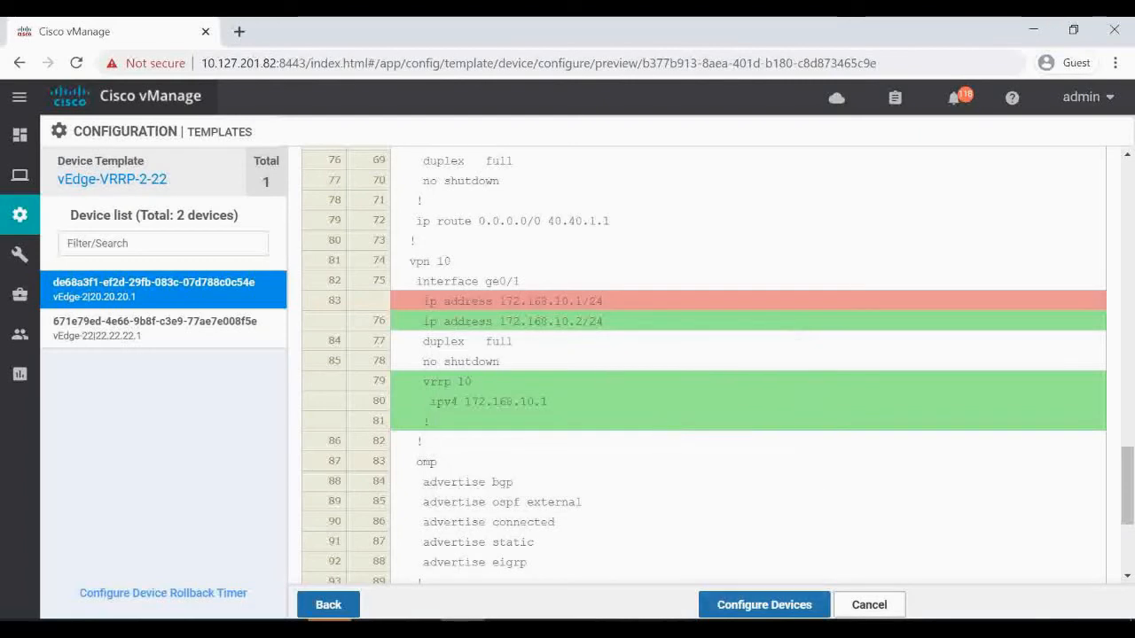
click(763, 605)
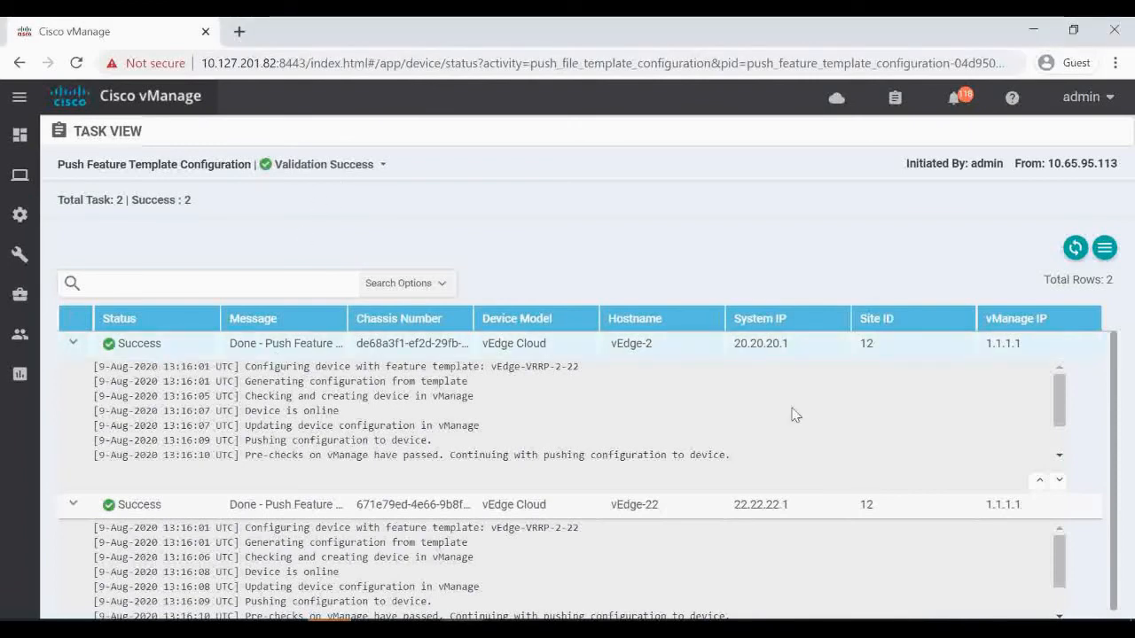
mouse_move(337, 527)
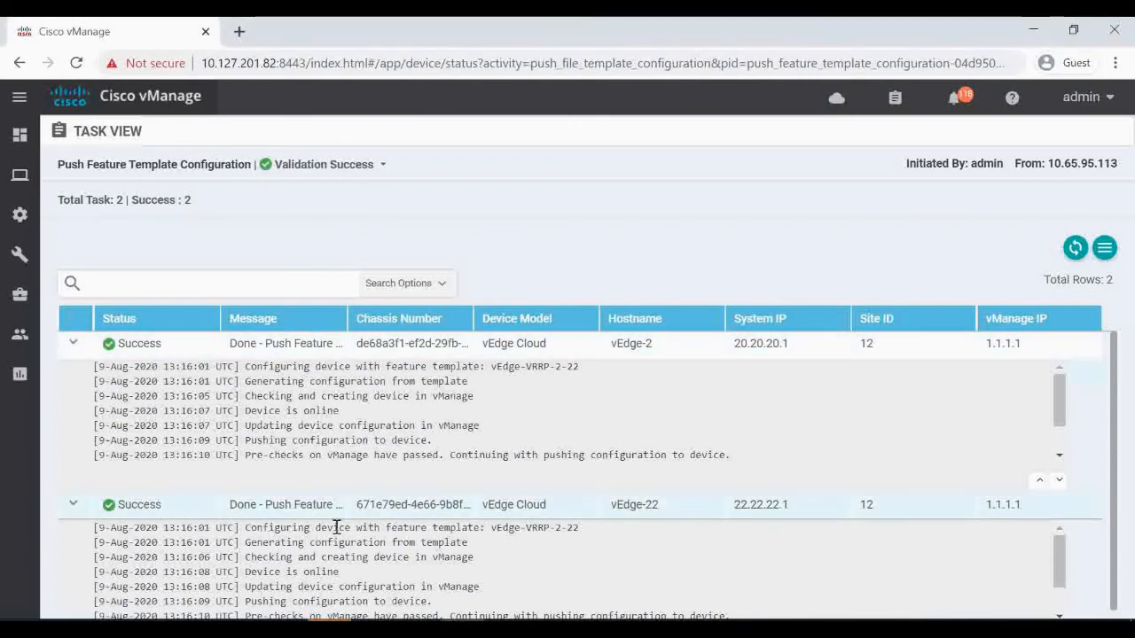
mouse_move(634, 496)
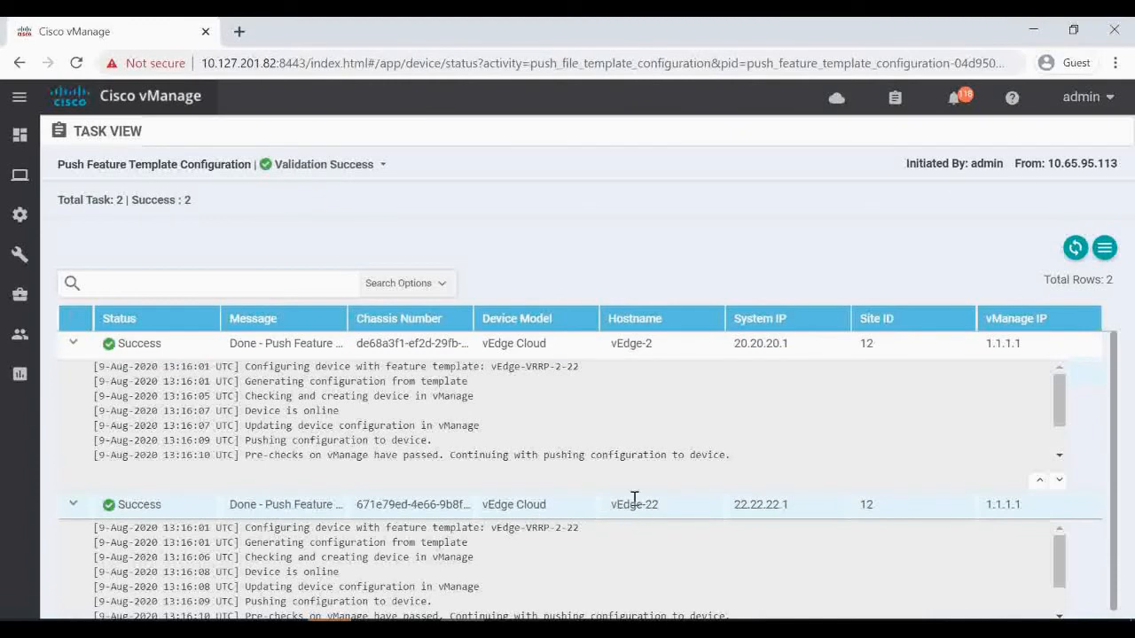
mouse_move(202, 266)
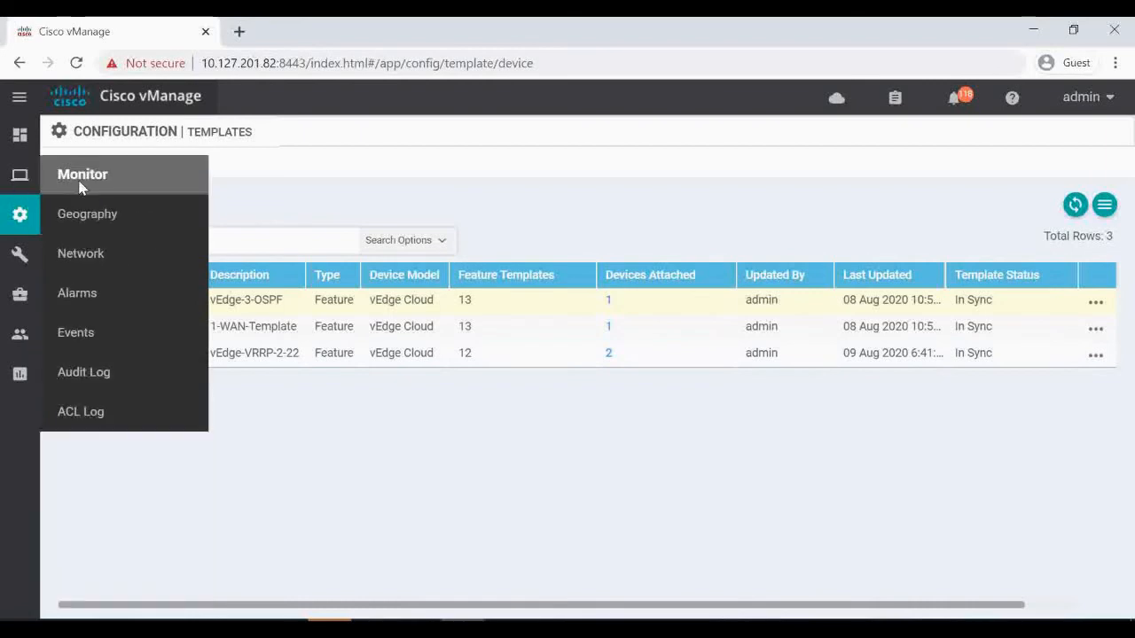
Open vEdge-2's real-time VRRP Information view and scroll to its backup state.
click(83, 174)
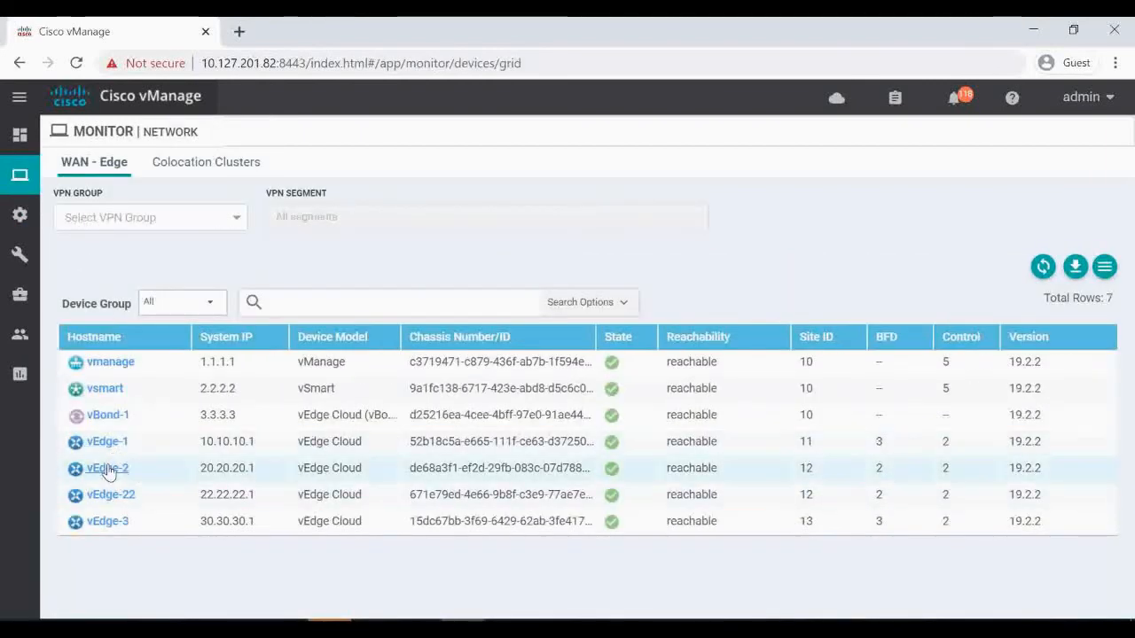
click(106, 468)
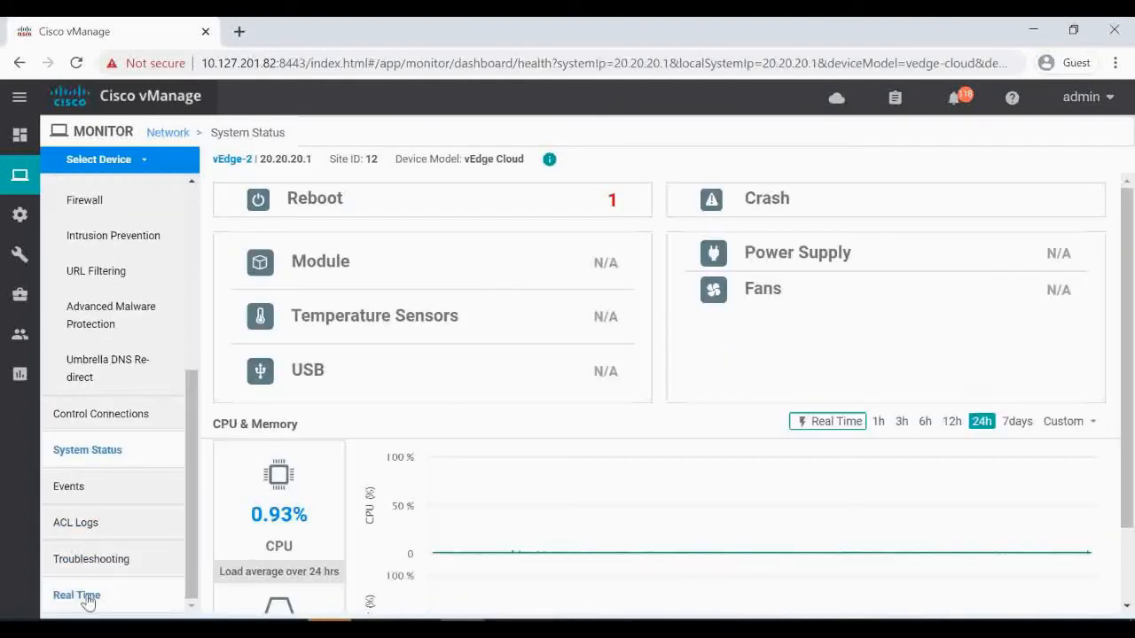
click(76, 595)
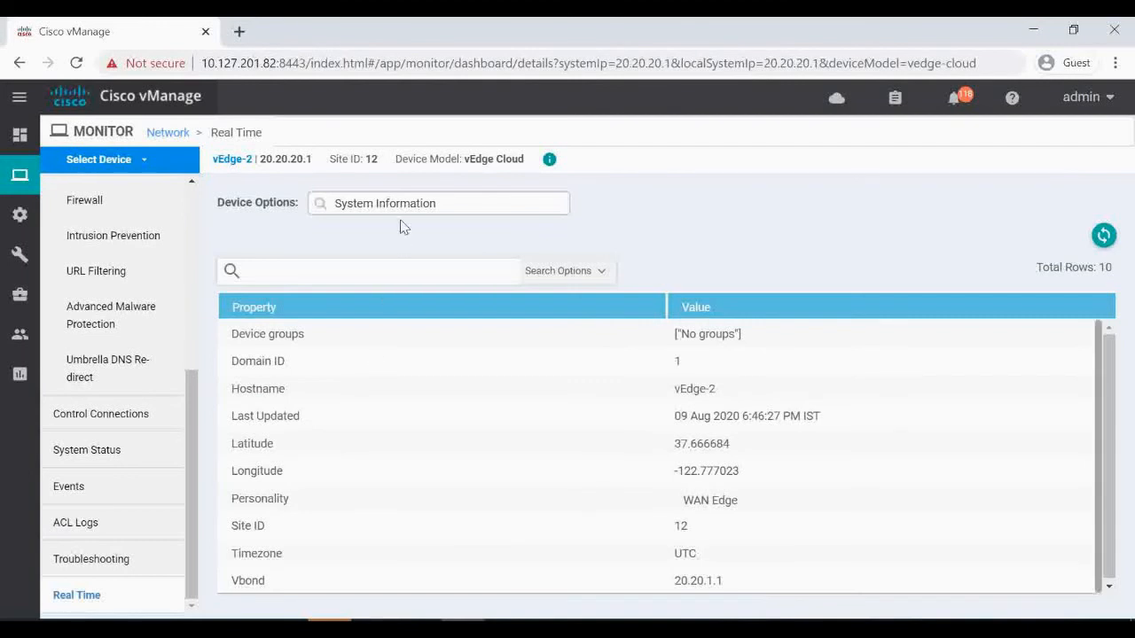
click(438, 203)
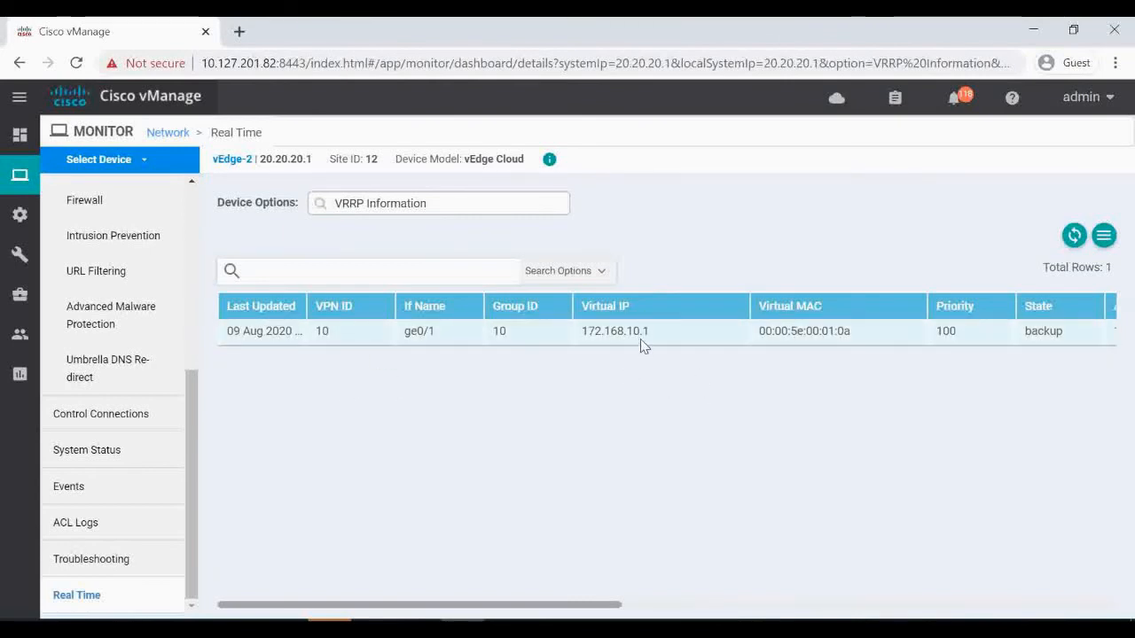
mouse_move(717, 505)
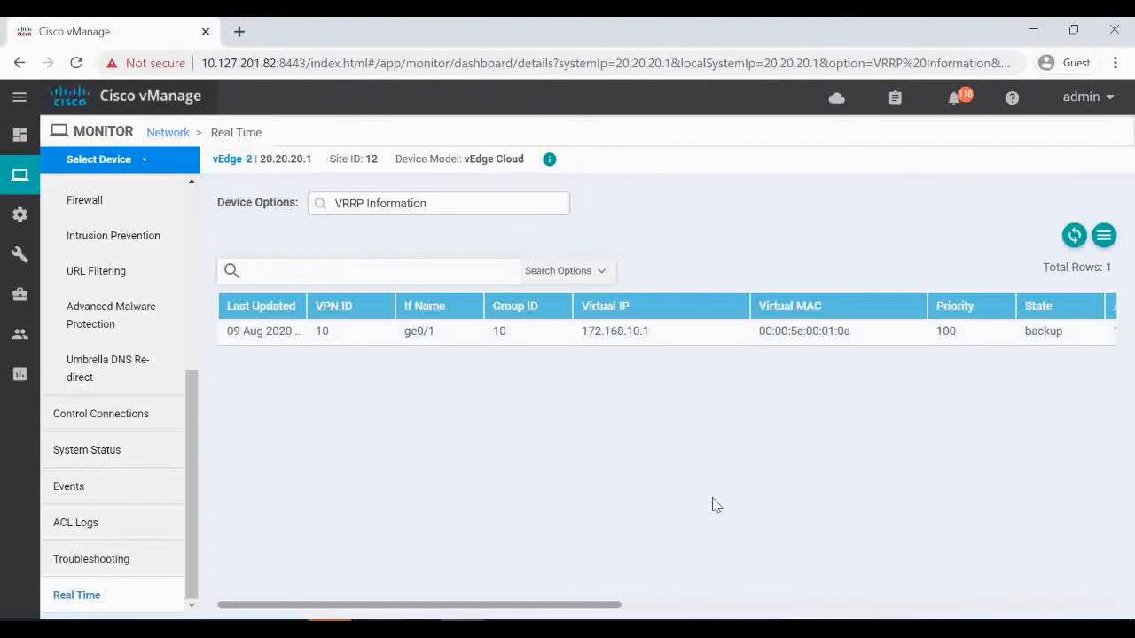
drag(417, 605, 633, 604)
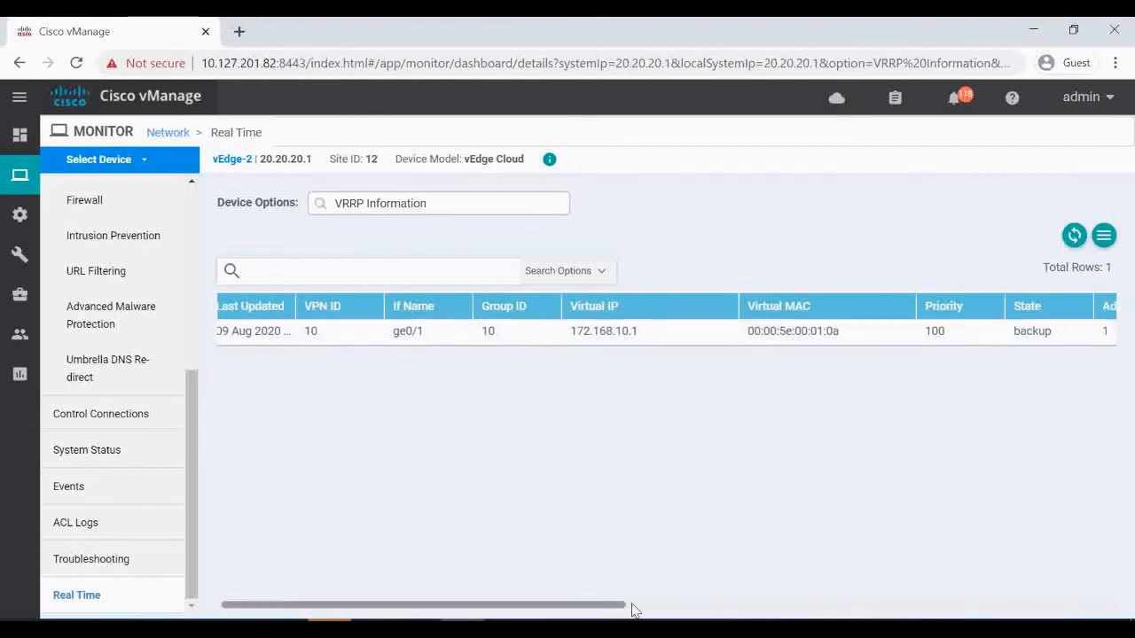
scroll(right, 3)
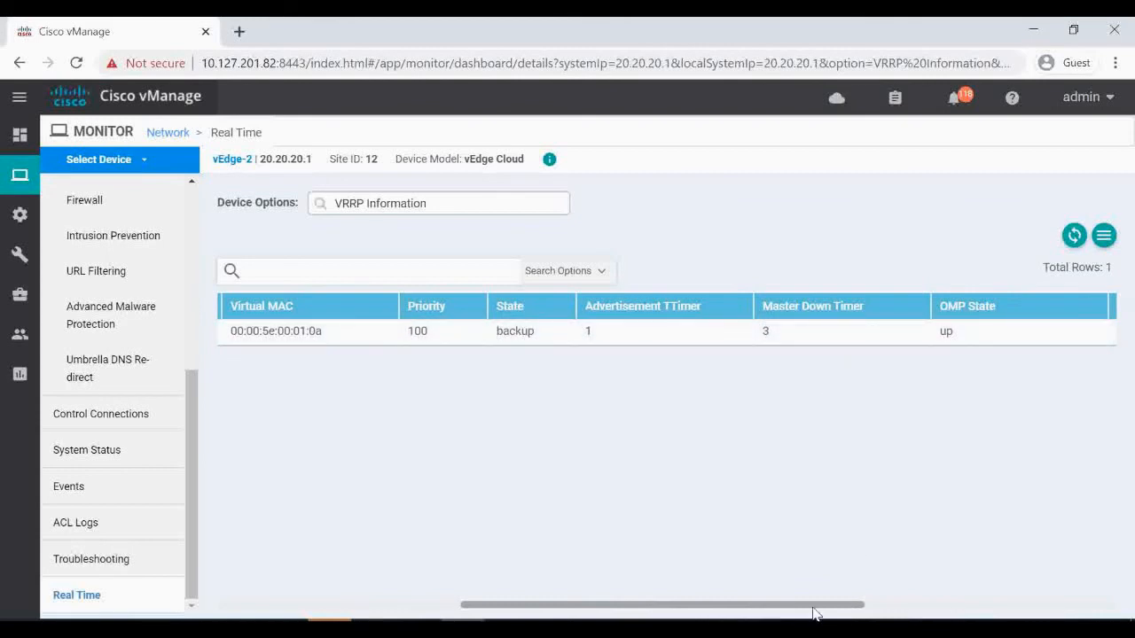
scroll(right, 3)
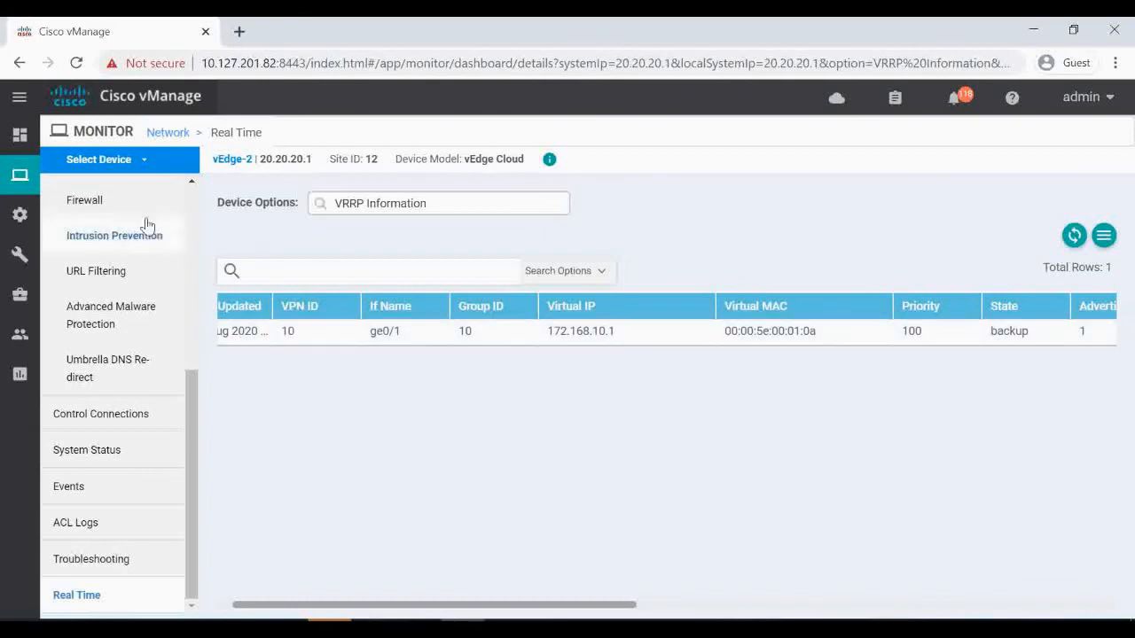
Switch the real-time VRRP view to vEdge-22, showing master for 172.168.10.1.
click(105, 159)
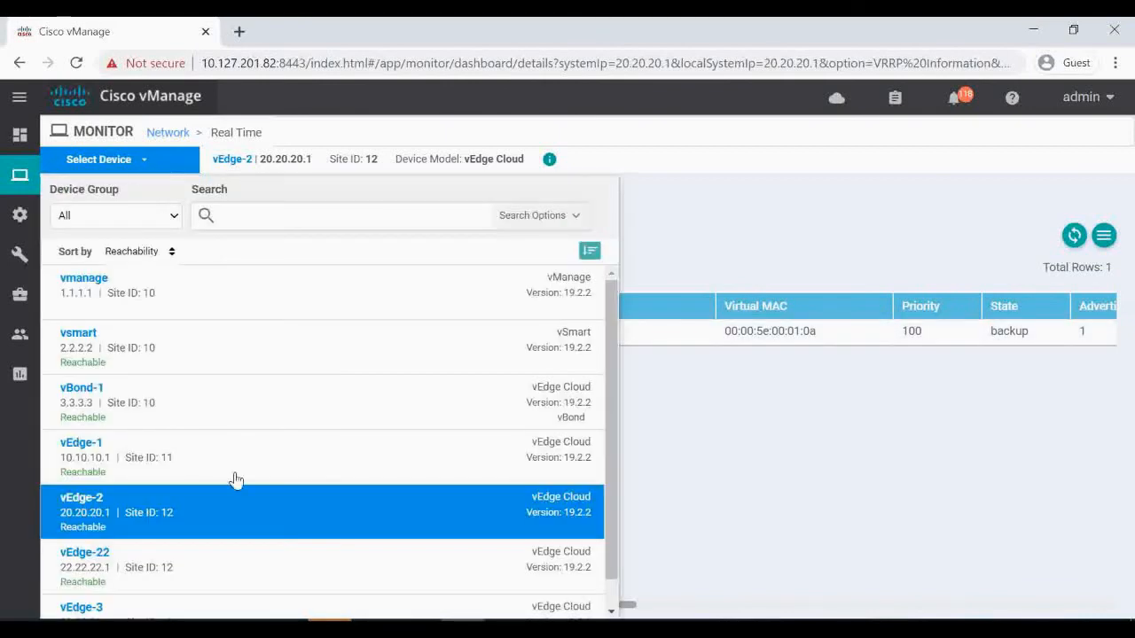
click(84, 551)
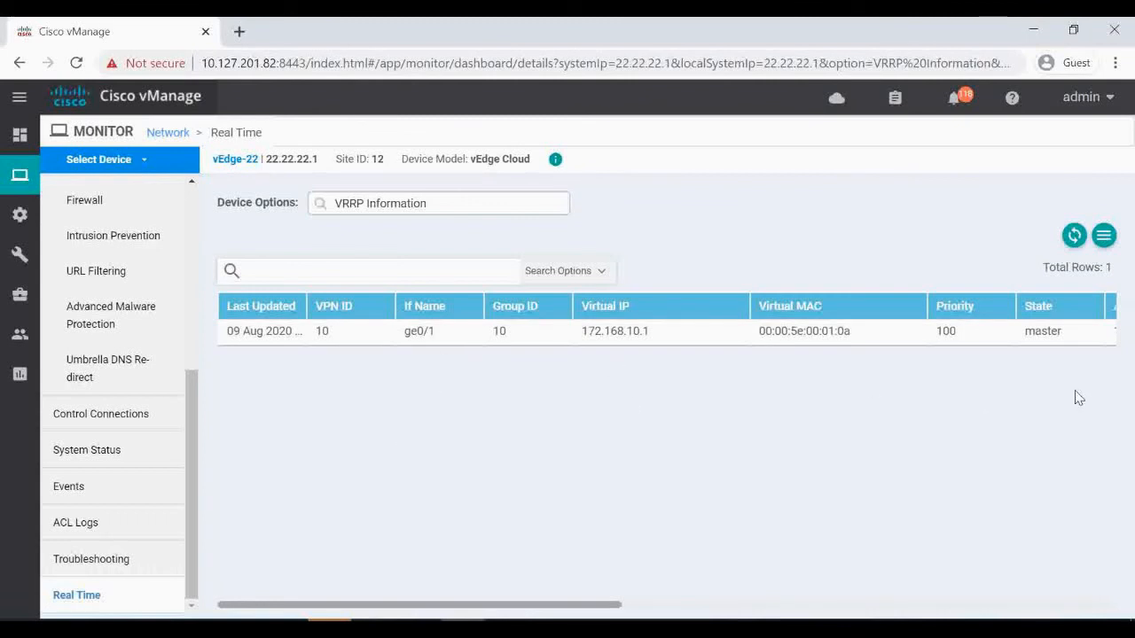
drag(420, 604, 629, 605)
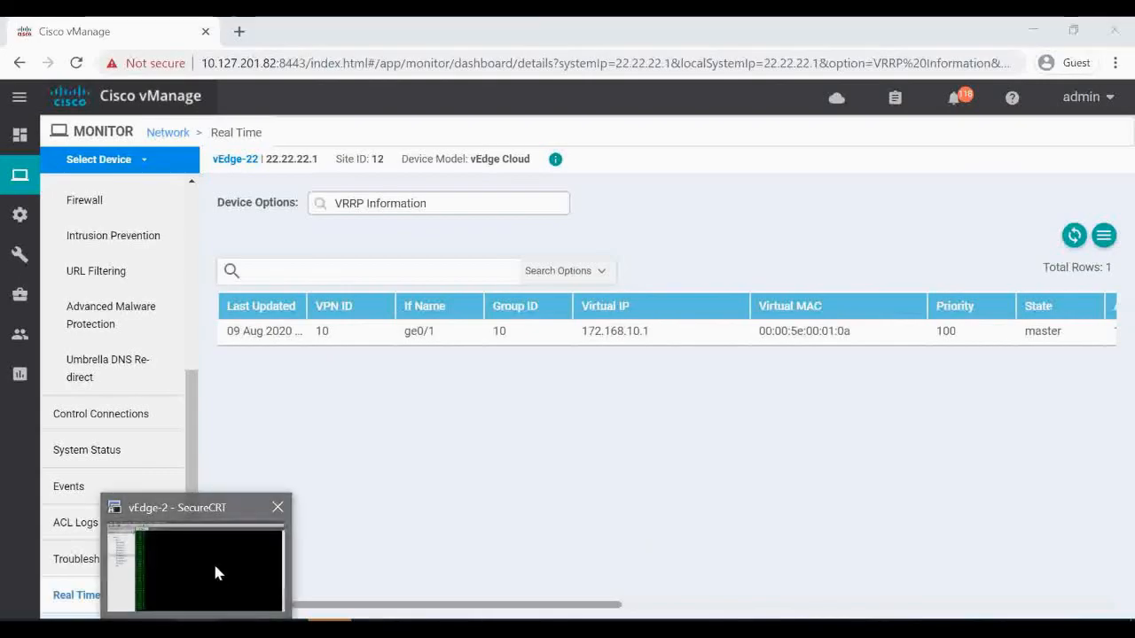
Review 'sh vrrp' backup output on vEdge-2, then run 'sh vrrp' on vEdge-22.
click(177, 507)
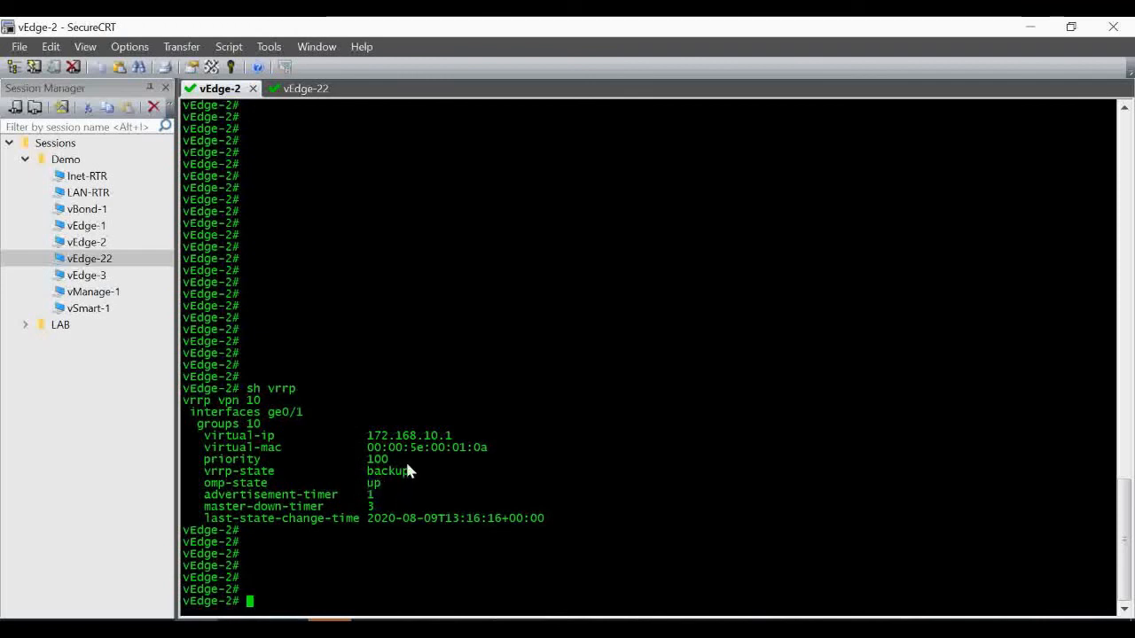
mouse_move(459, 449)
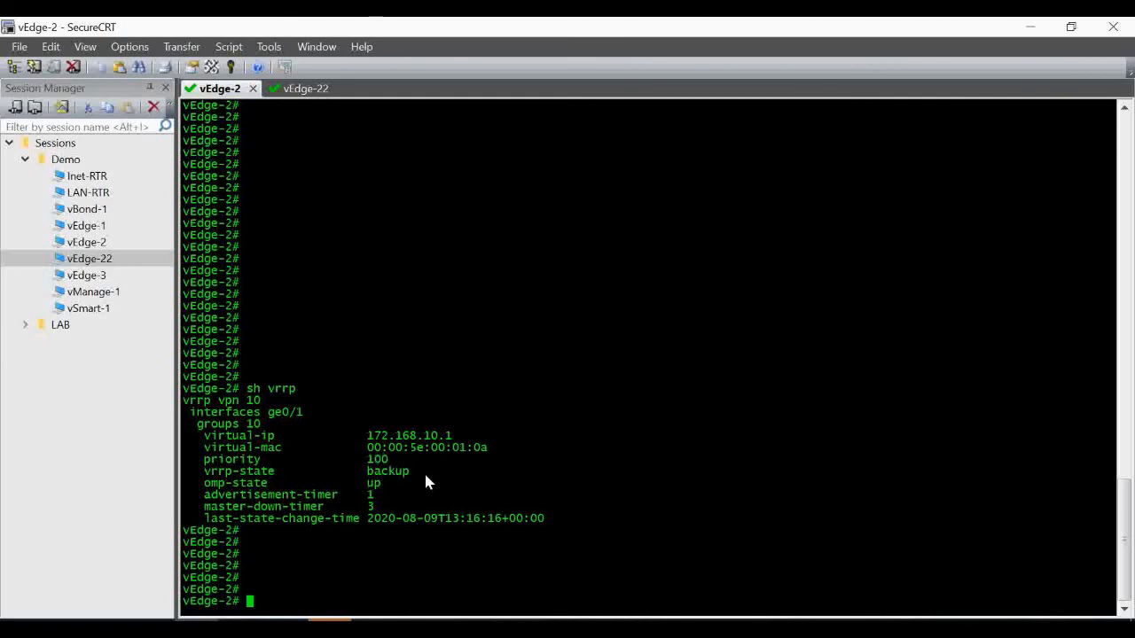
click(286, 88)
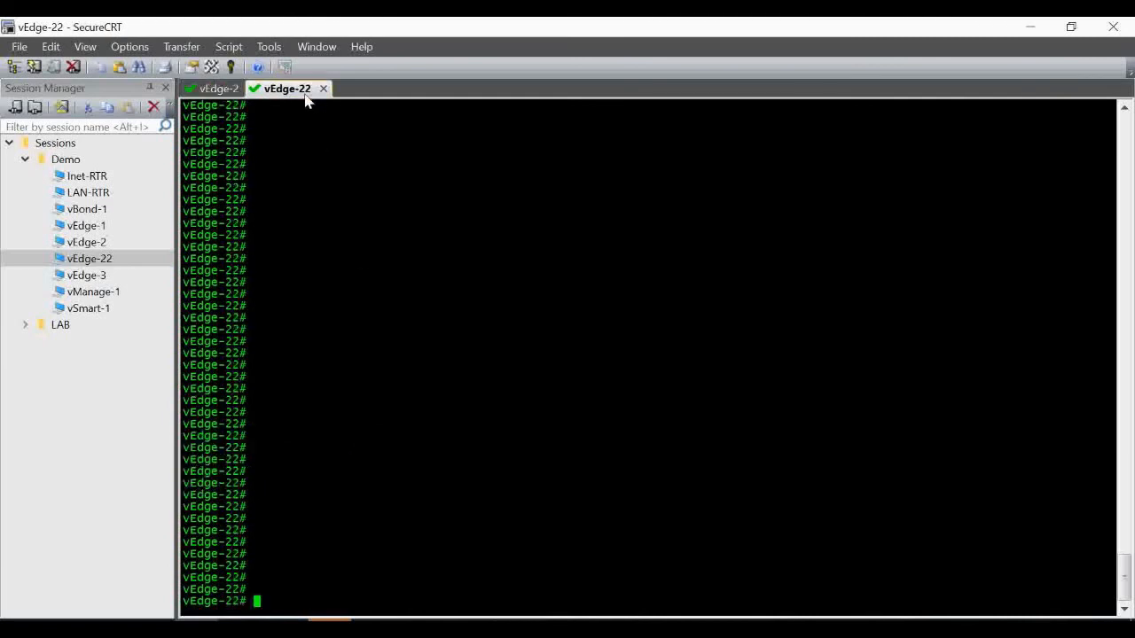
text(show vrrp)
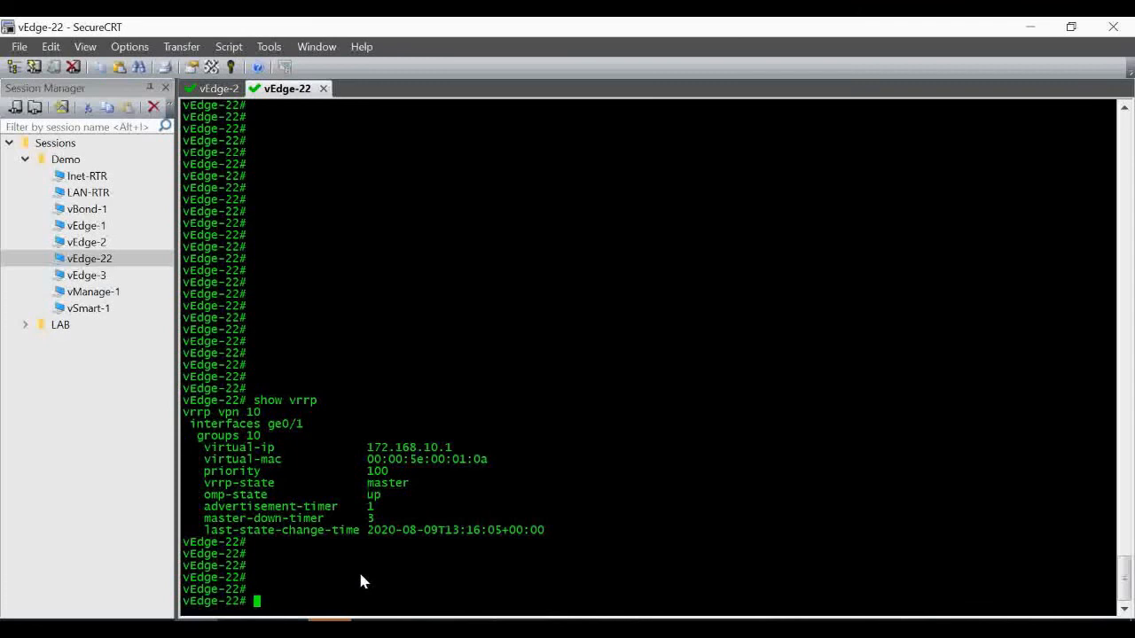
Capture VPN 10 traffic with tcpdump on vEdge-22, watch VRRPv2 advertisements, then stop it.
text(tcpdump)
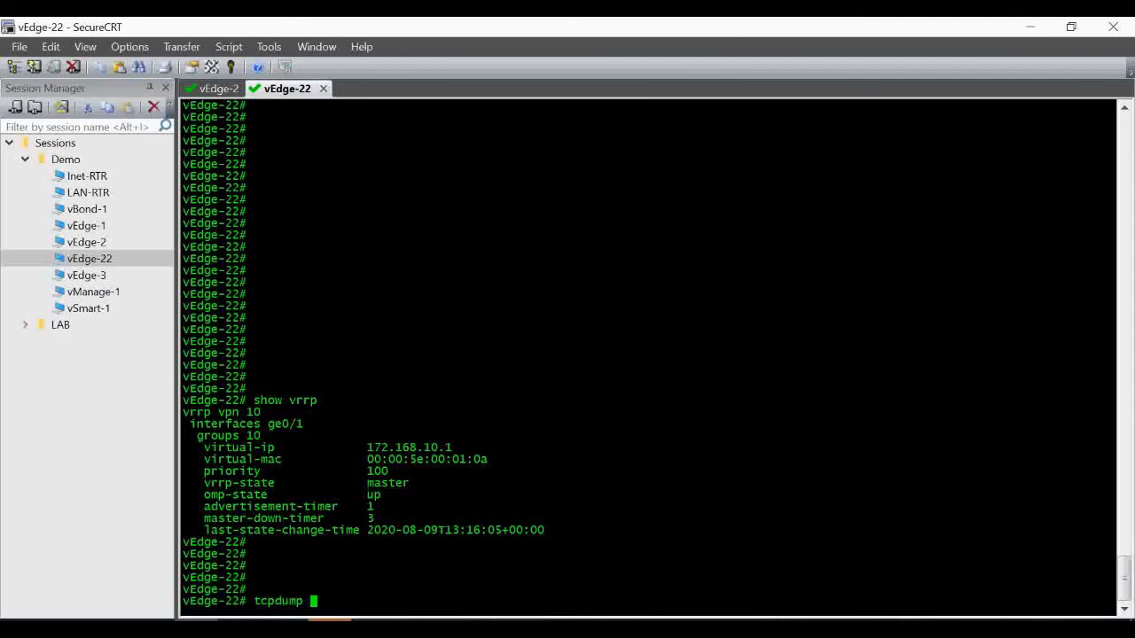
text(vpn 10 interface ge0/1)
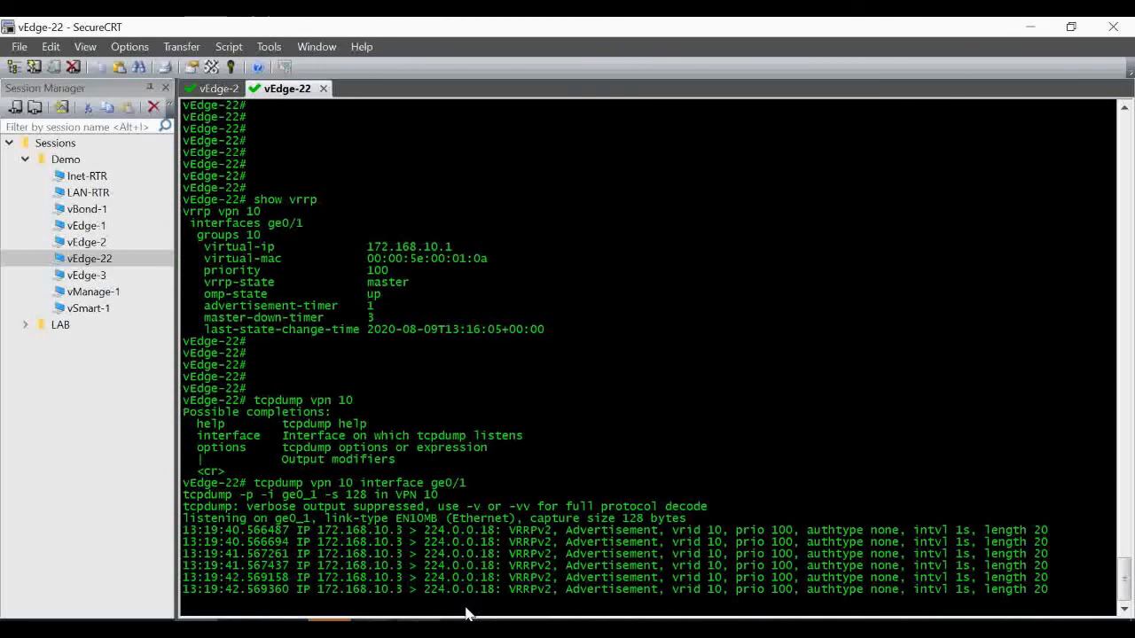
scroll(down, 3)
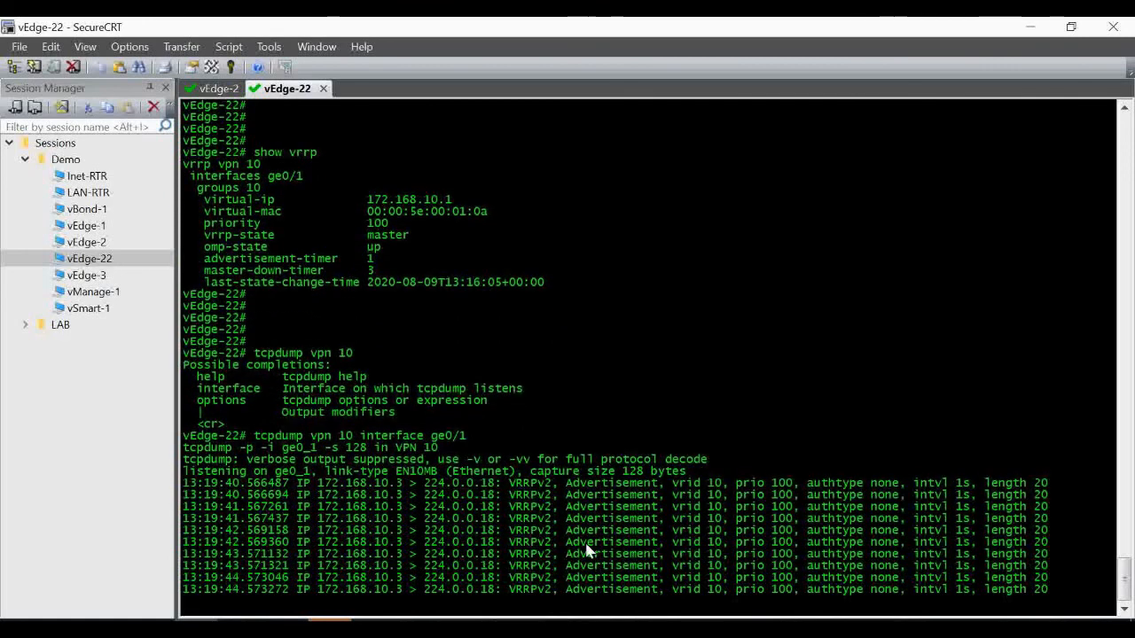
scroll(down, 3)
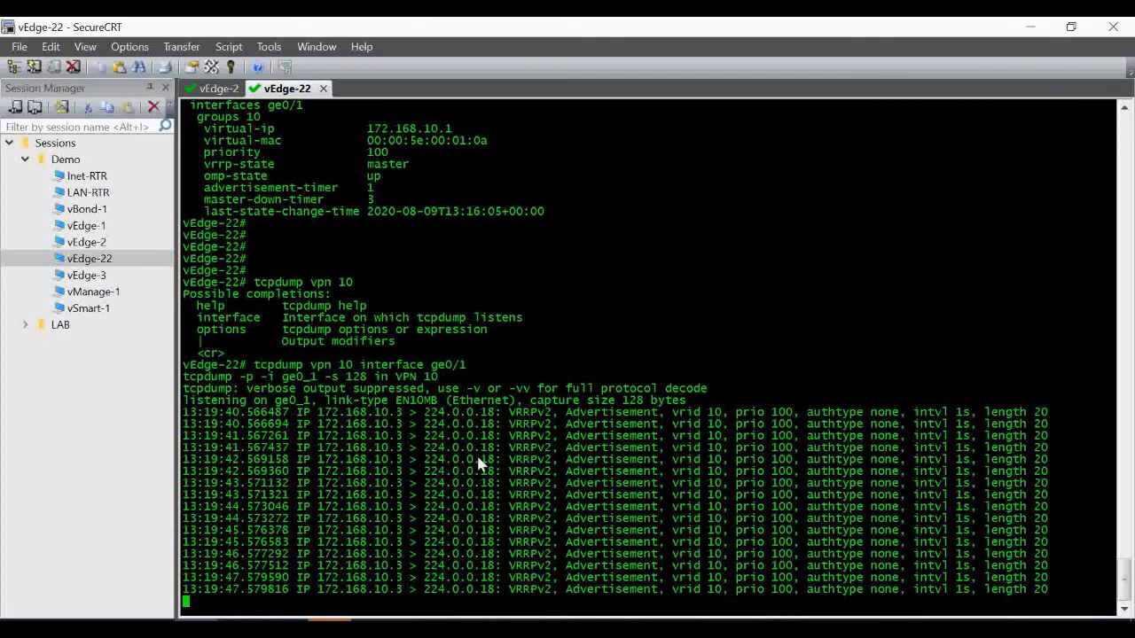
key(ctrl+c)
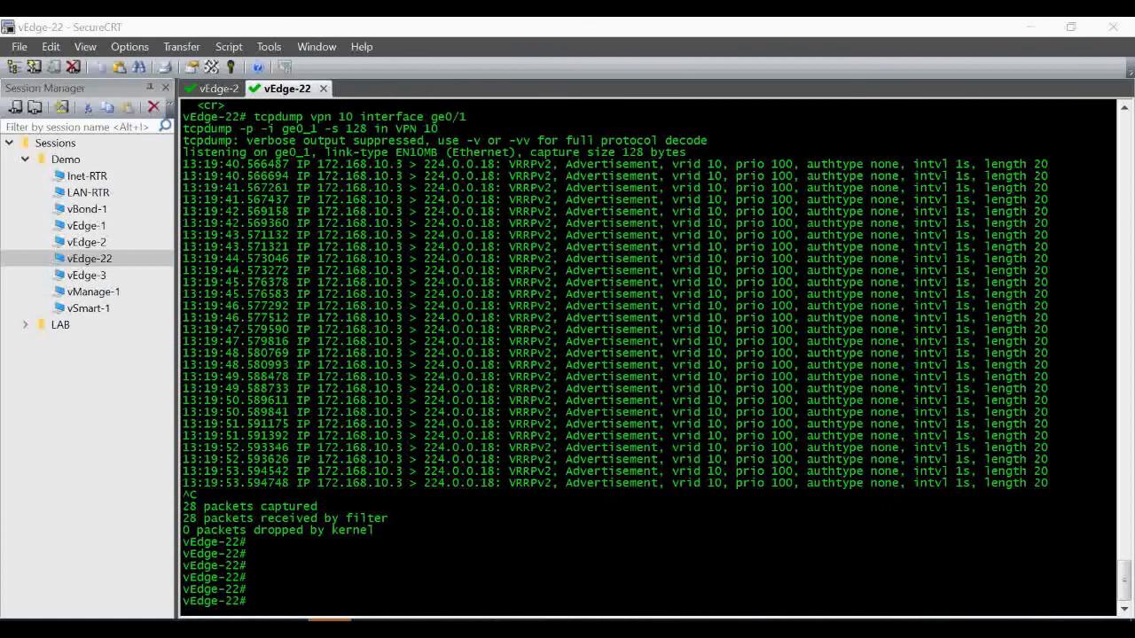
mouse_move(456, 546)
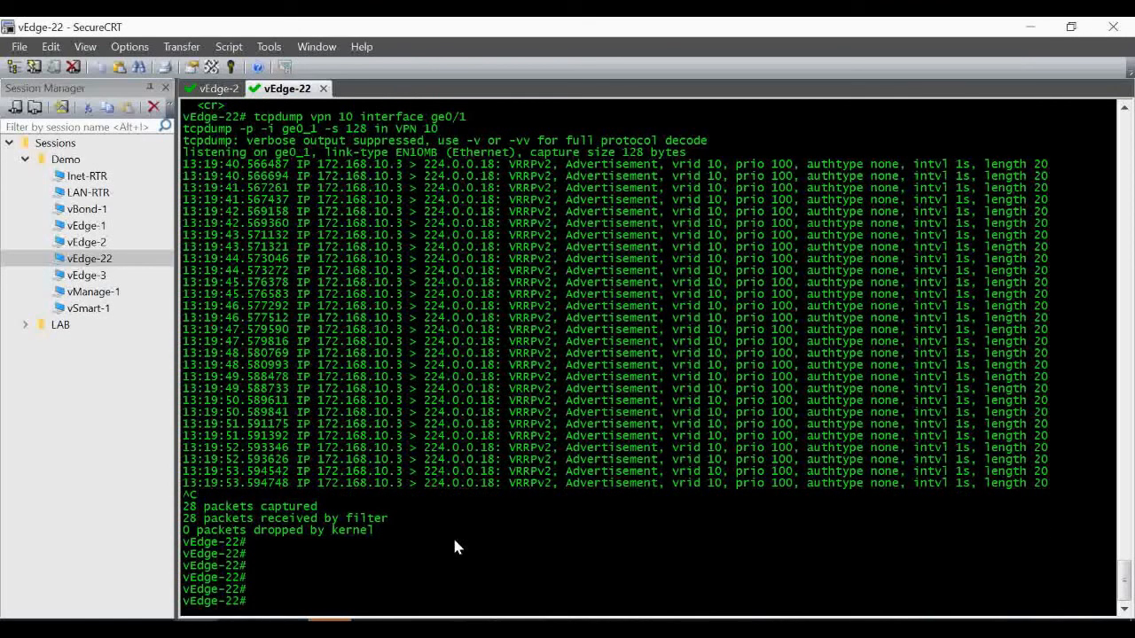